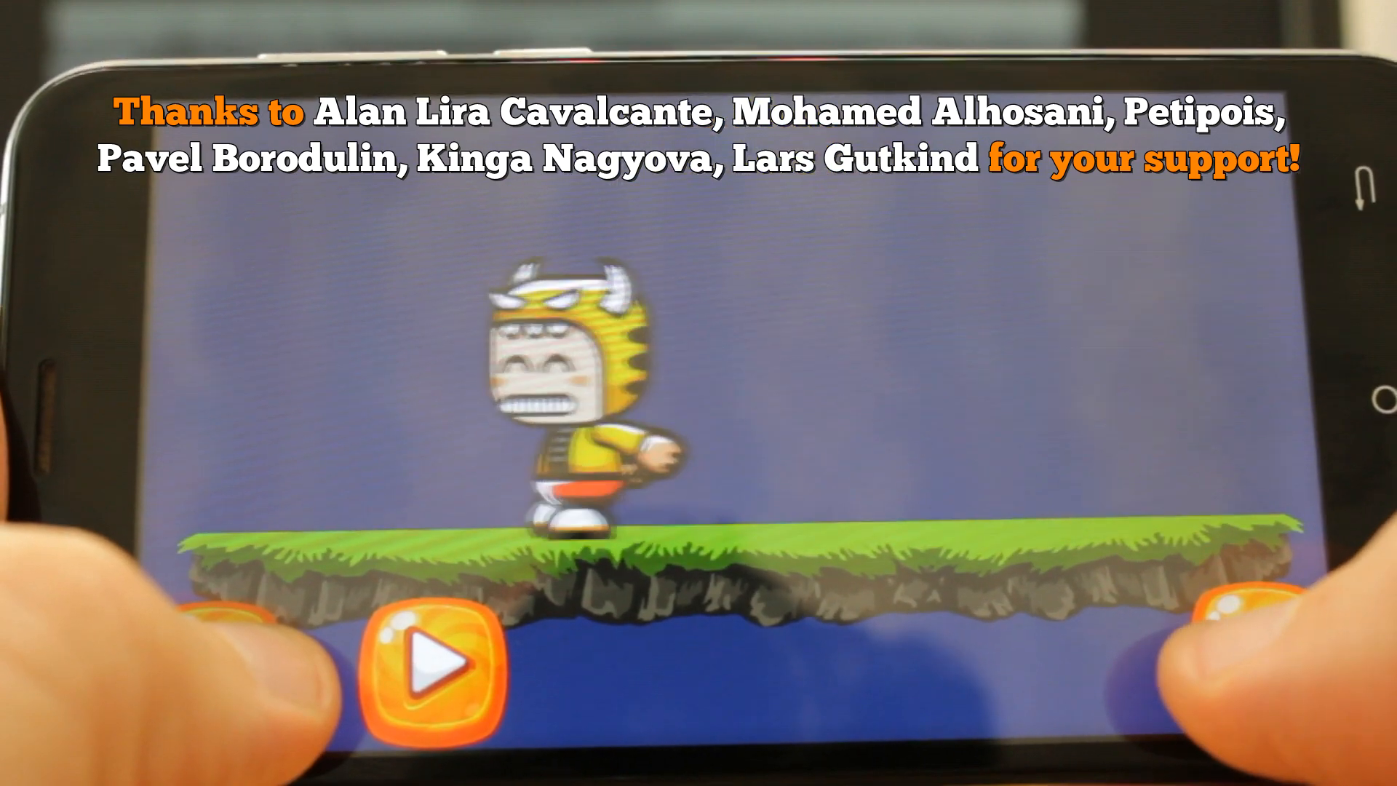
- Switch the project's build target to Android through the Build Settings window
left_click(419, 651)
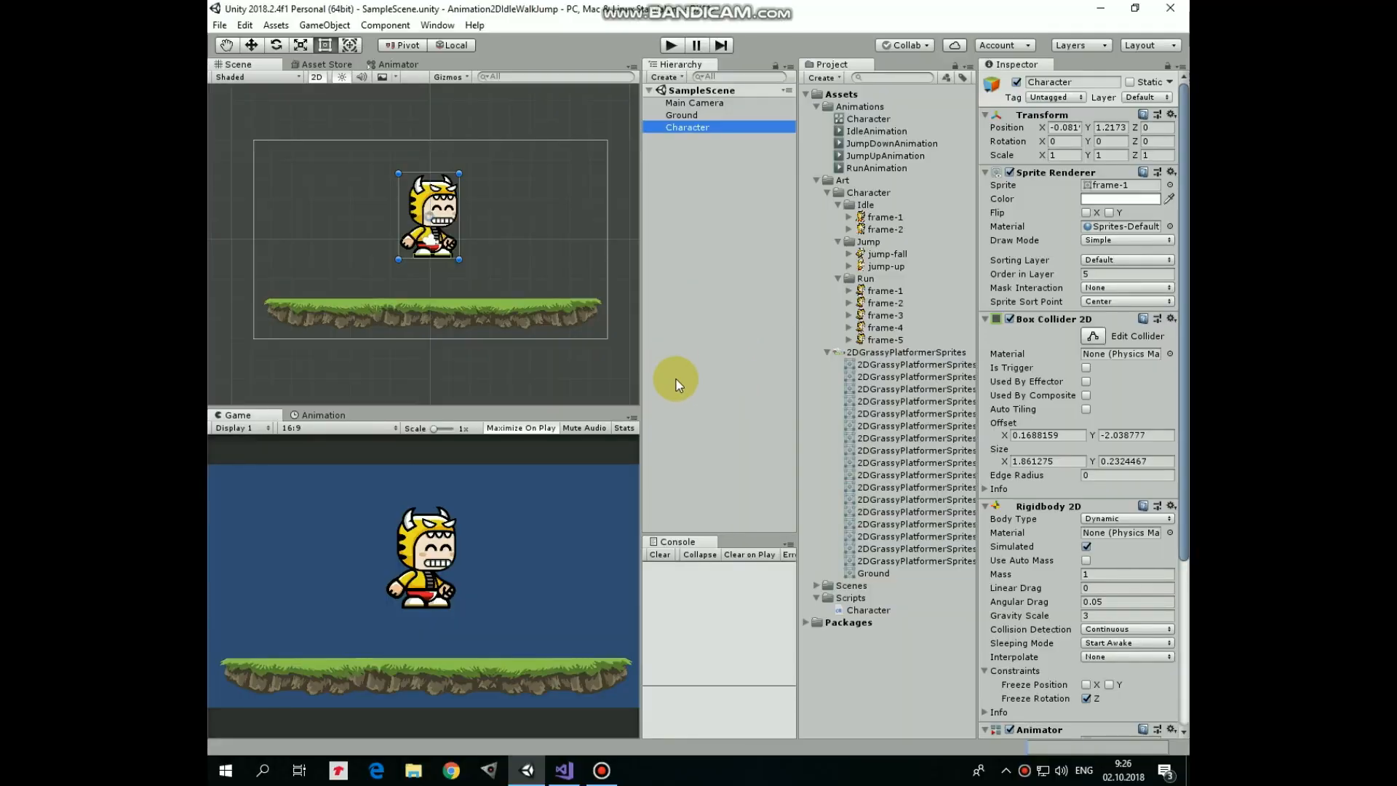
mouse_move(704, 326)
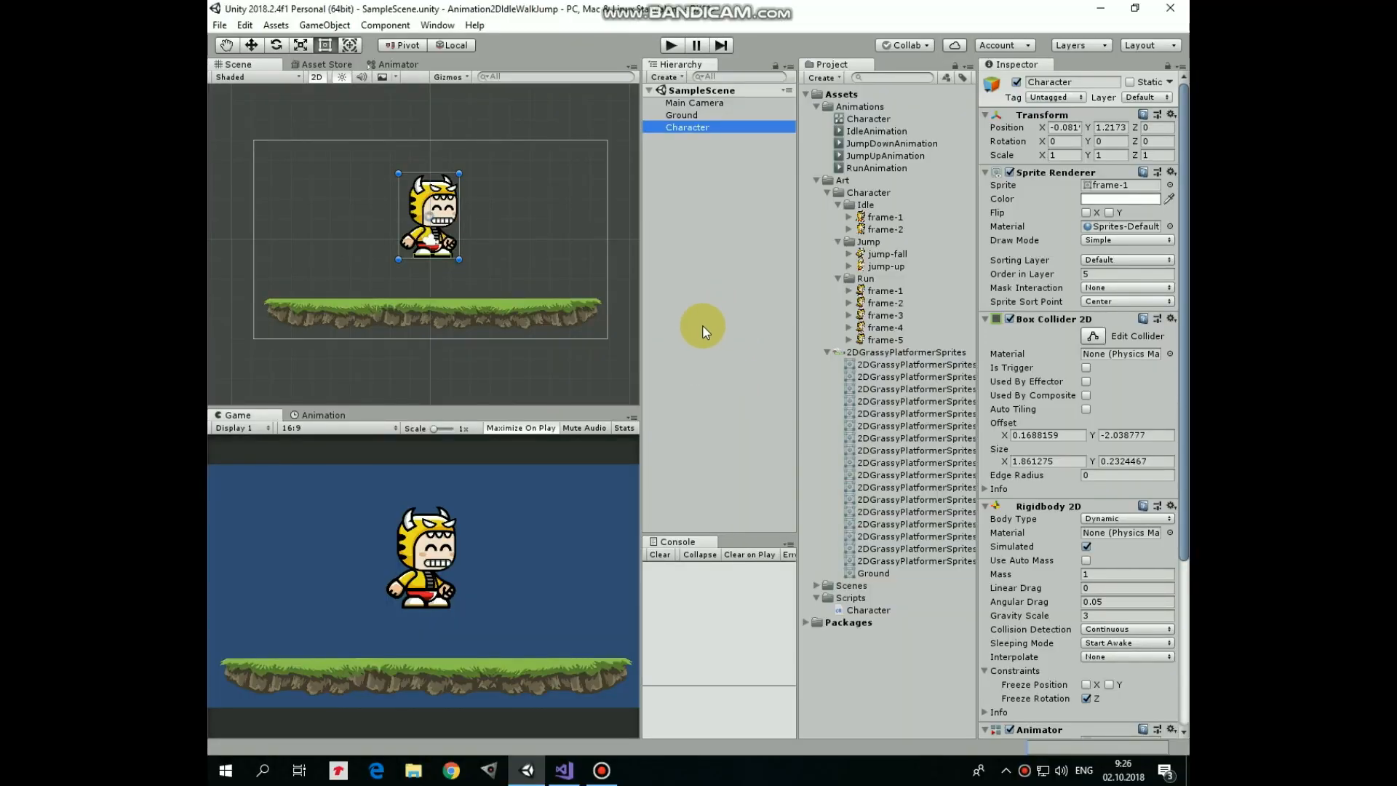
mouse_move(702, 335)
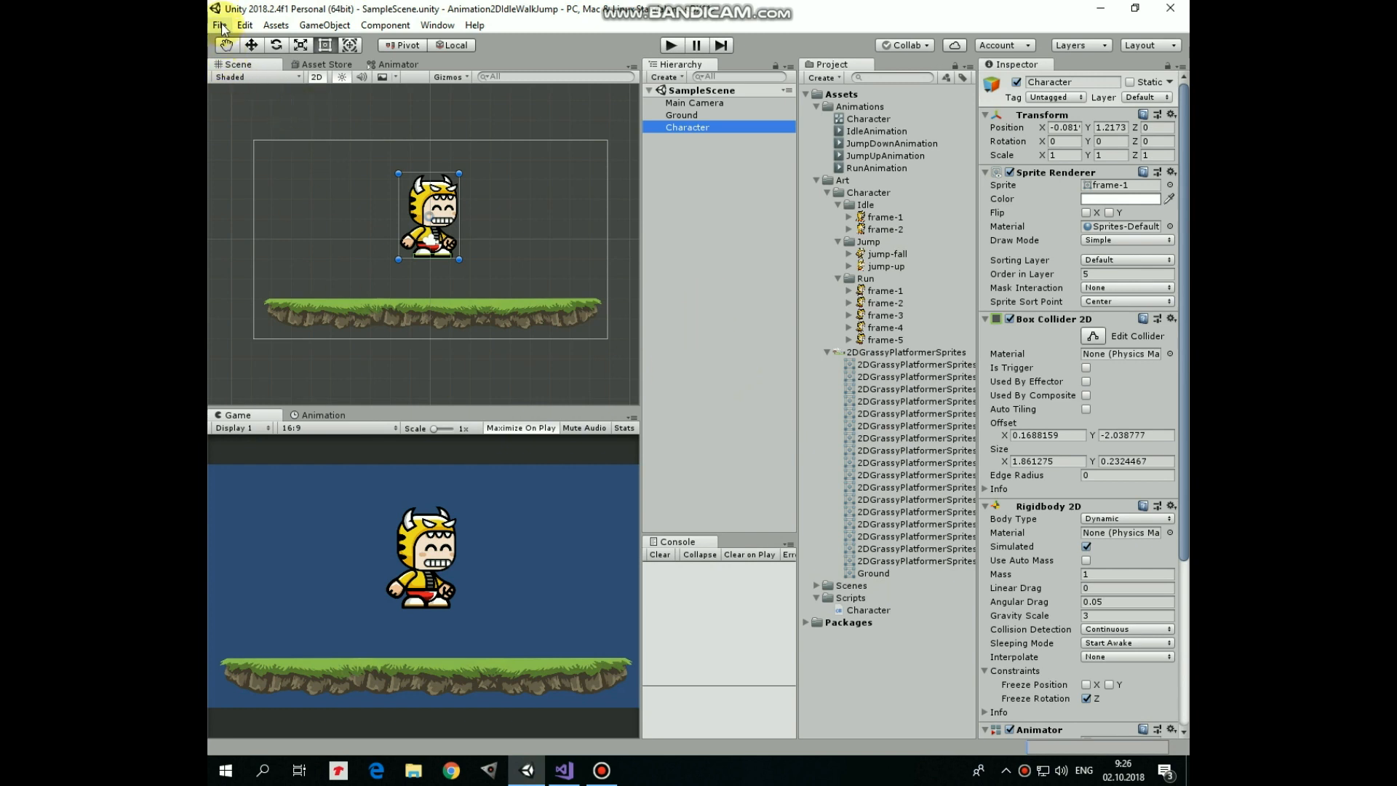
left_click(218, 24)
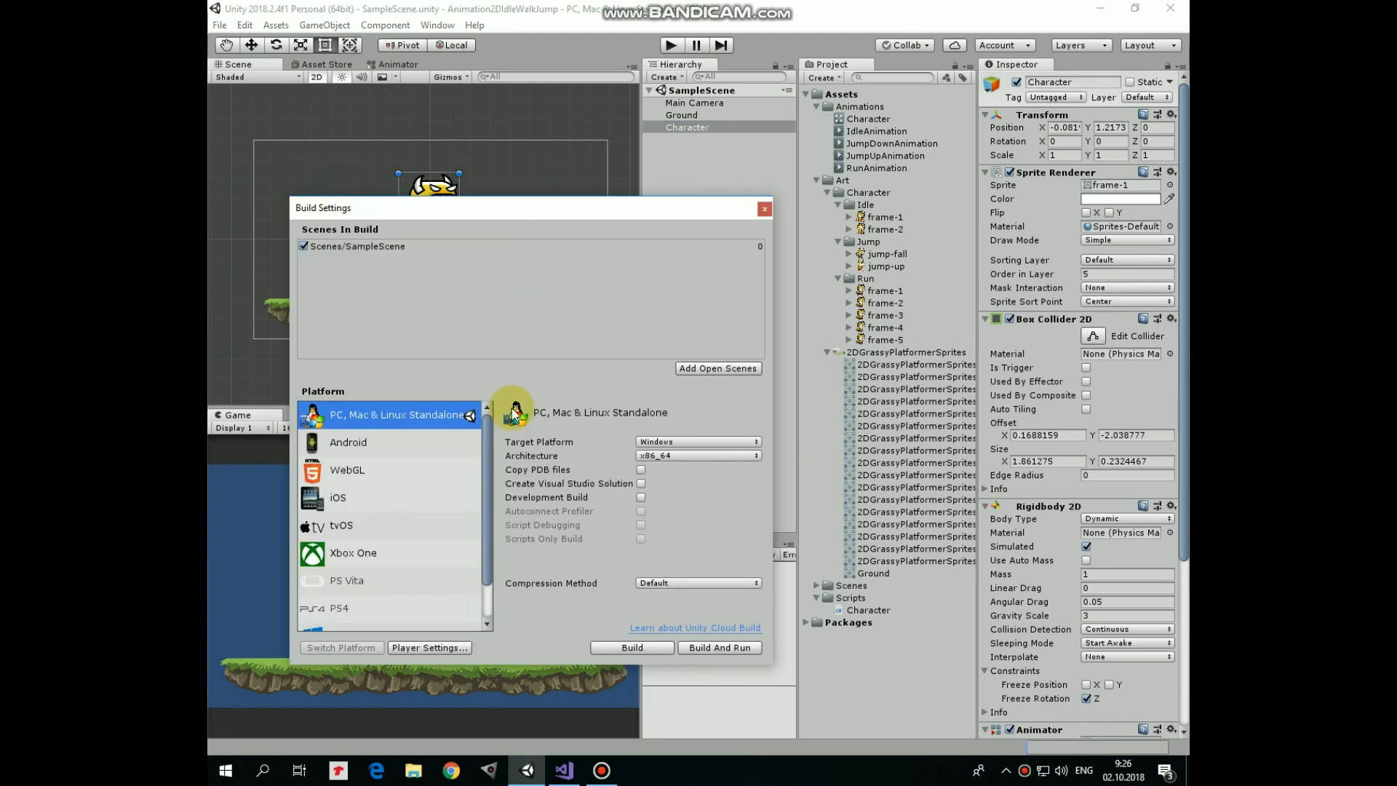
left_click(348, 440)
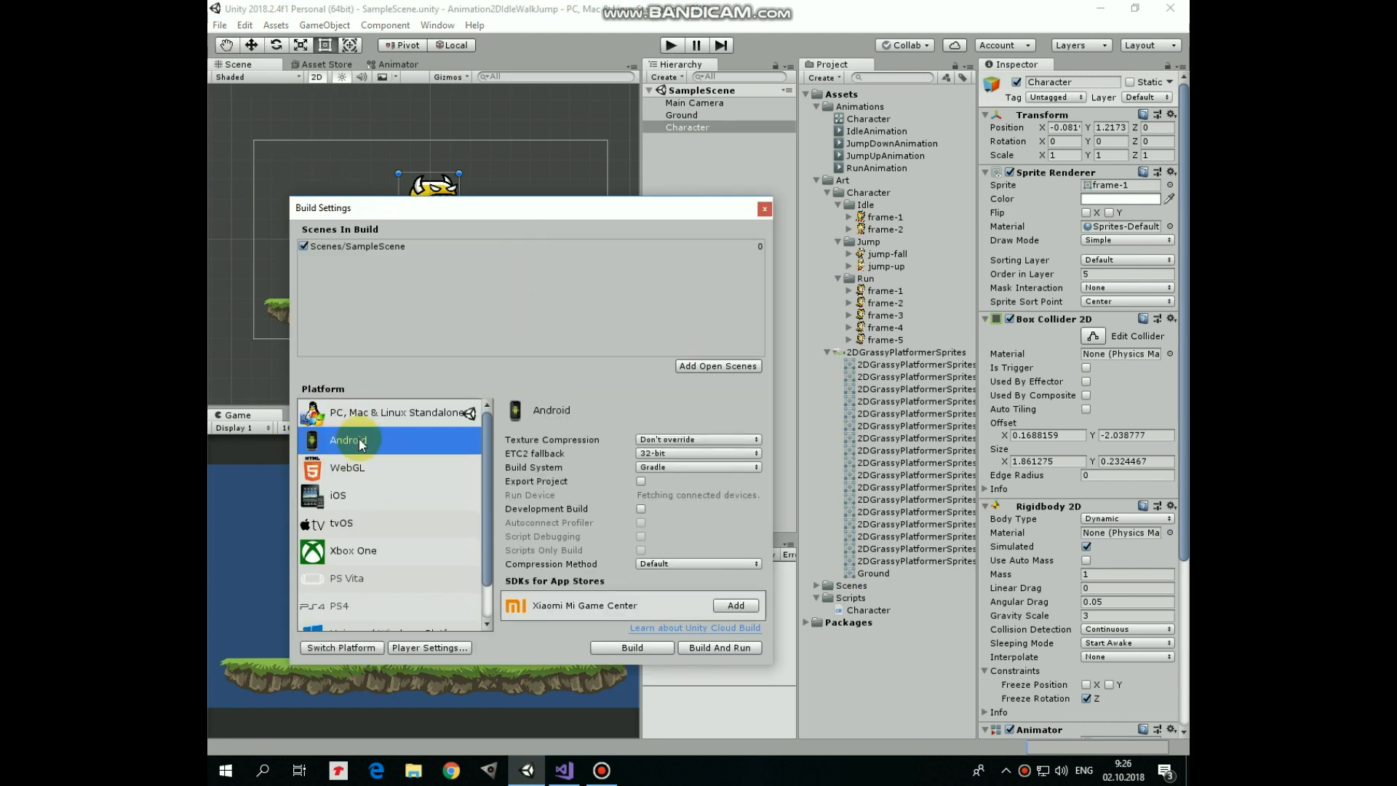
left_click(341, 647)
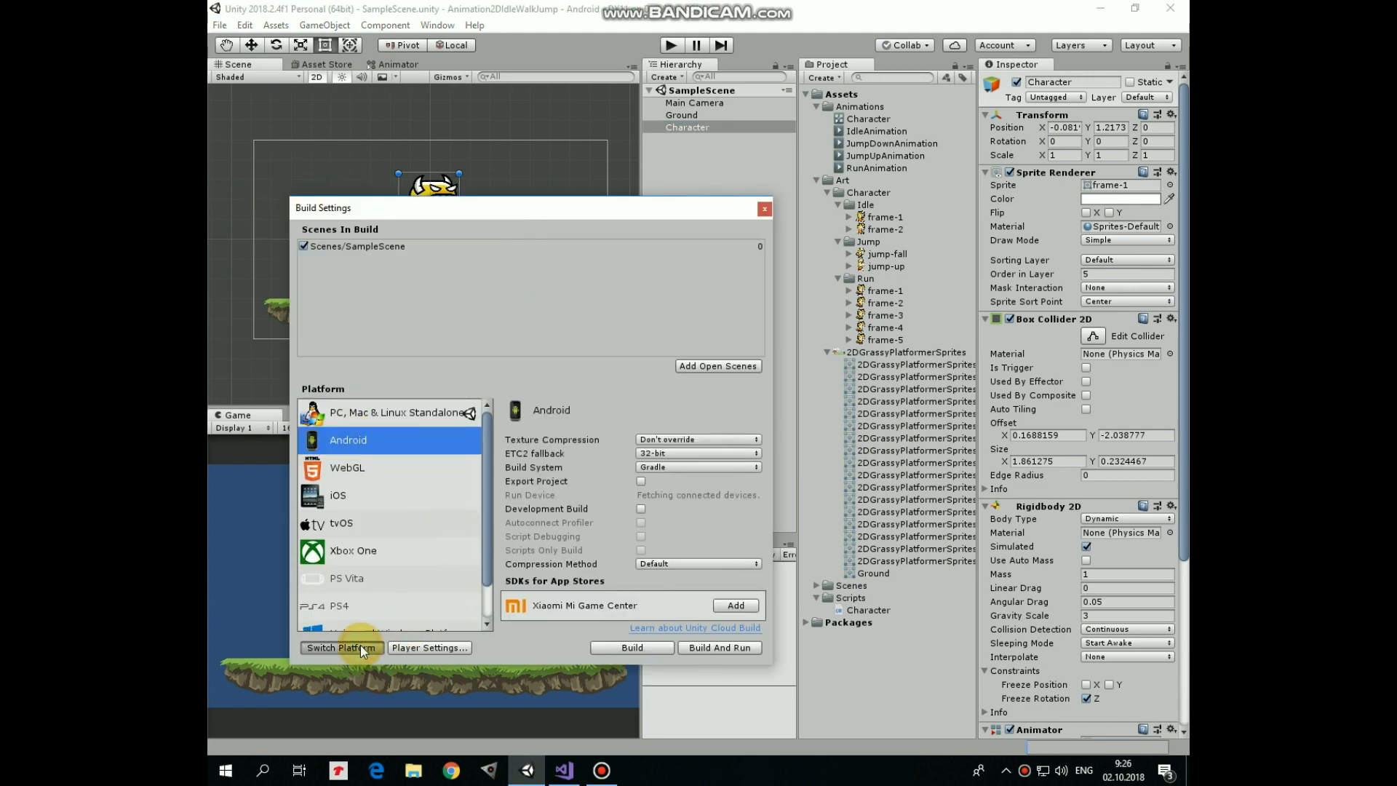
left_click(341, 647)
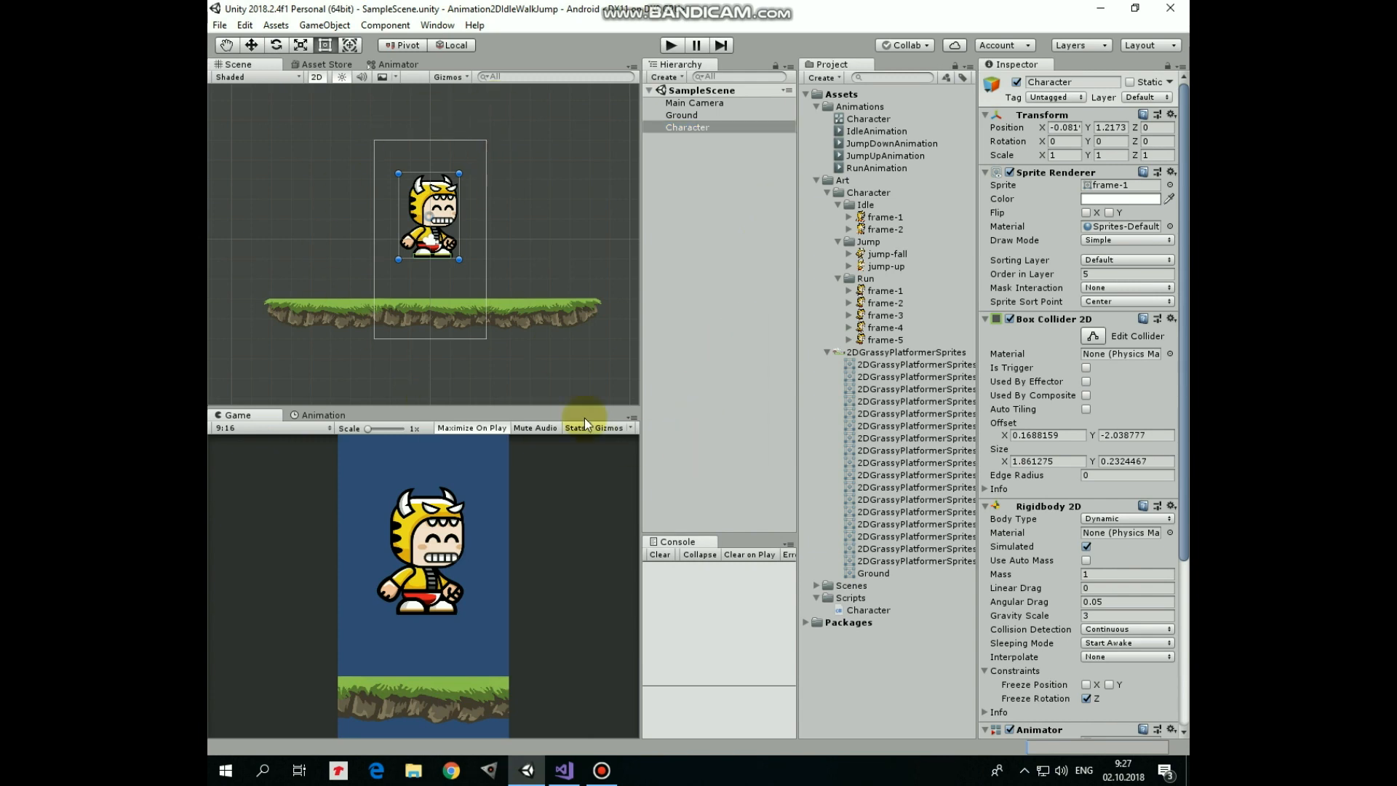
- Set the Game view aspect ratio to 16:9 and select Ground in the Hierarchy
left_click(225, 429)
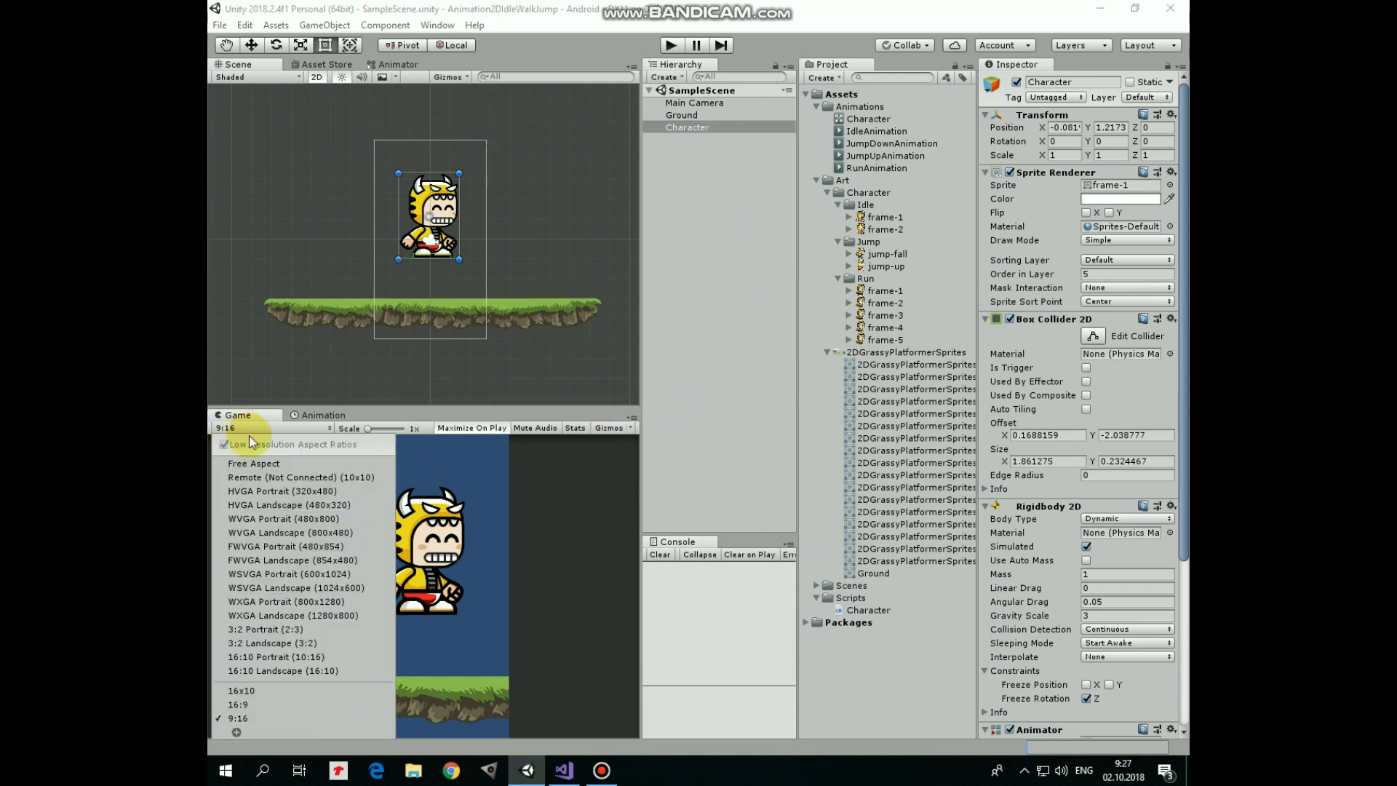
left_click(240, 705)
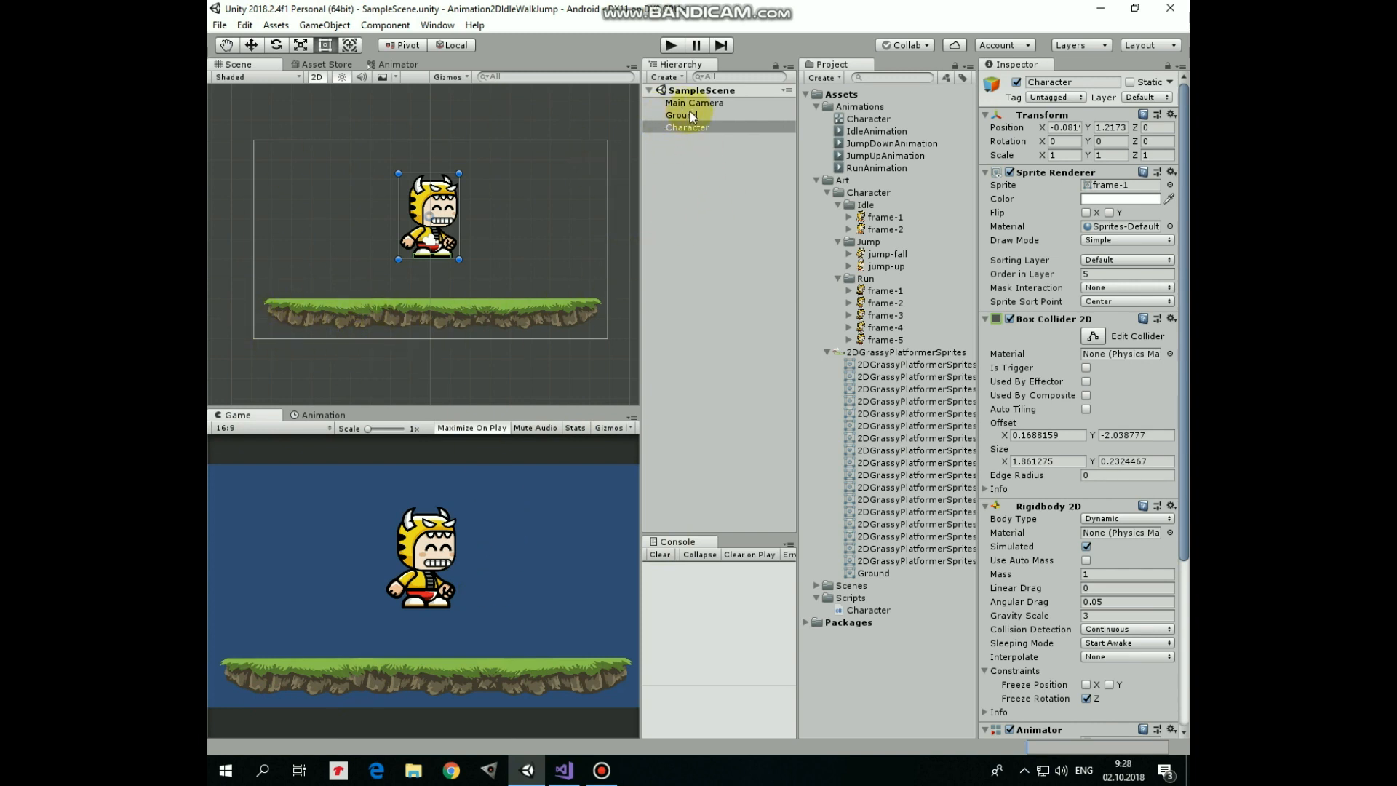
left_click(681, 114)
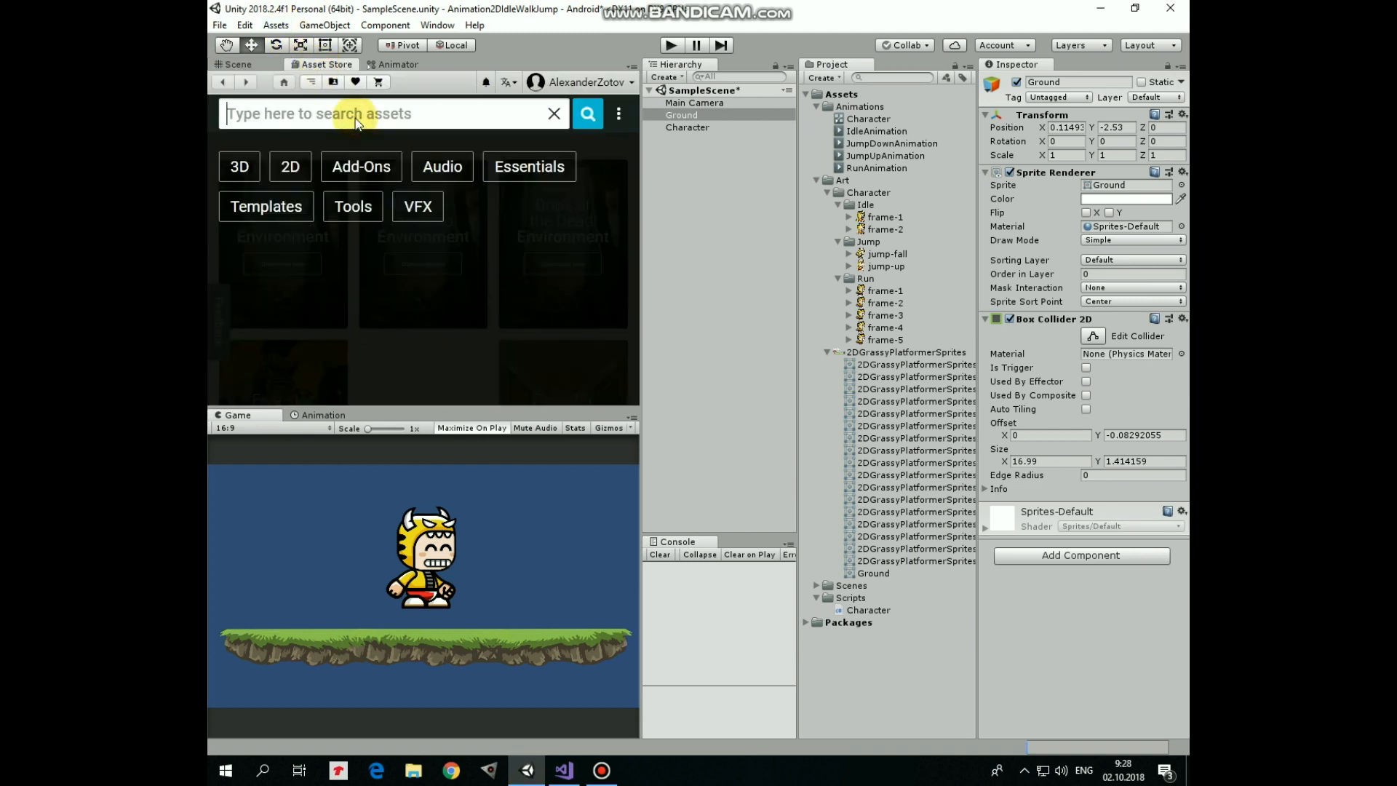
- Search the Asset Store for 'standard assets' and import Unity Technologies' Standard Assets
type("standard assets")
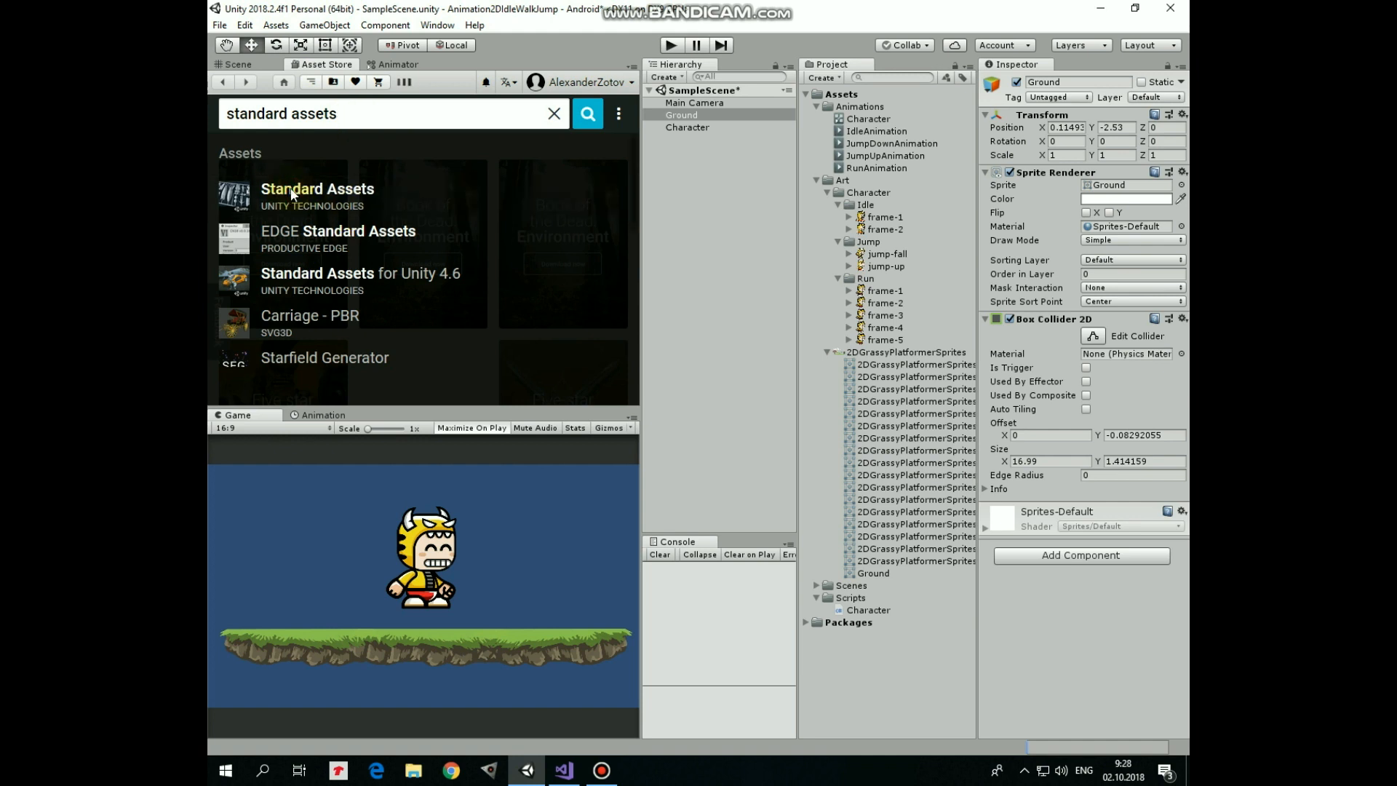
left_click(317, 188)
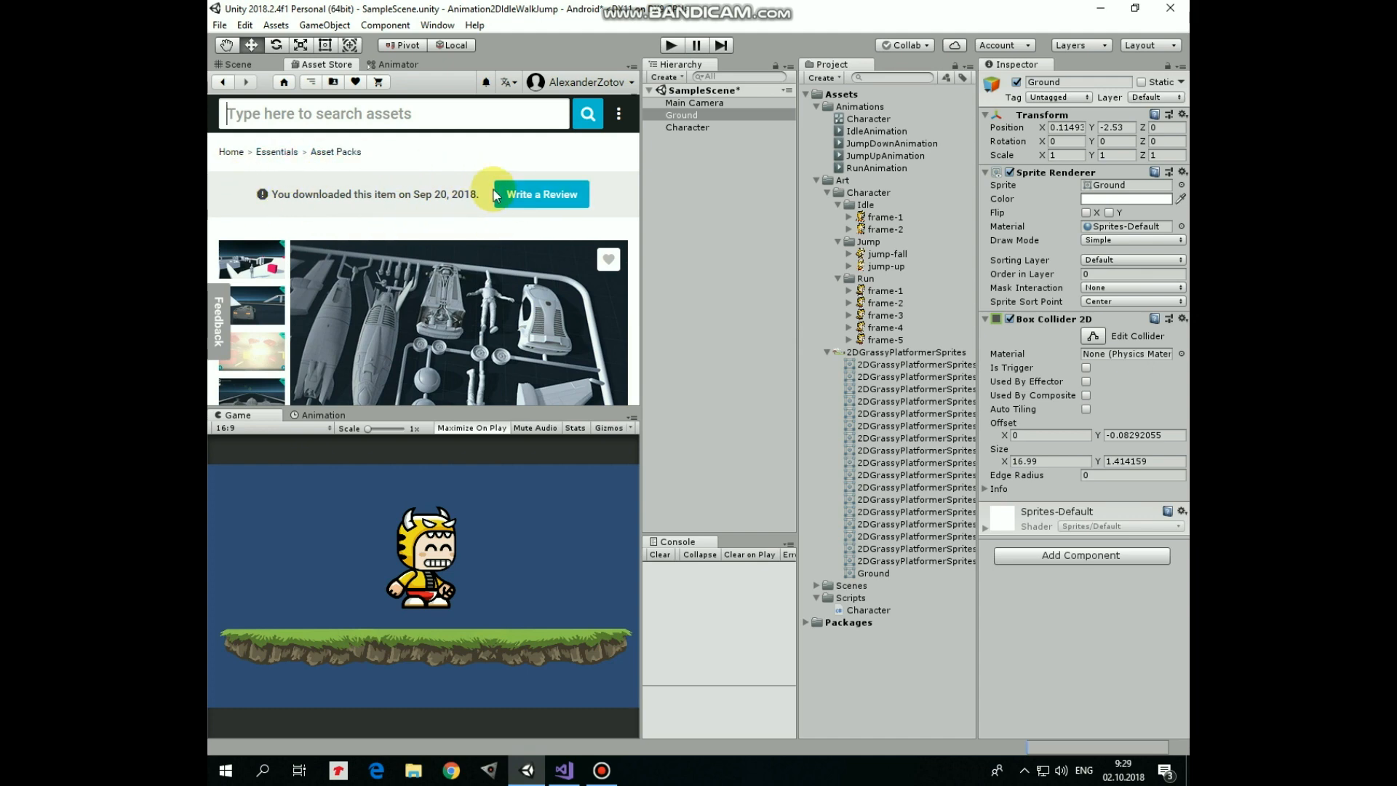
scroll("down", 3)
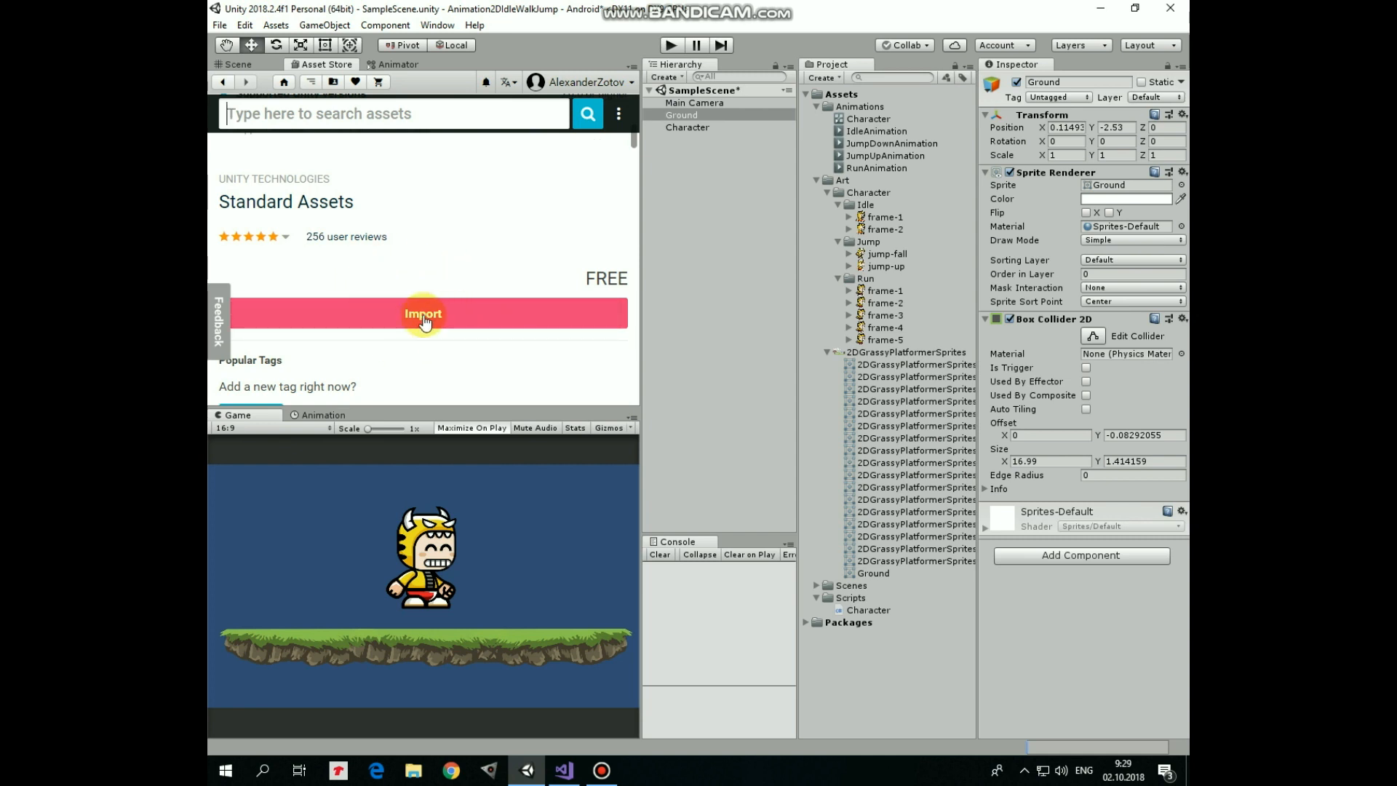
left_click(422, 313)
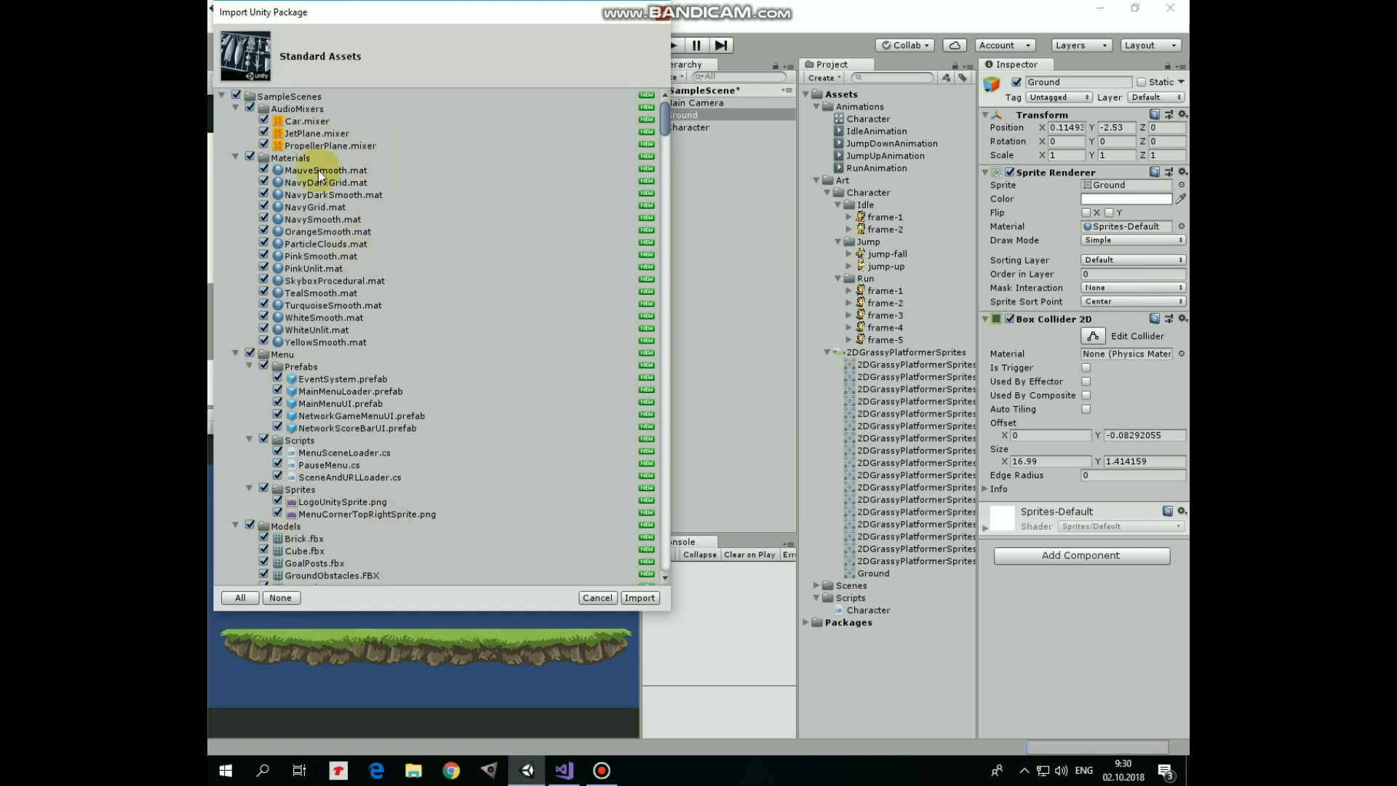
- Deselect all package contents, tick only the CrossPlatformInput folders, and import them
left_click(222, 108)
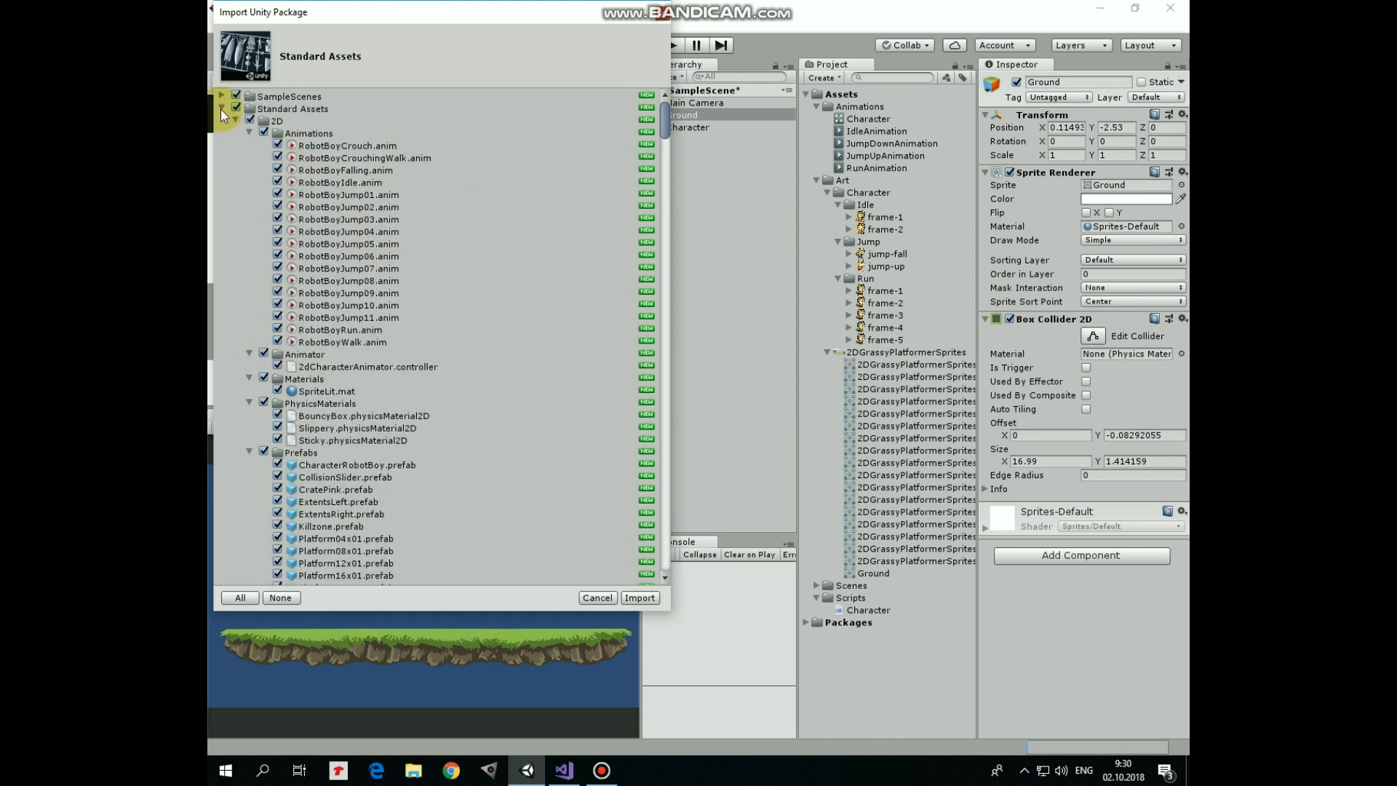
left_click(223, 108)
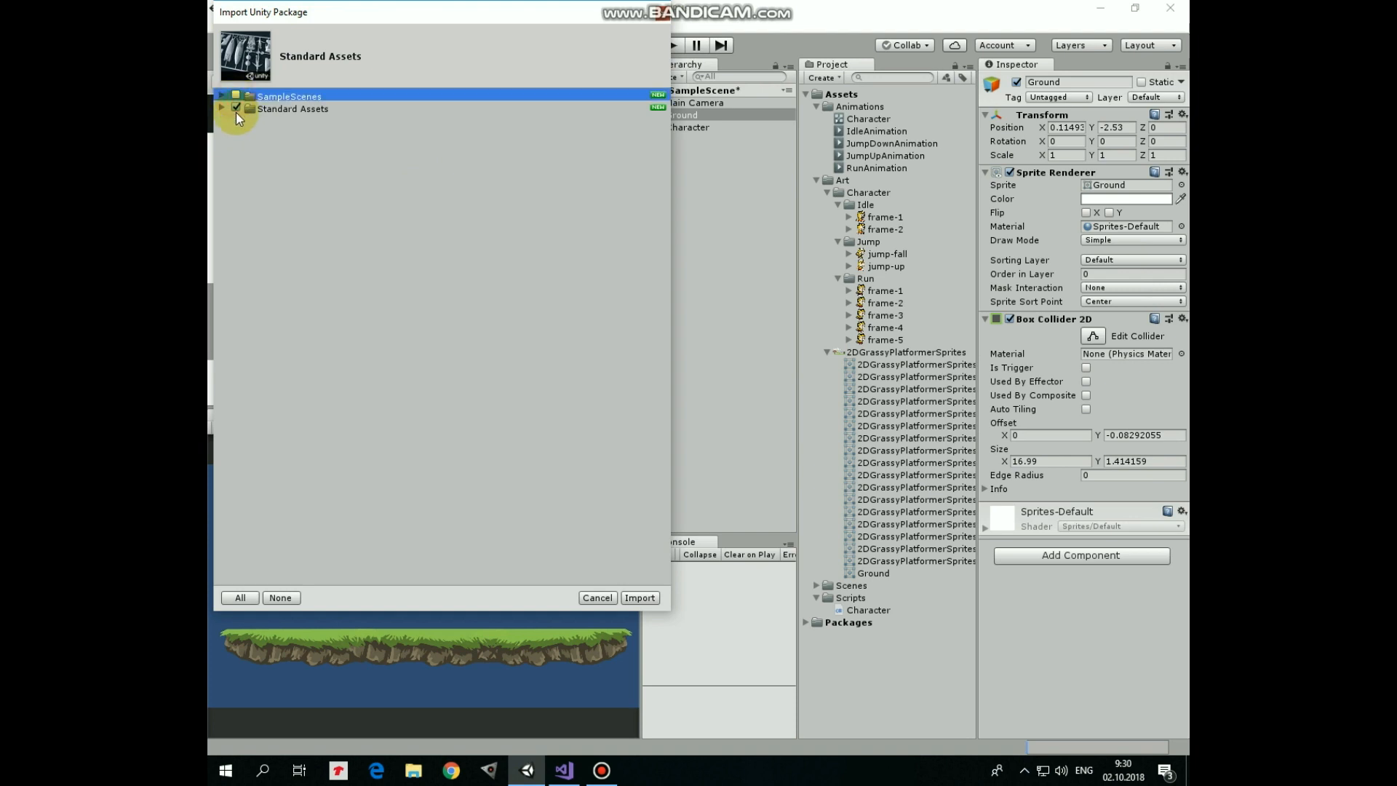
left_click(293, 108)
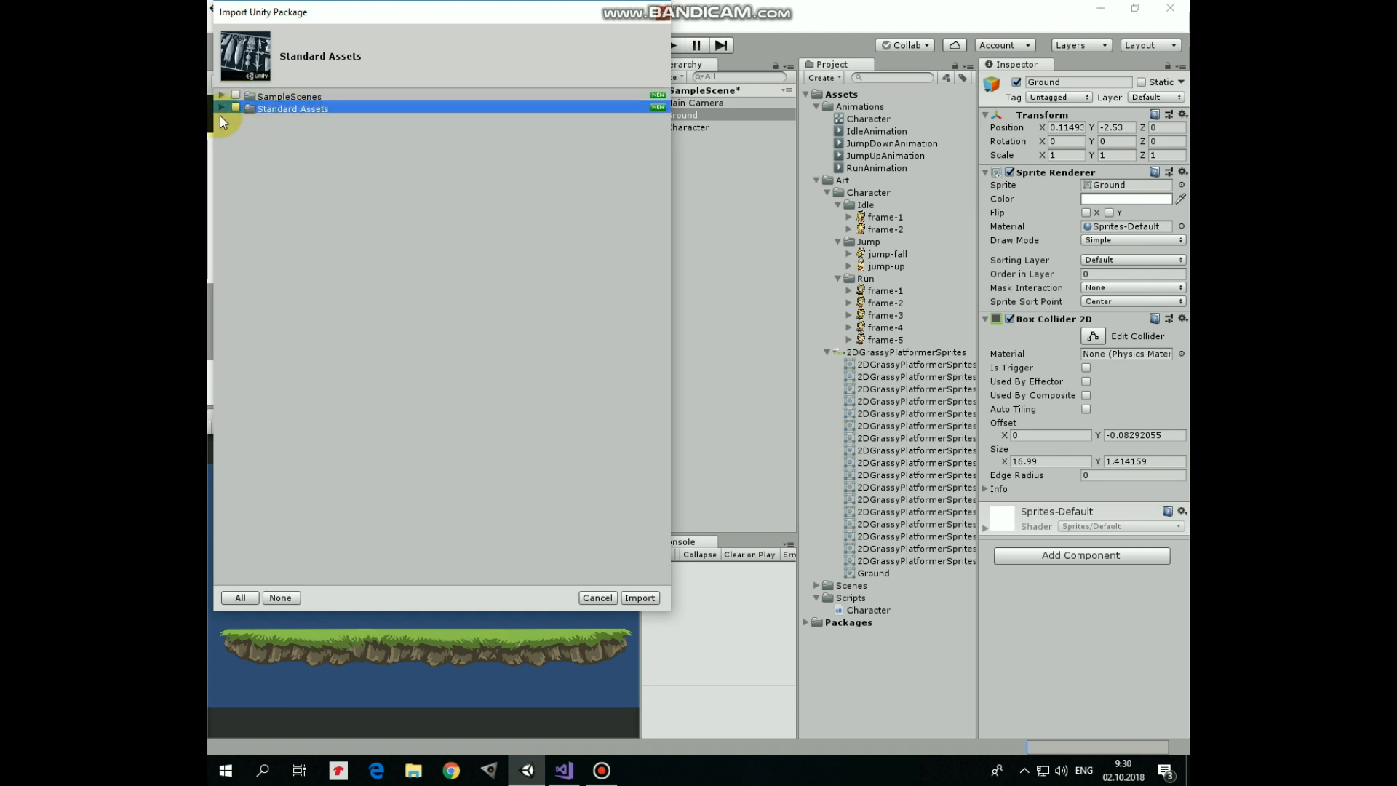
left_click(221, 108)
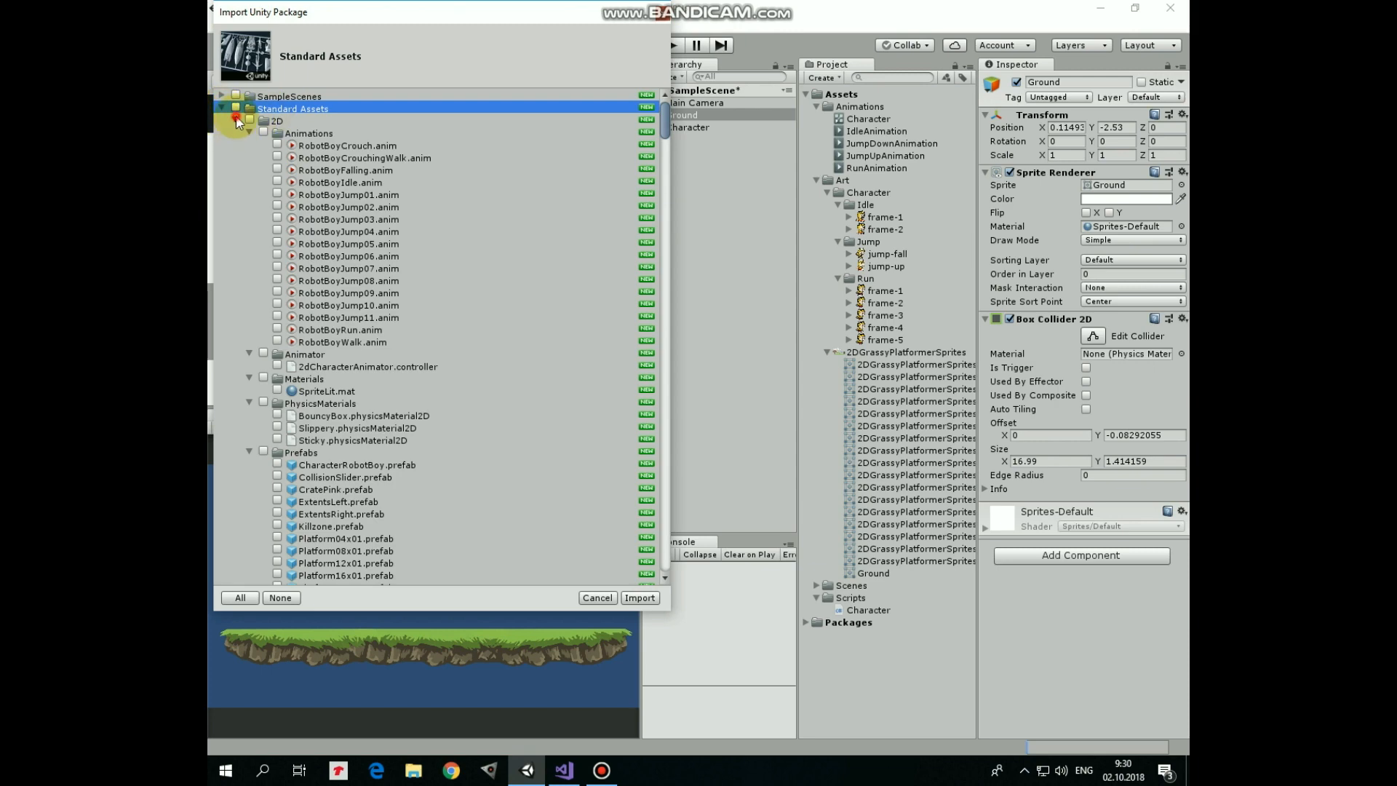
left_click(236, 120)
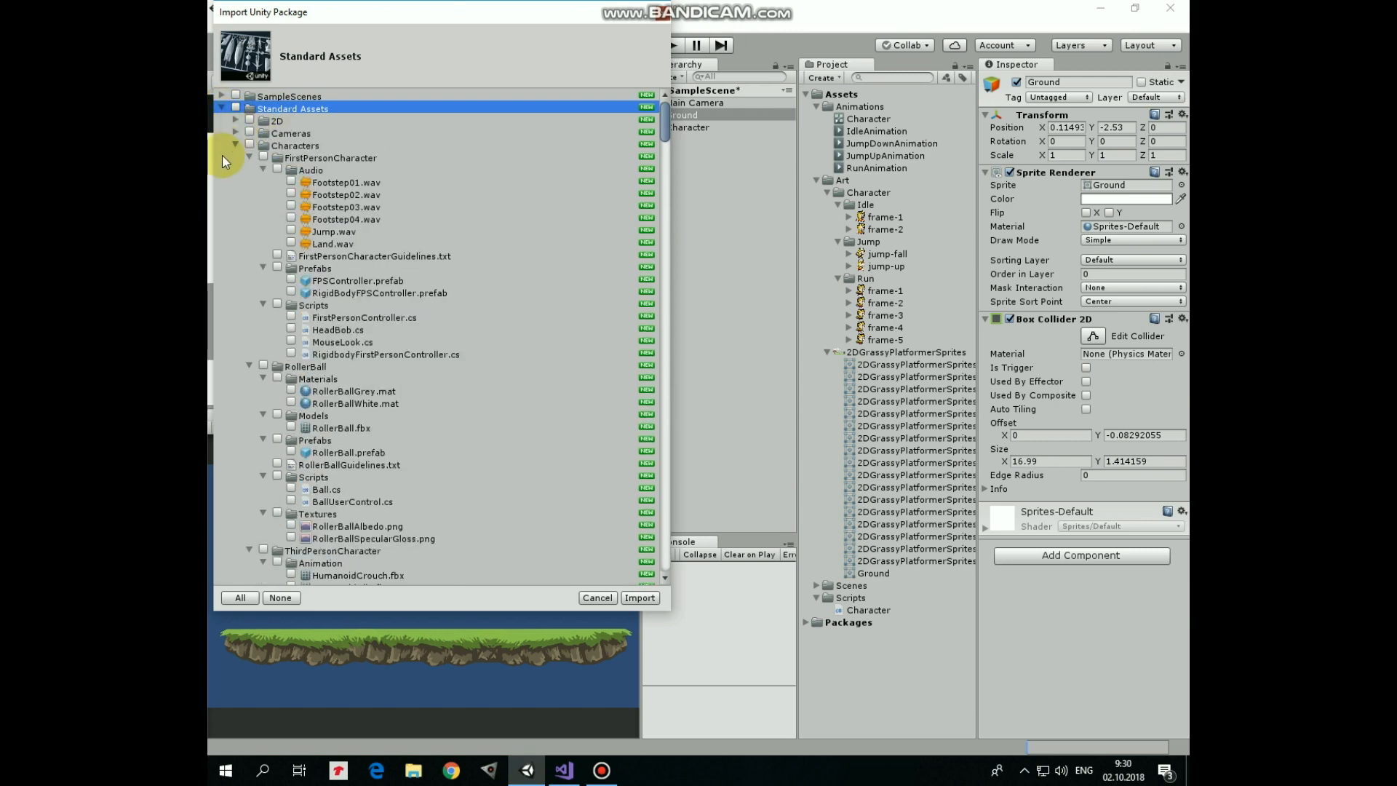
left_click(250, 158)
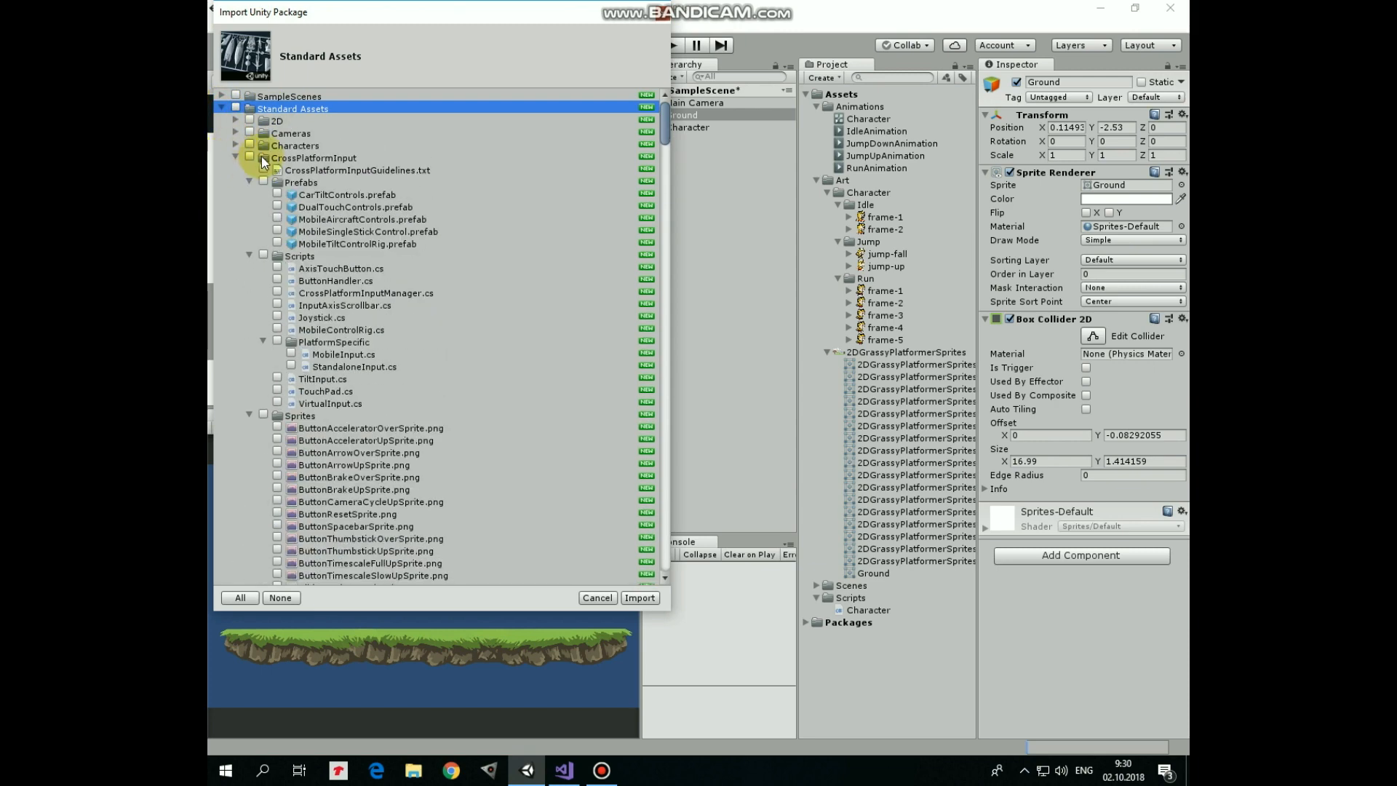
left_click(262, 157)
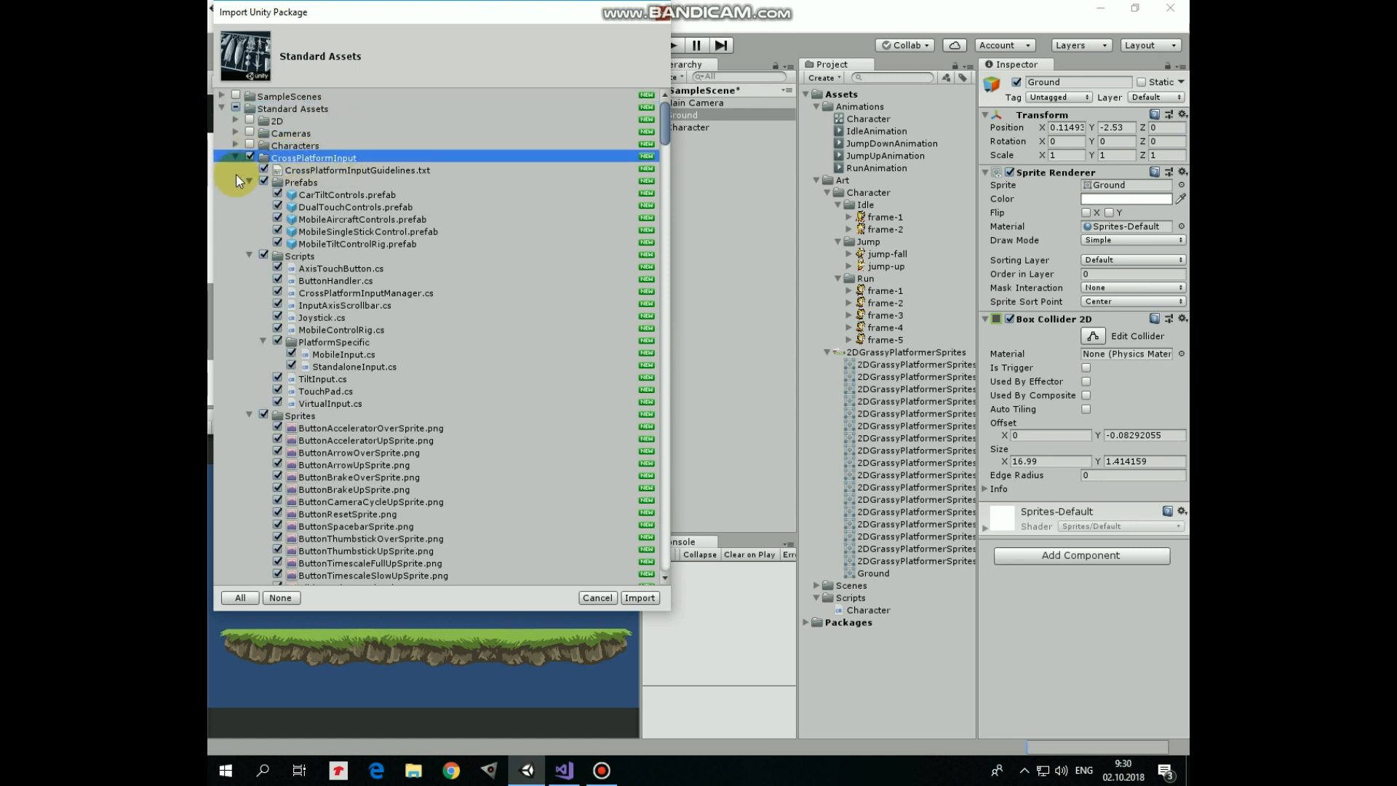
left_click(236, 158)
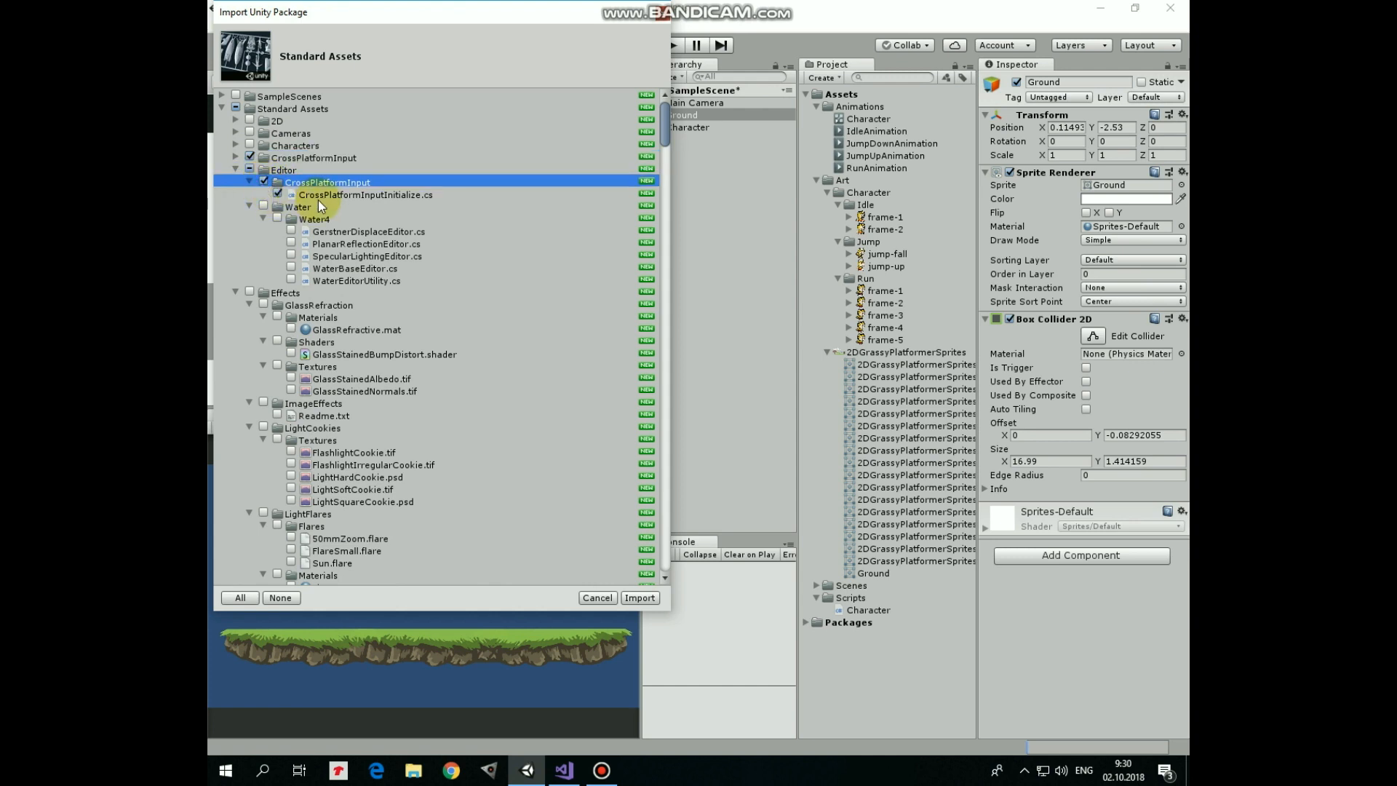
mouse_move(473, 214)
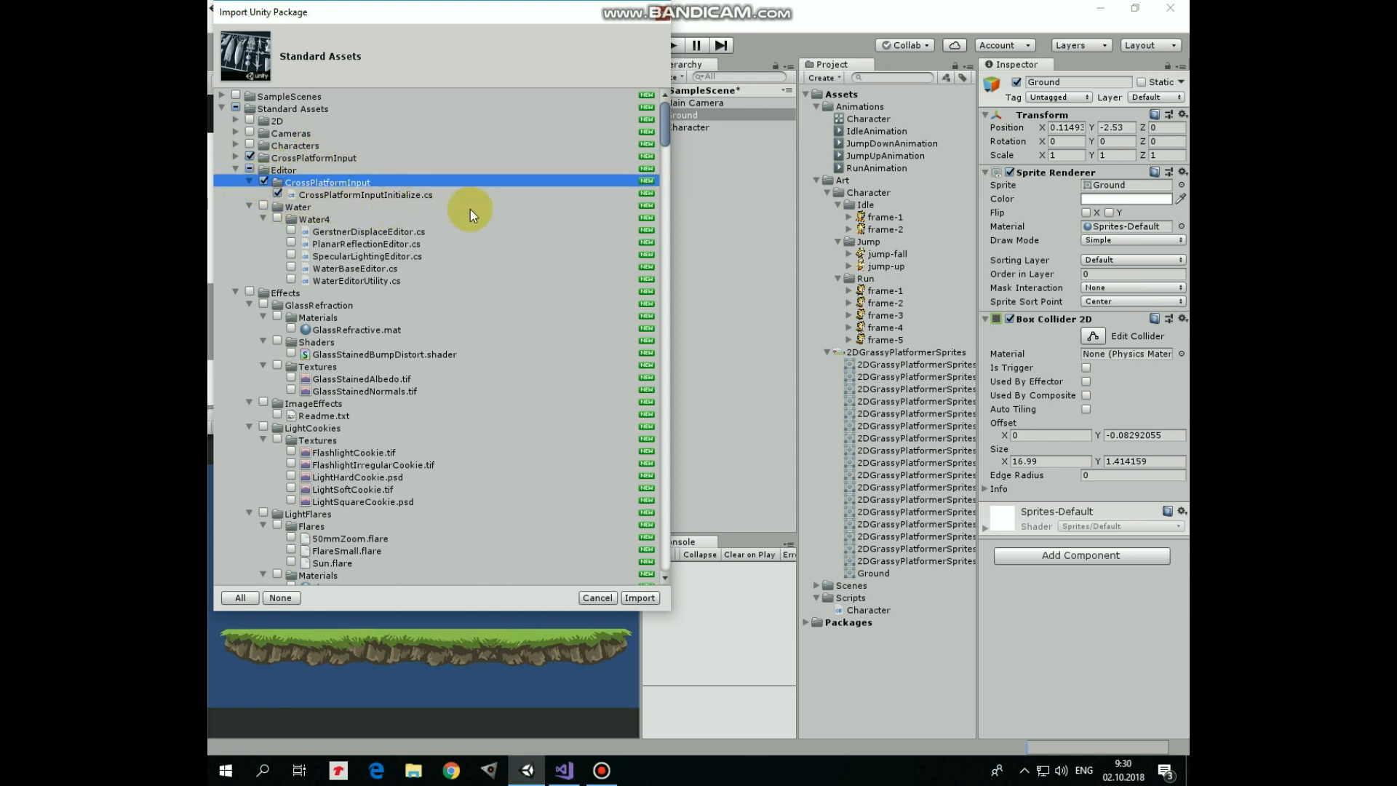
left_click(639, 597)
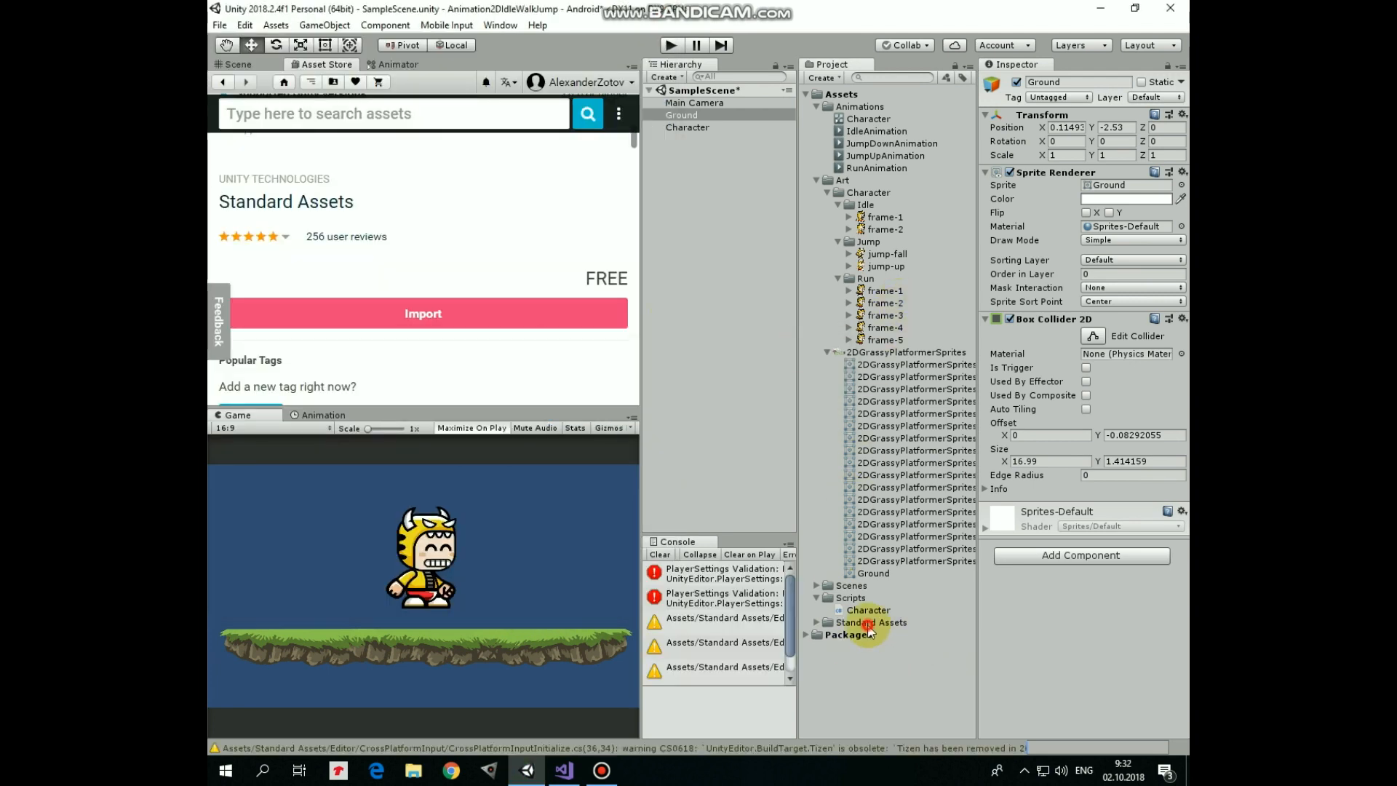
- Clear the Standard Assets import messages from the Console and return to the Scene view
left_click(870, 622)
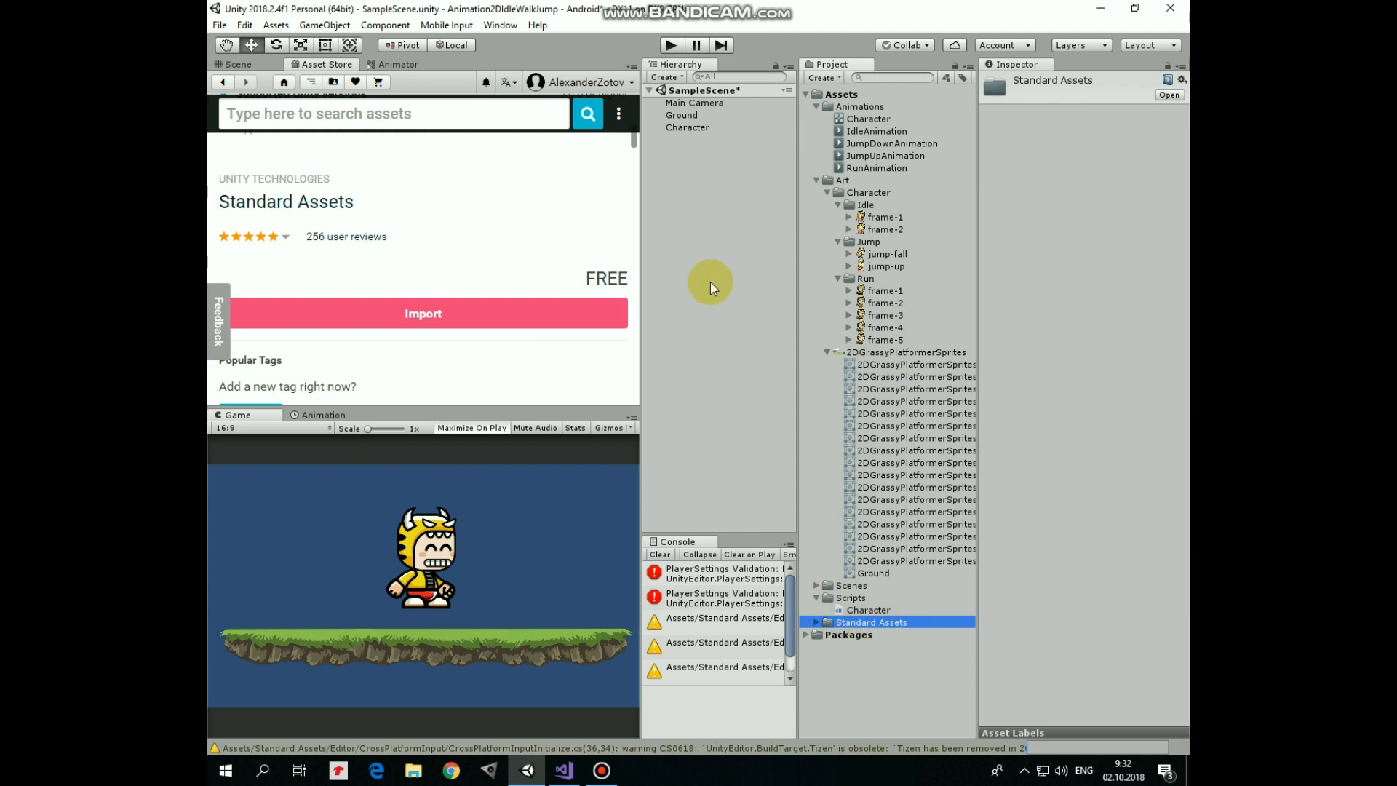
left_click(687, 127)
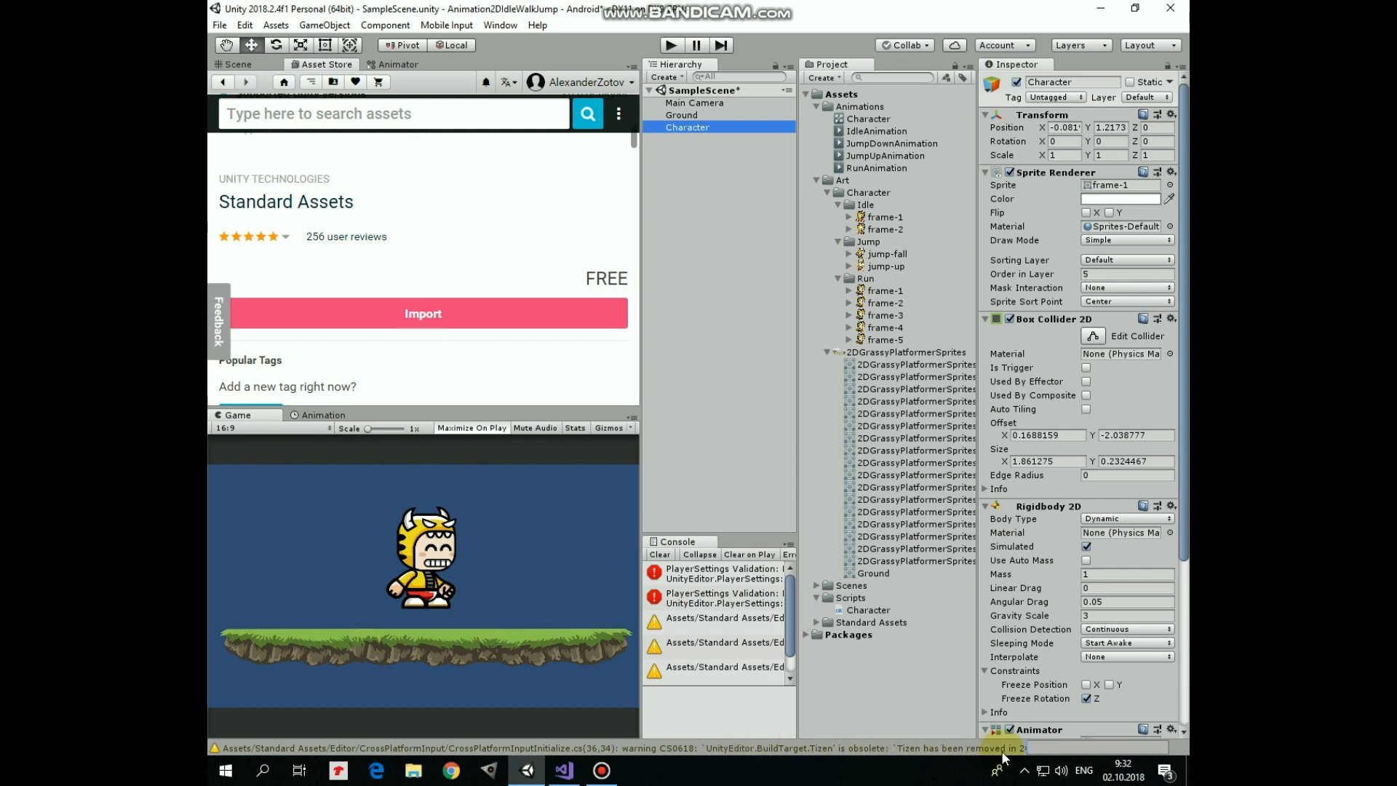
mouse_move(904, 699)
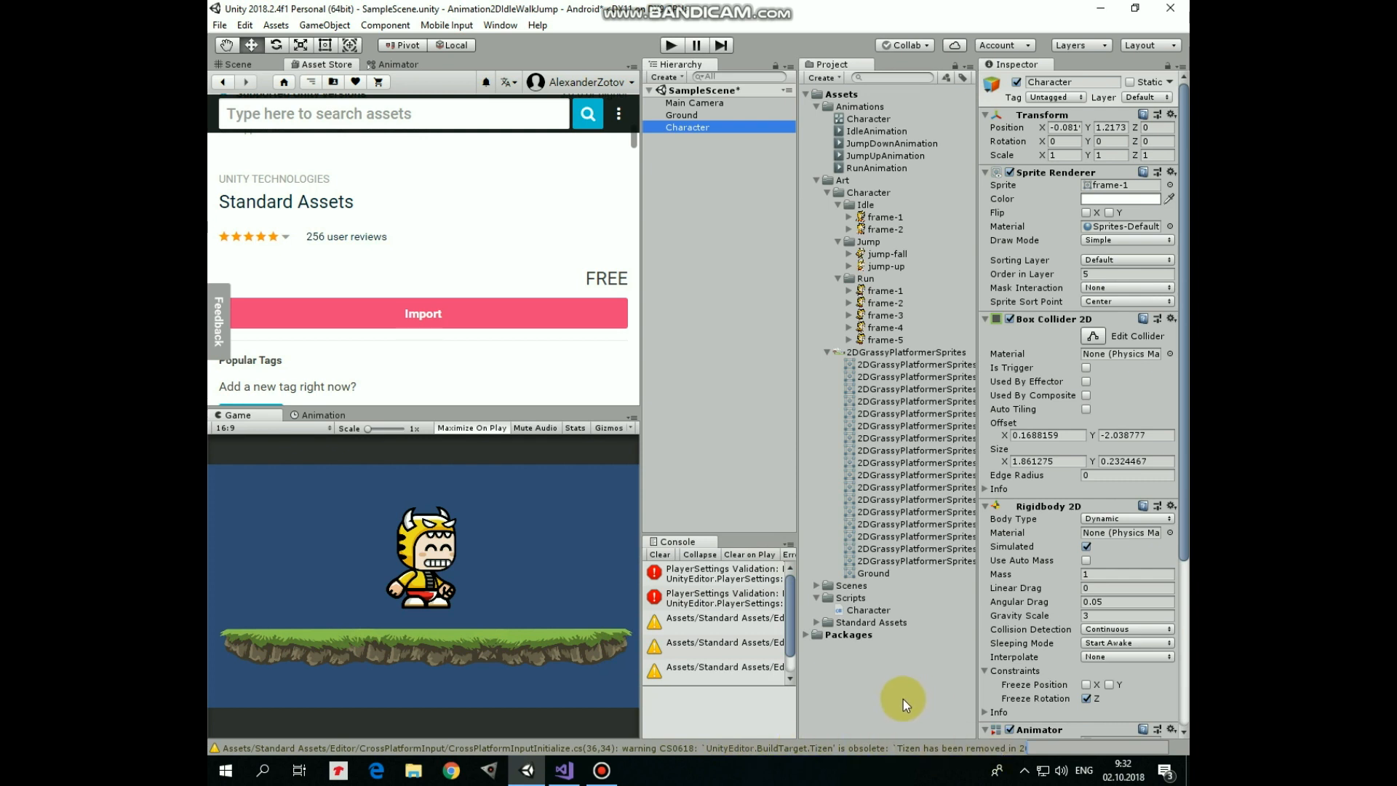
left_click(659, 554)
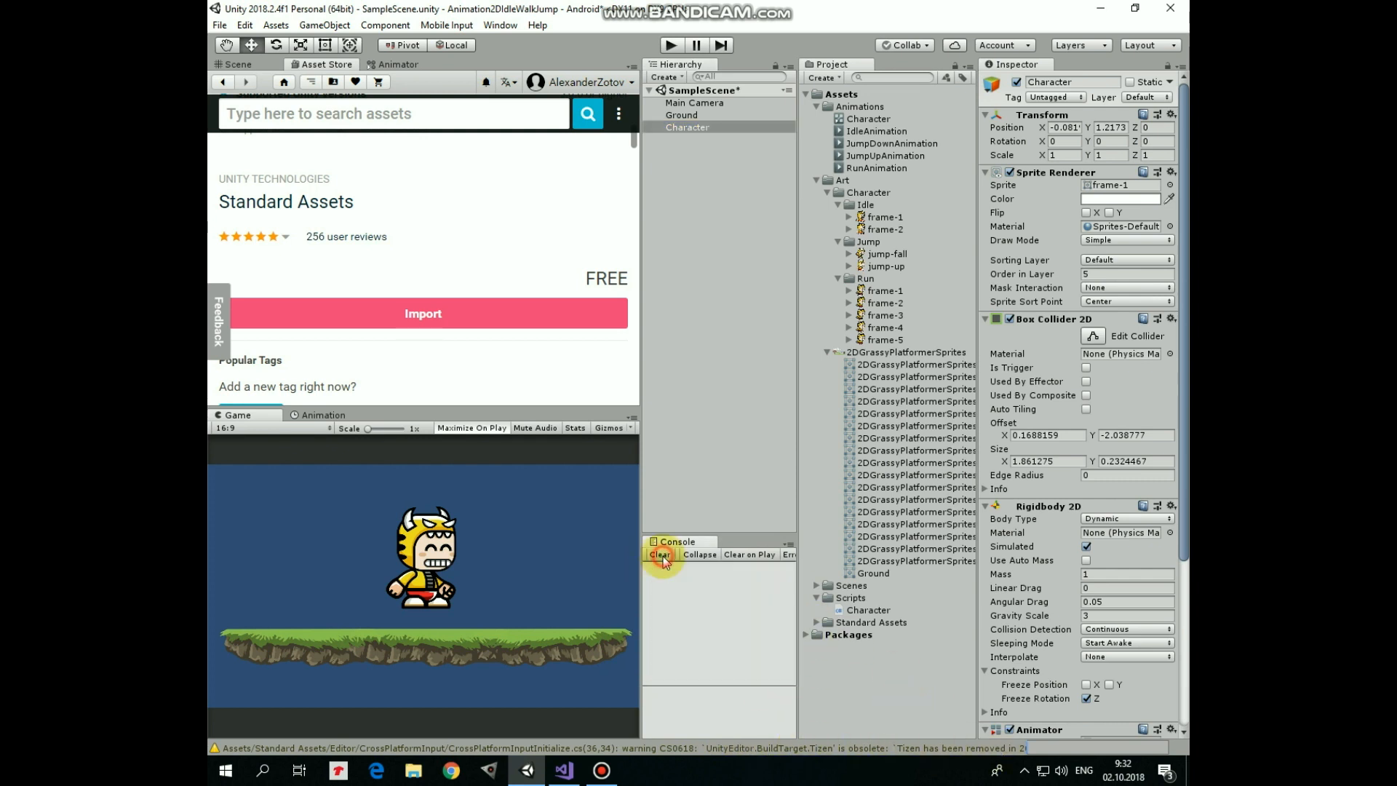
left_click(238, 64)
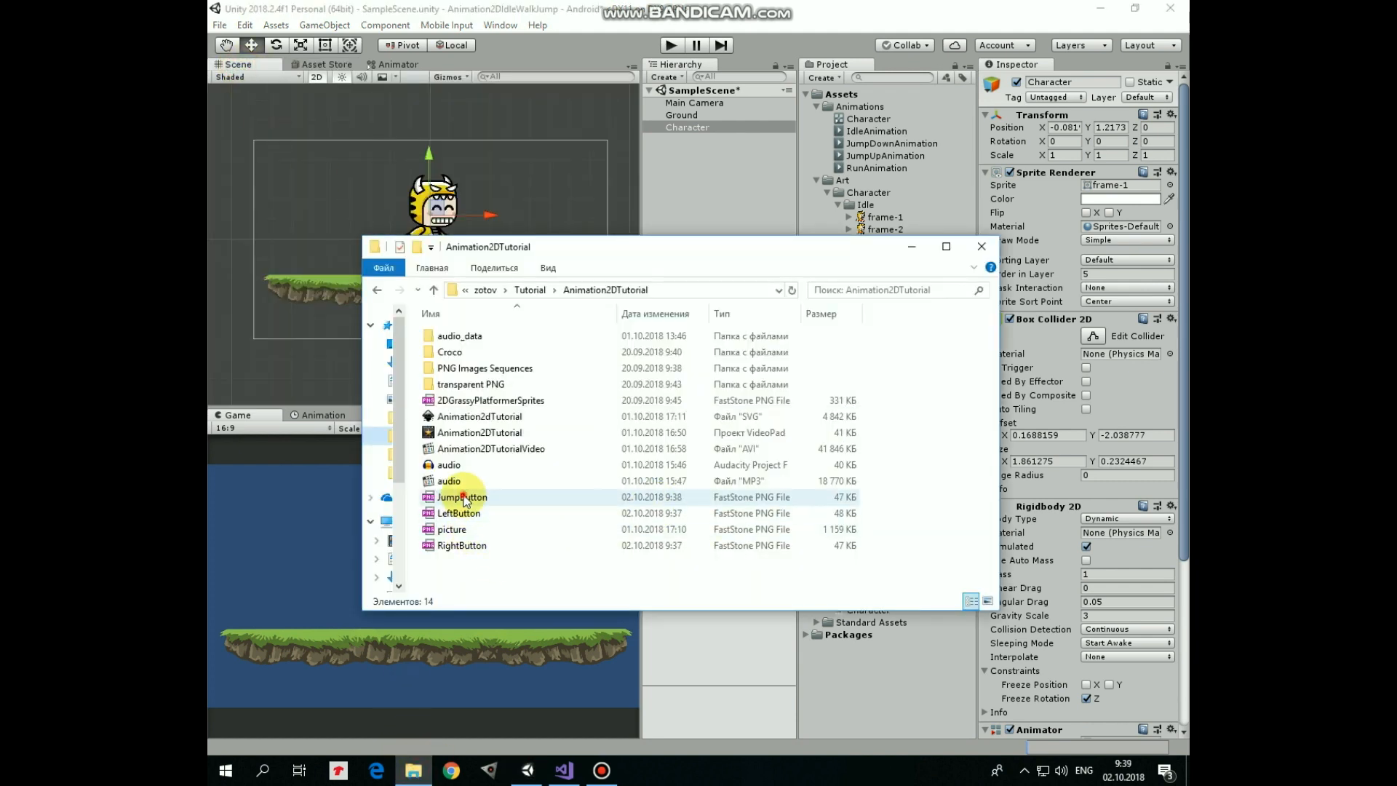
- Bring the JumpButton, LeftButton and RightButton PNGs into Assets and check their sprite settings
left_click(459, 513)
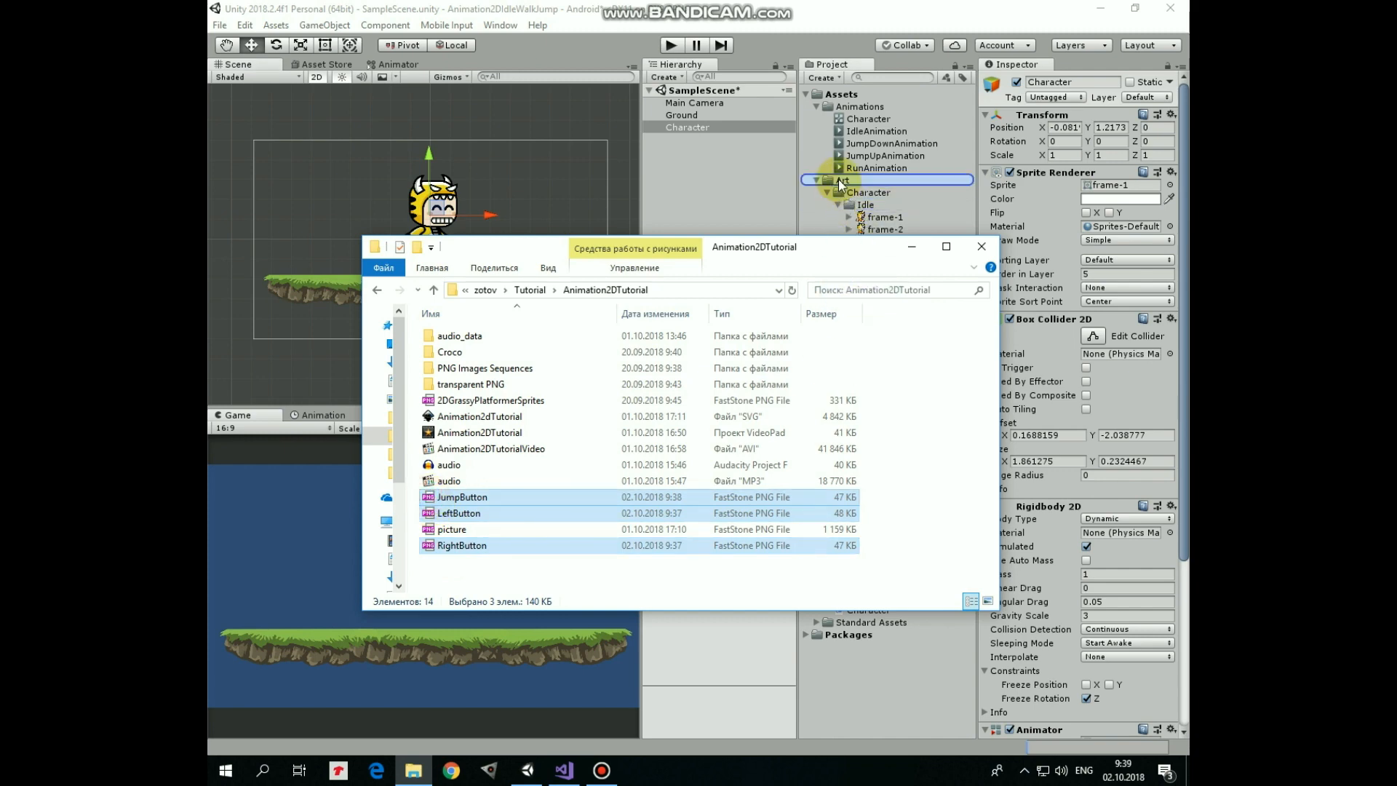
left_click(981, 246)
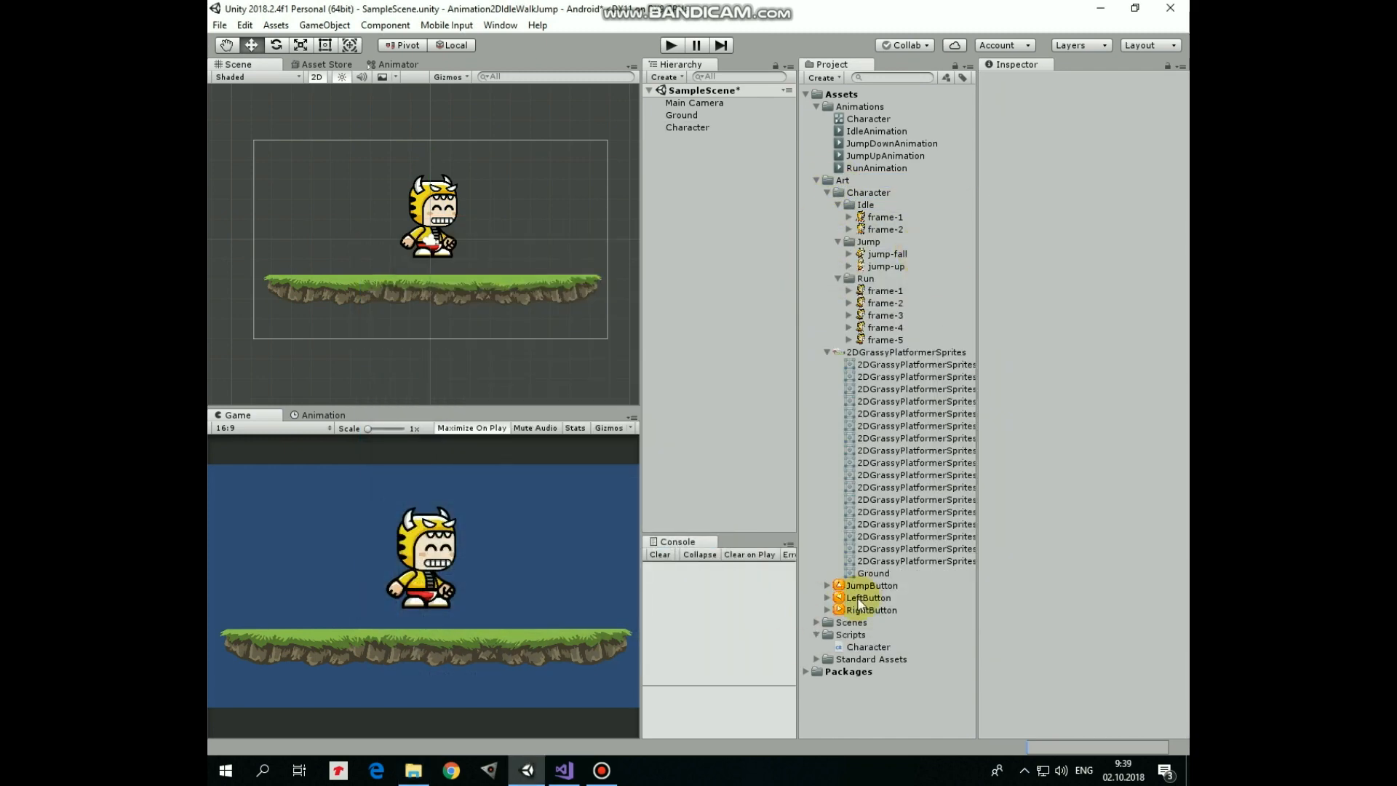
left_click(870, 610)
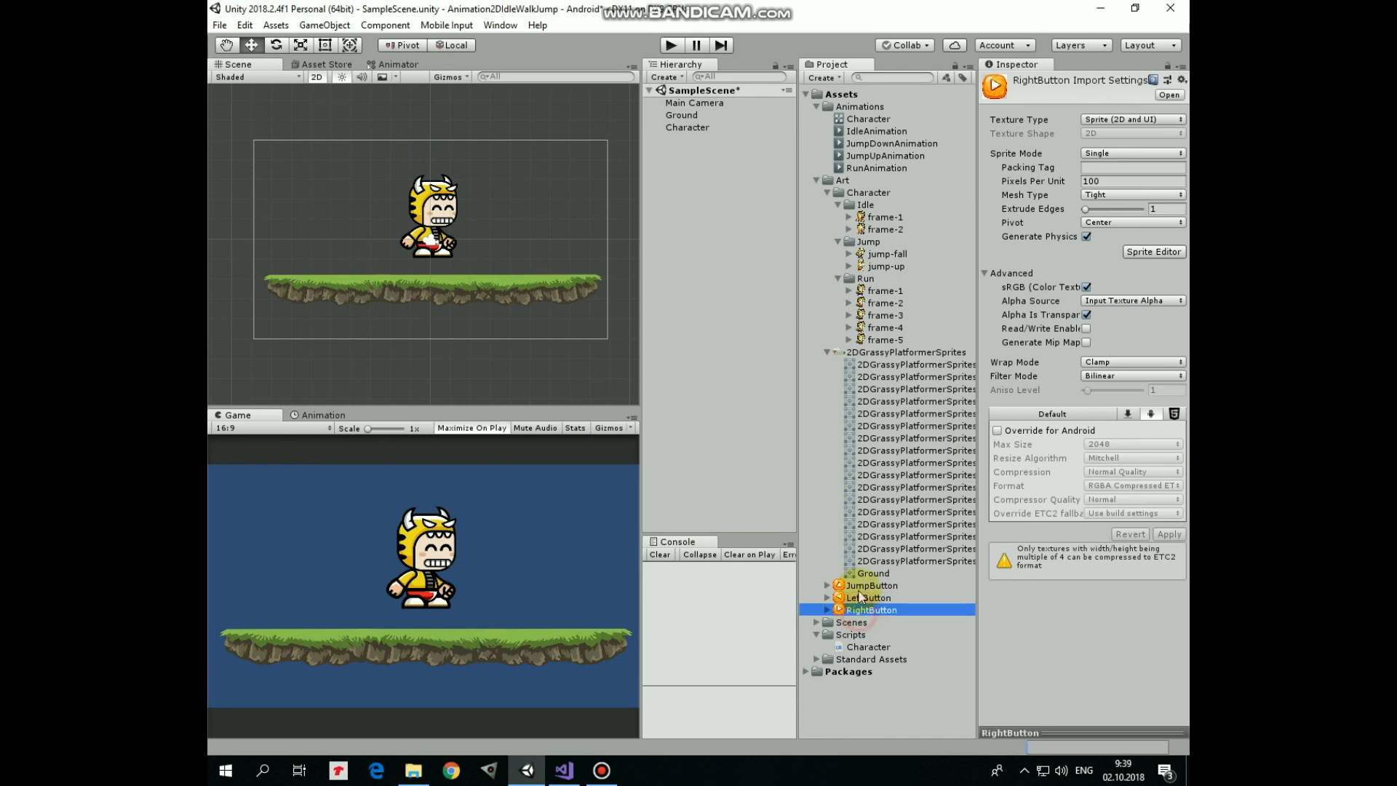
left_click(687, 126)
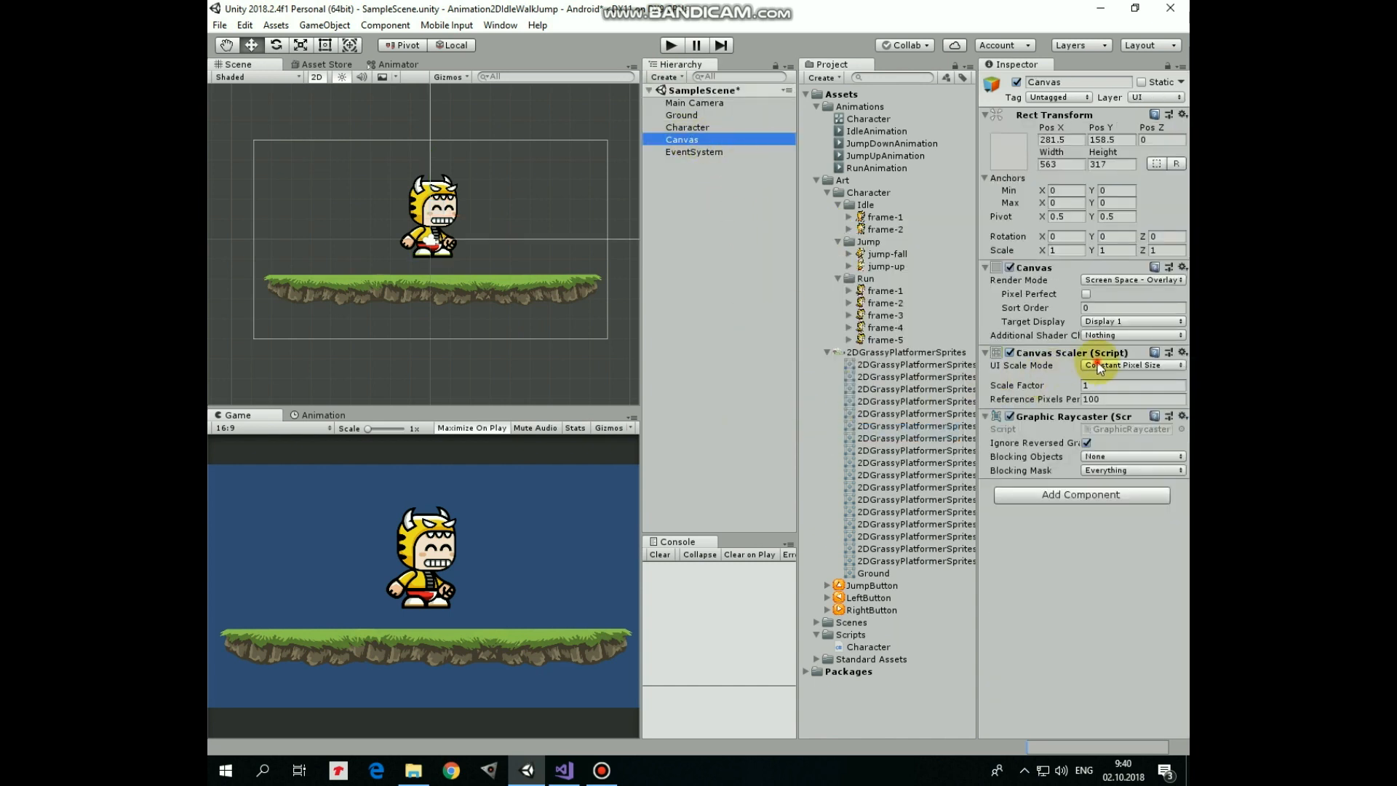
- Scale the Canvas with screen size, add a text-less ButtonLeft, and duplicate it into ButtonRight
left_click(1132, 366)
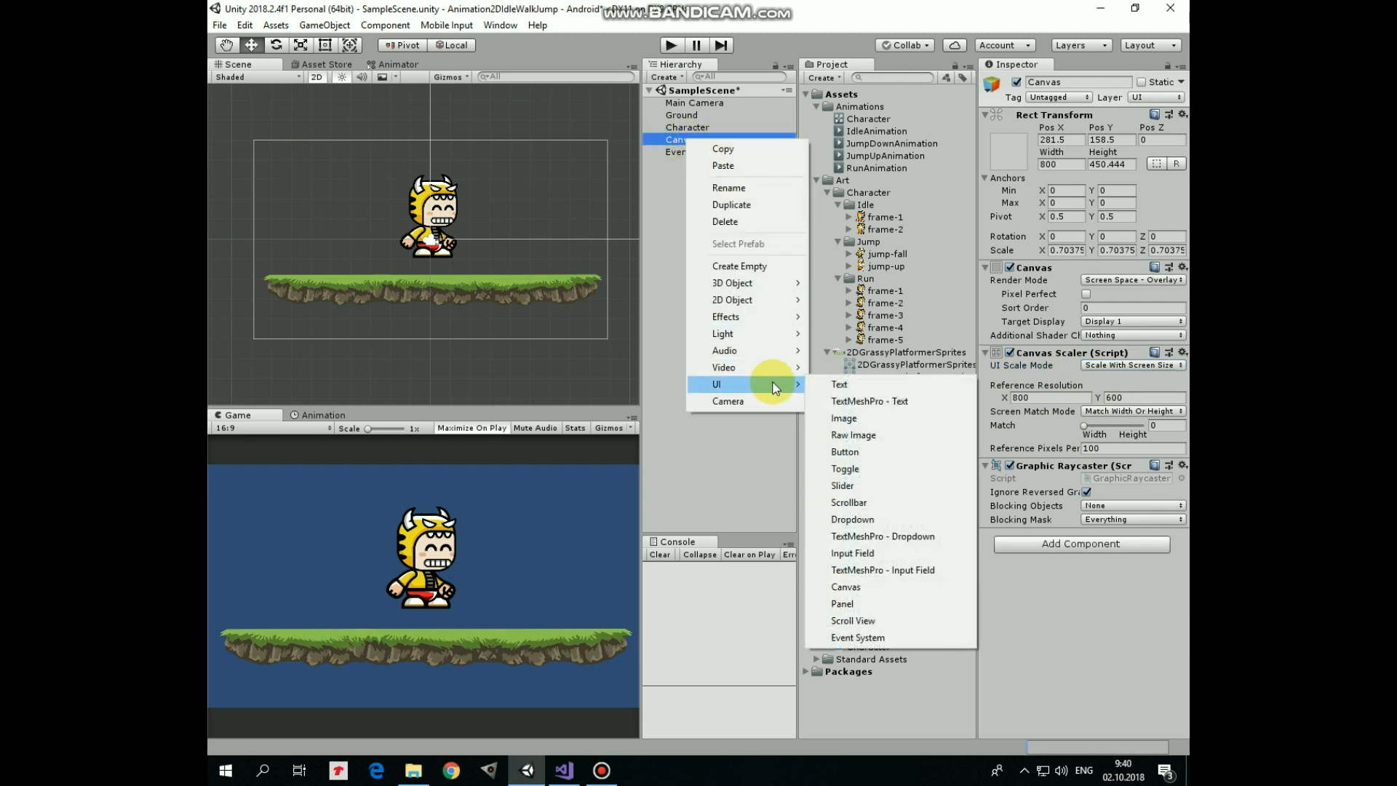
left_click(844, 452)
type("100")
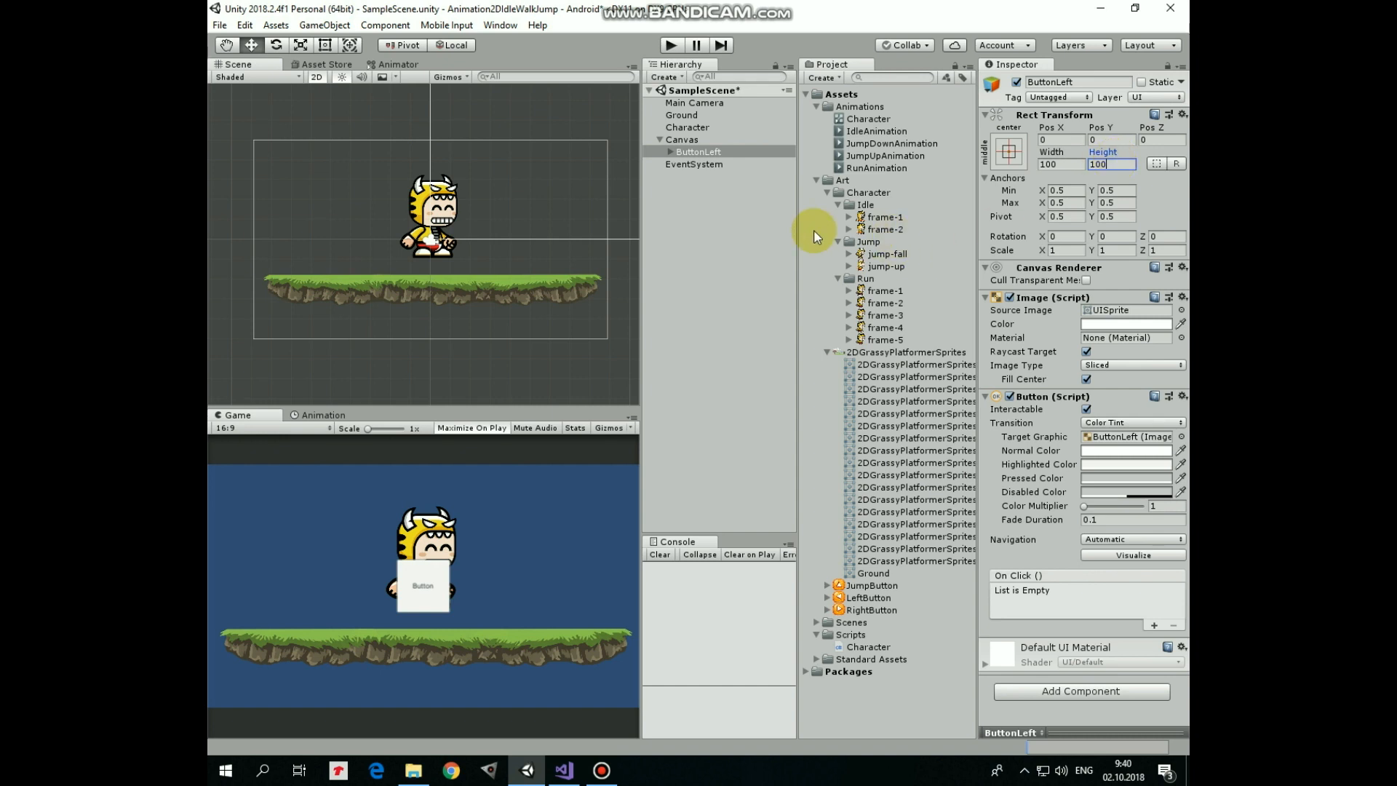
left_click(697, 164)
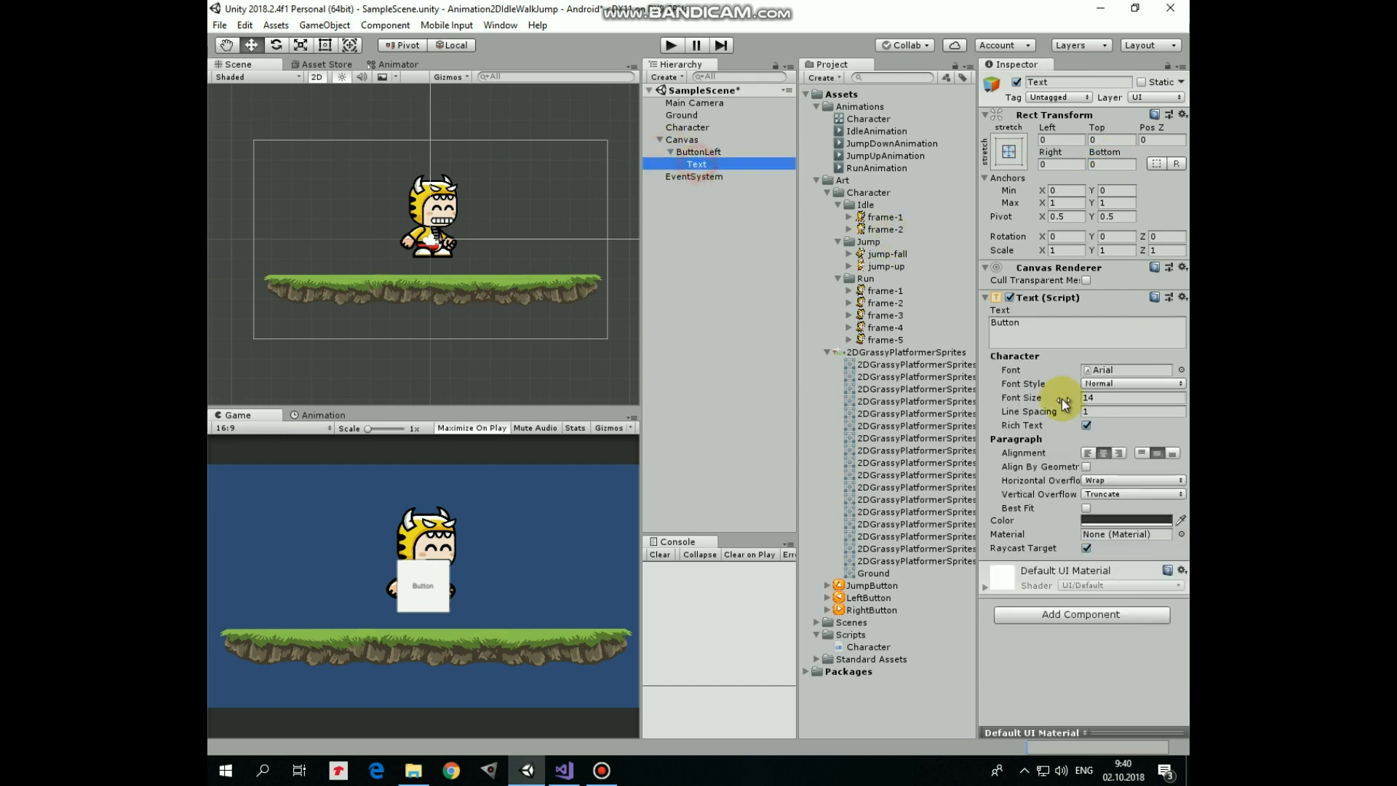
left_click(1085, 332)
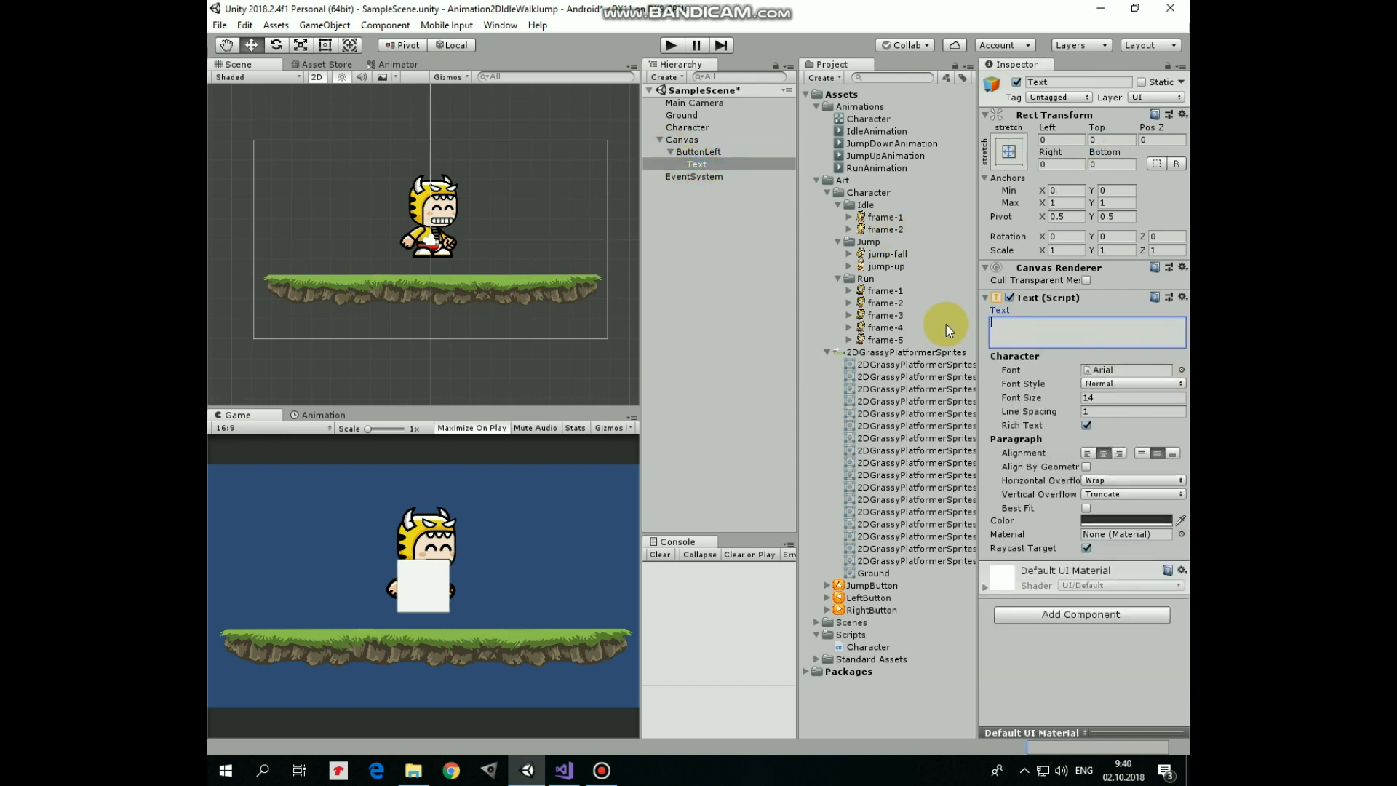
left_click(706, 175)
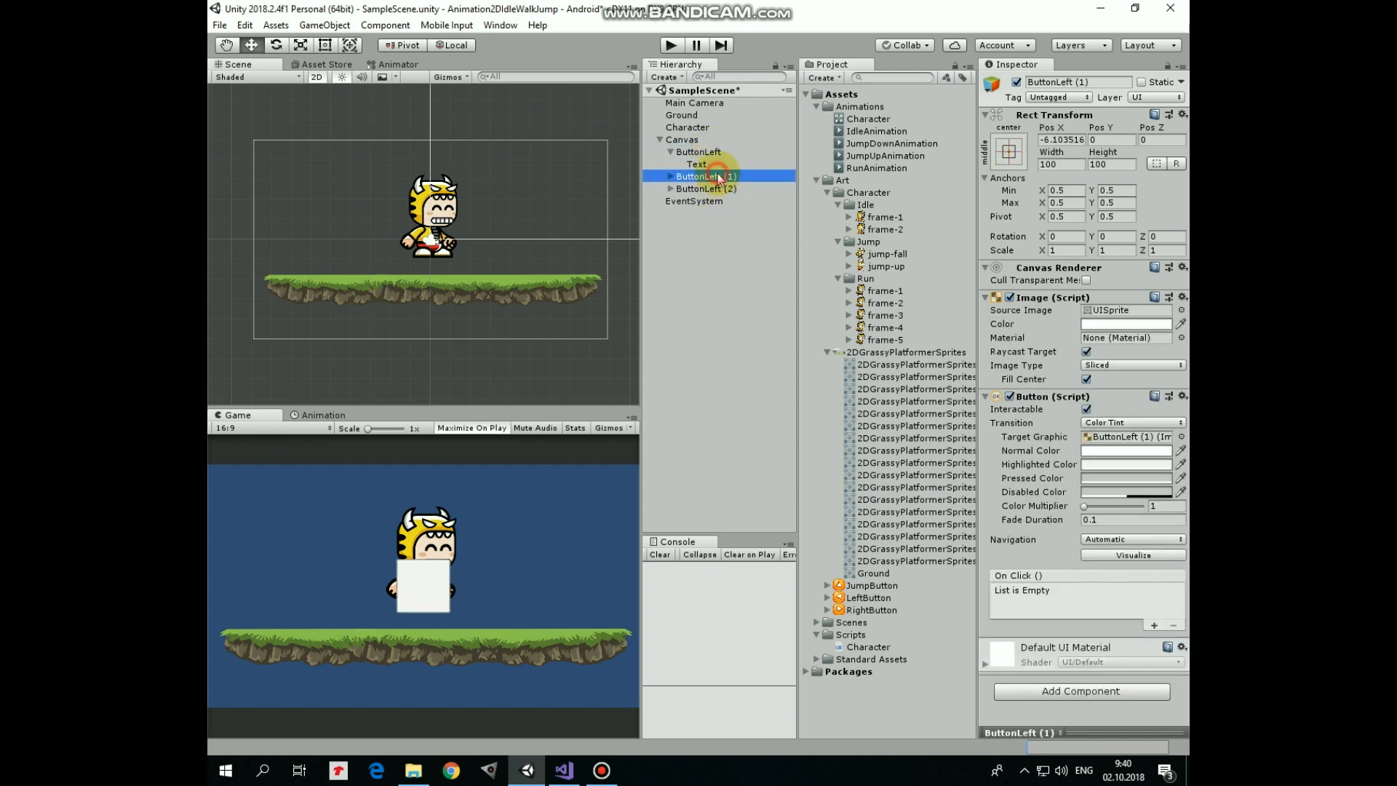
left_click(707, 187)
type("ButtonJump")
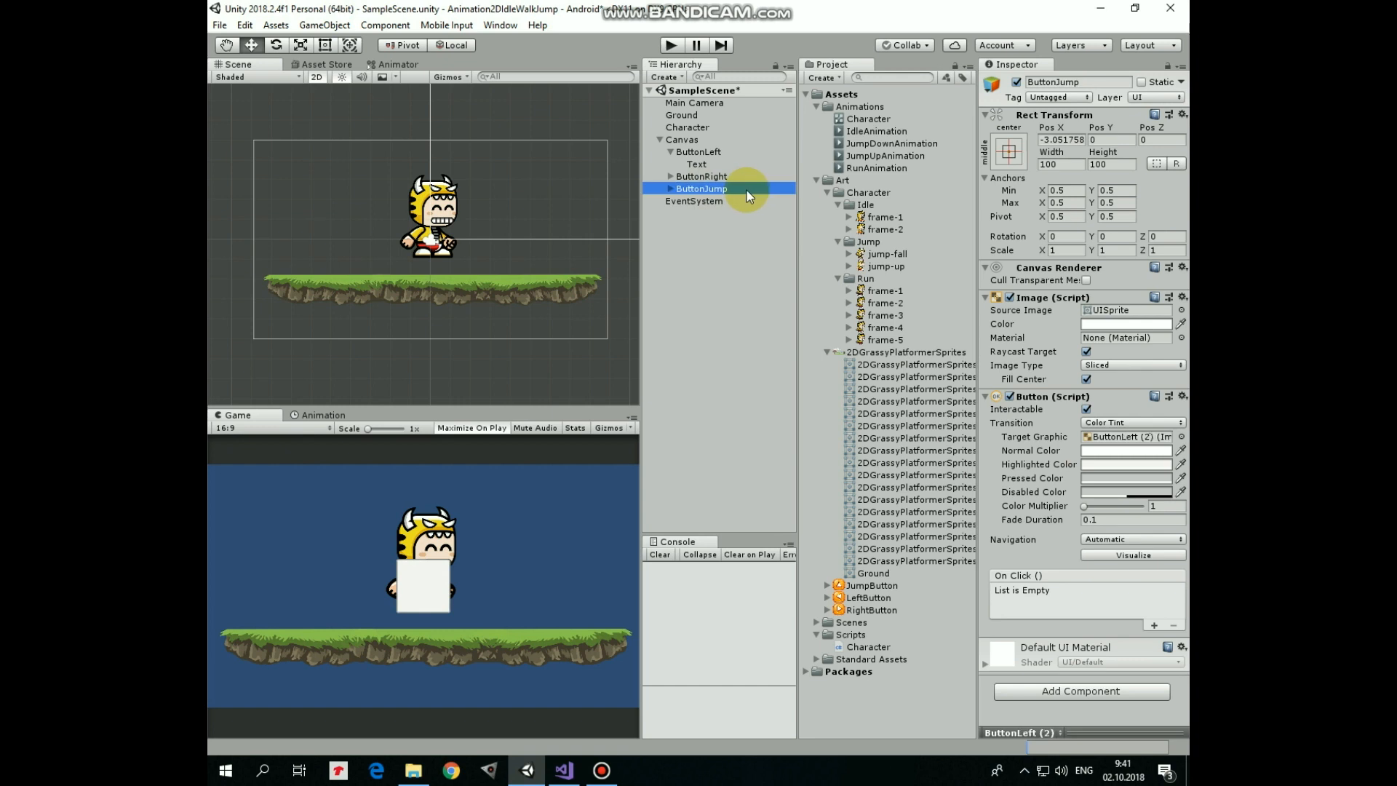
- Anchor ButtonRight bottom-left beside ButtonLeft, and pin ButtonJump to the bottom-right corner
left_click(698, 151)
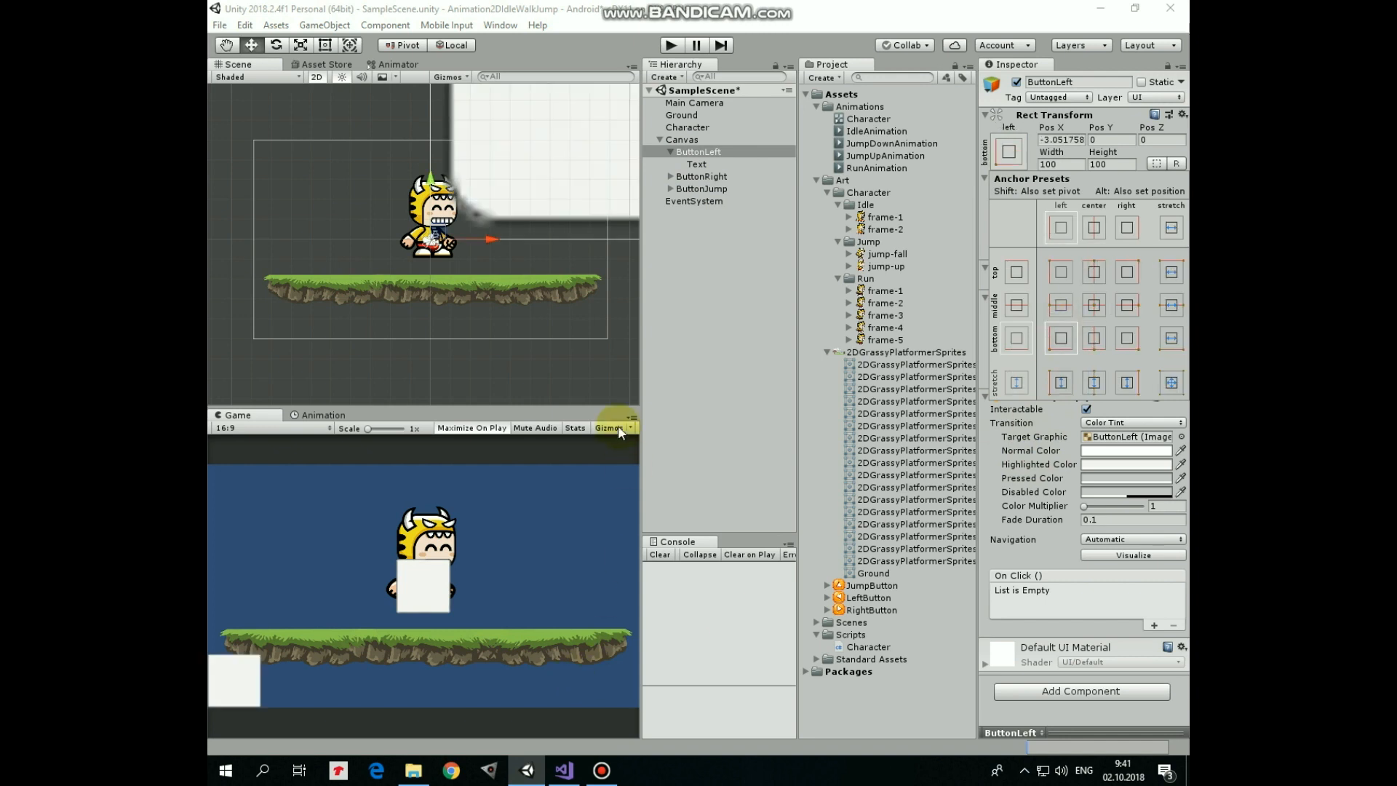
left_click(702, 176)
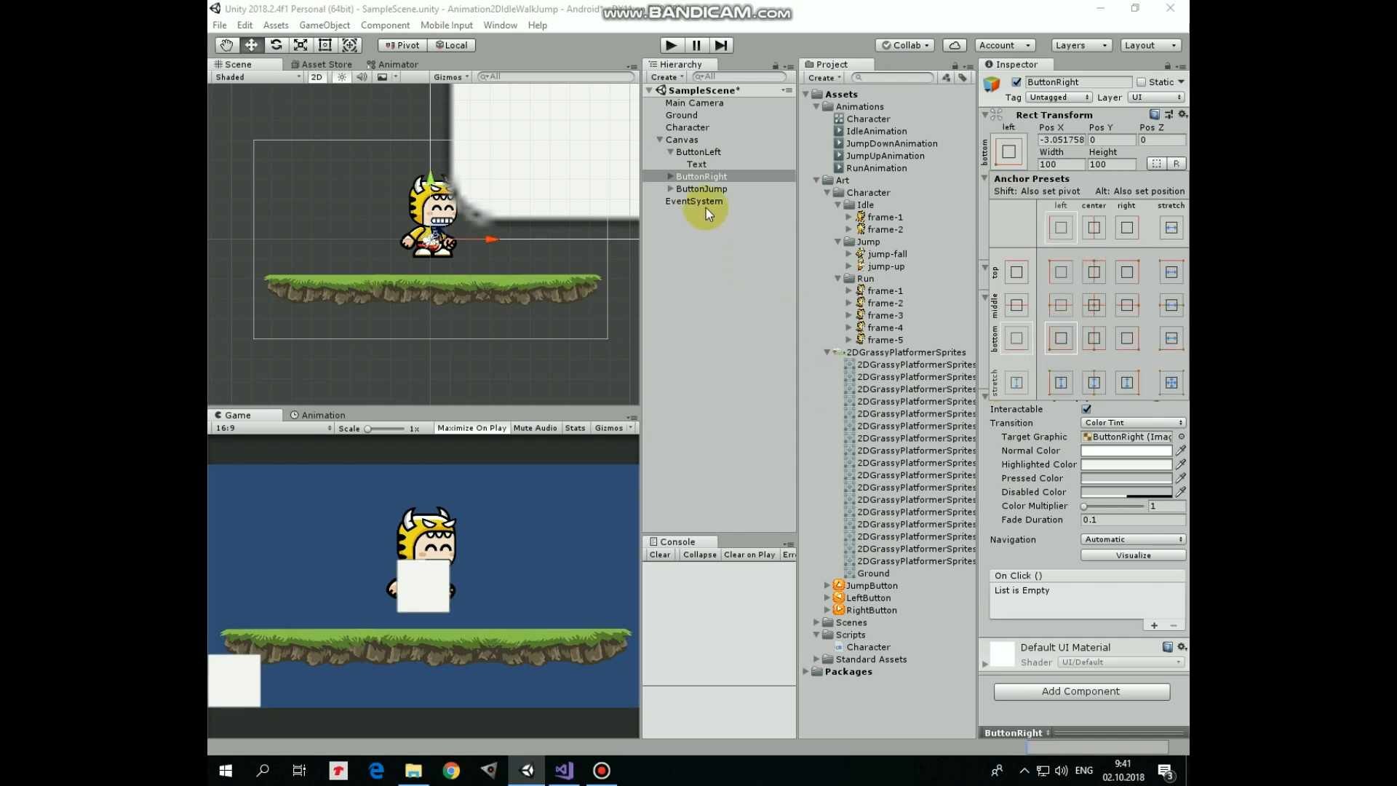
left_click(701, 175)
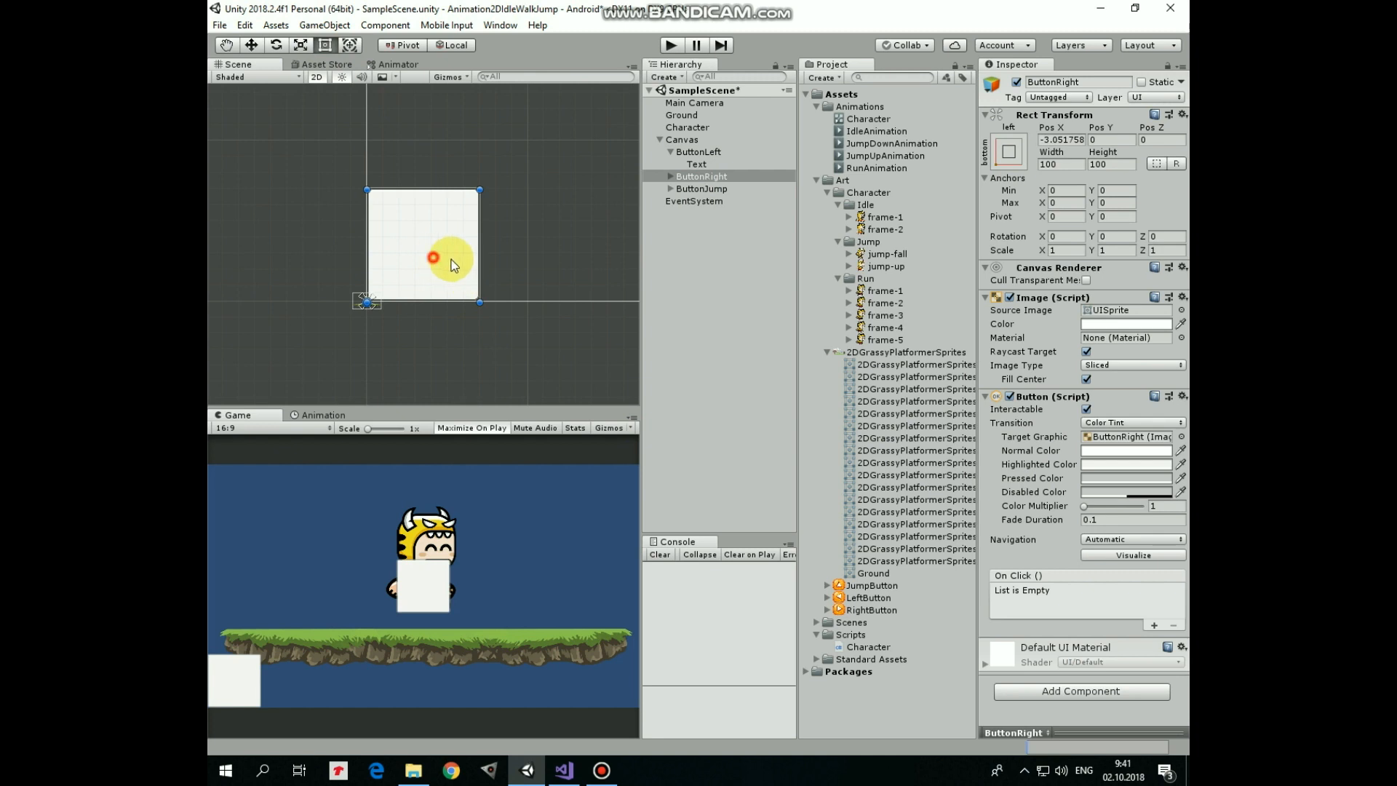
left_click_drag(433, 257, 589, 263)
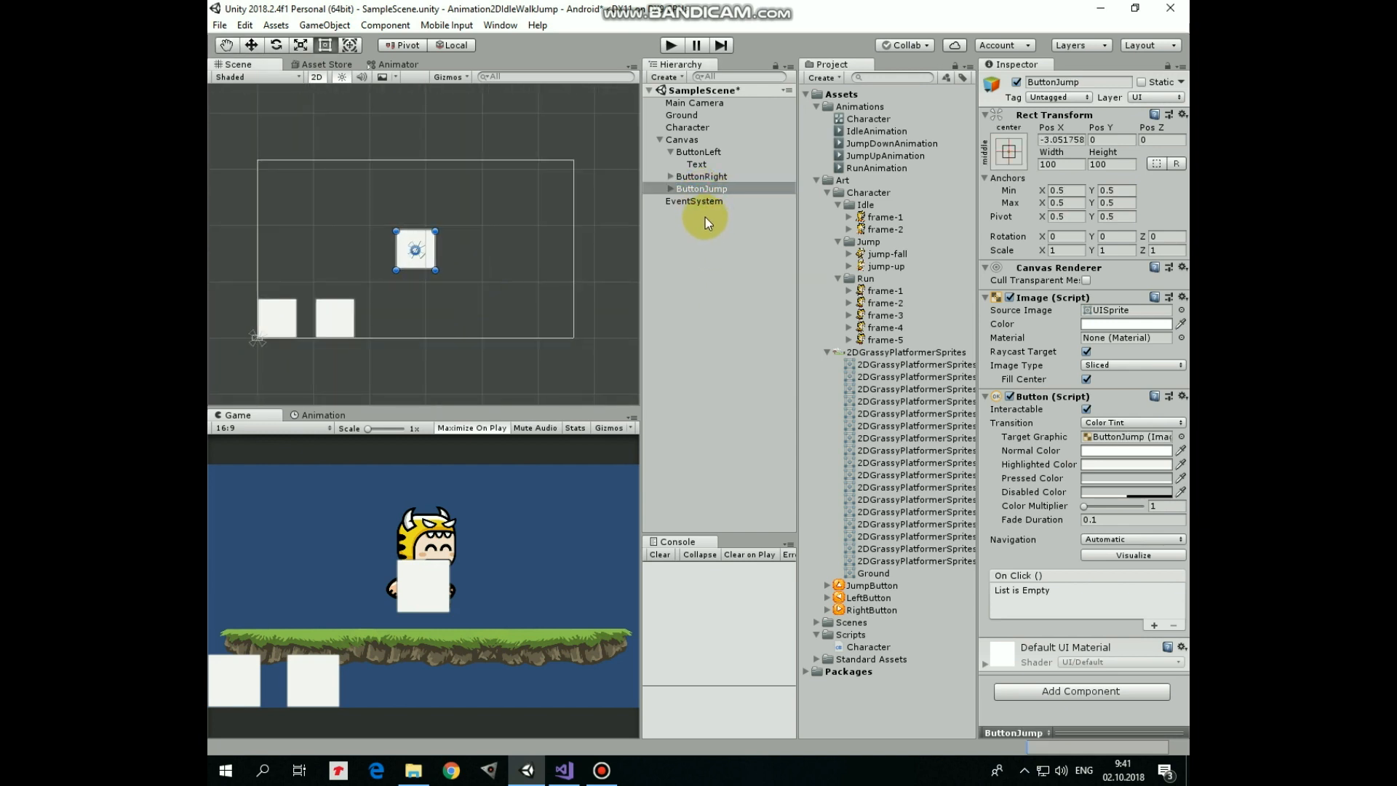
left_click(1008, 152)
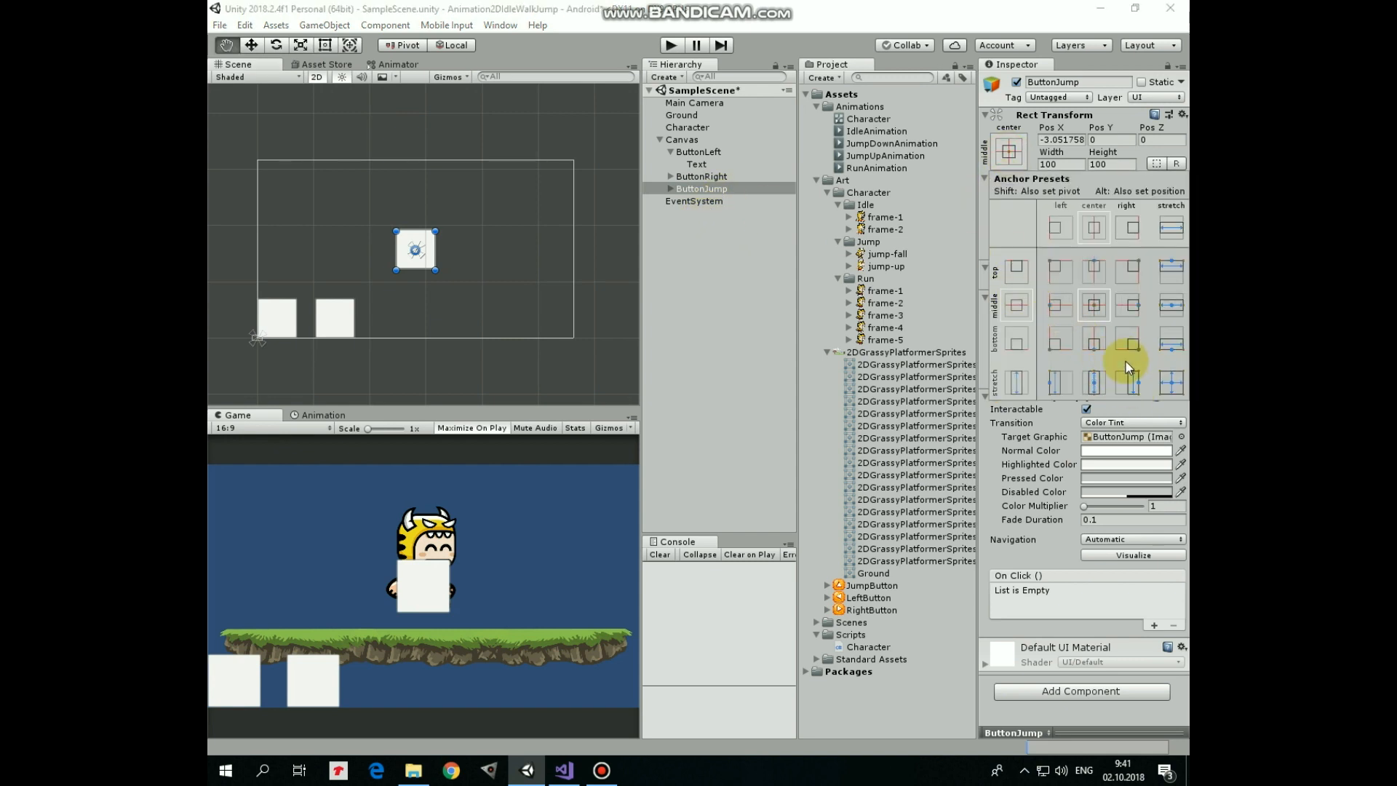
left_click(1126, 338)
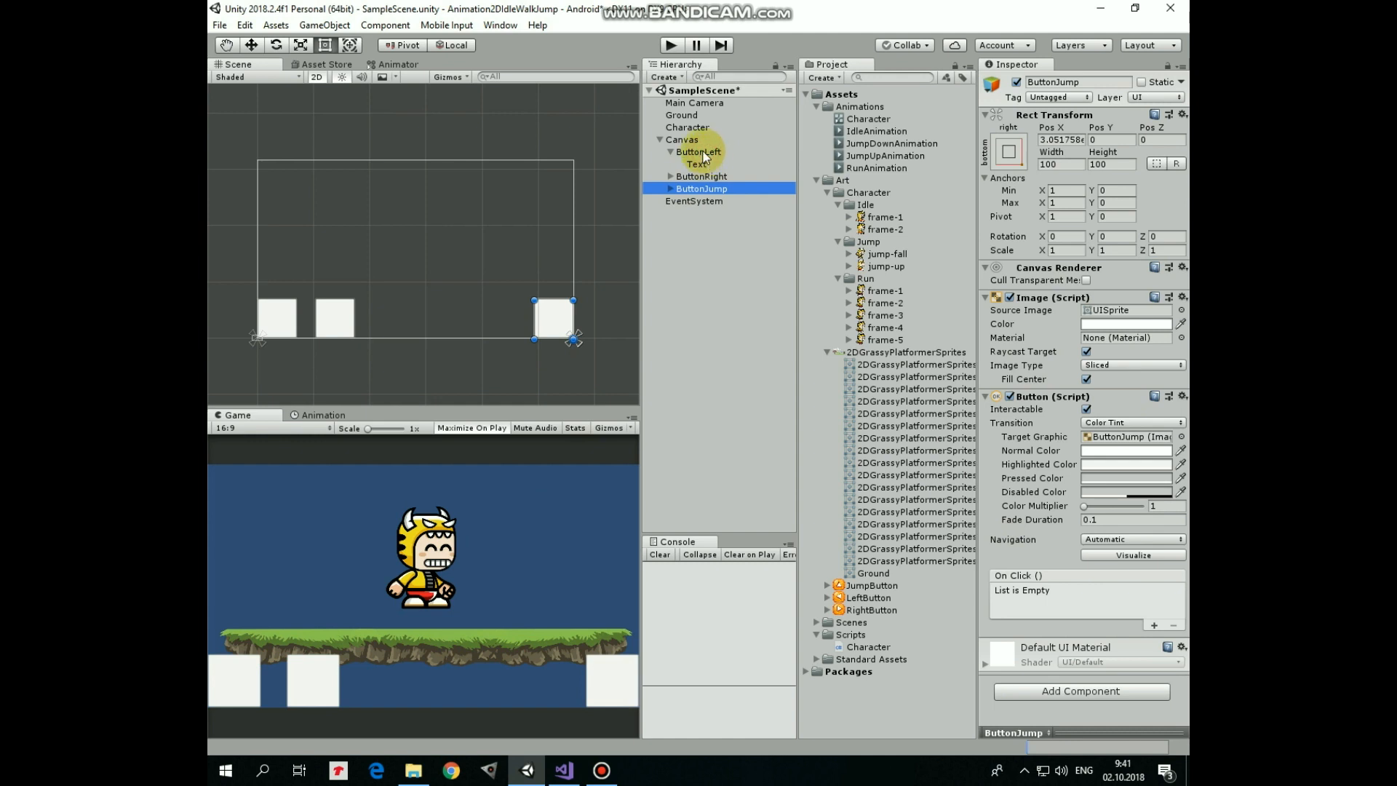
- Set the LeftButton, RightButton and JumpButton sprites as each button's Source Image
left_click(699, 151)
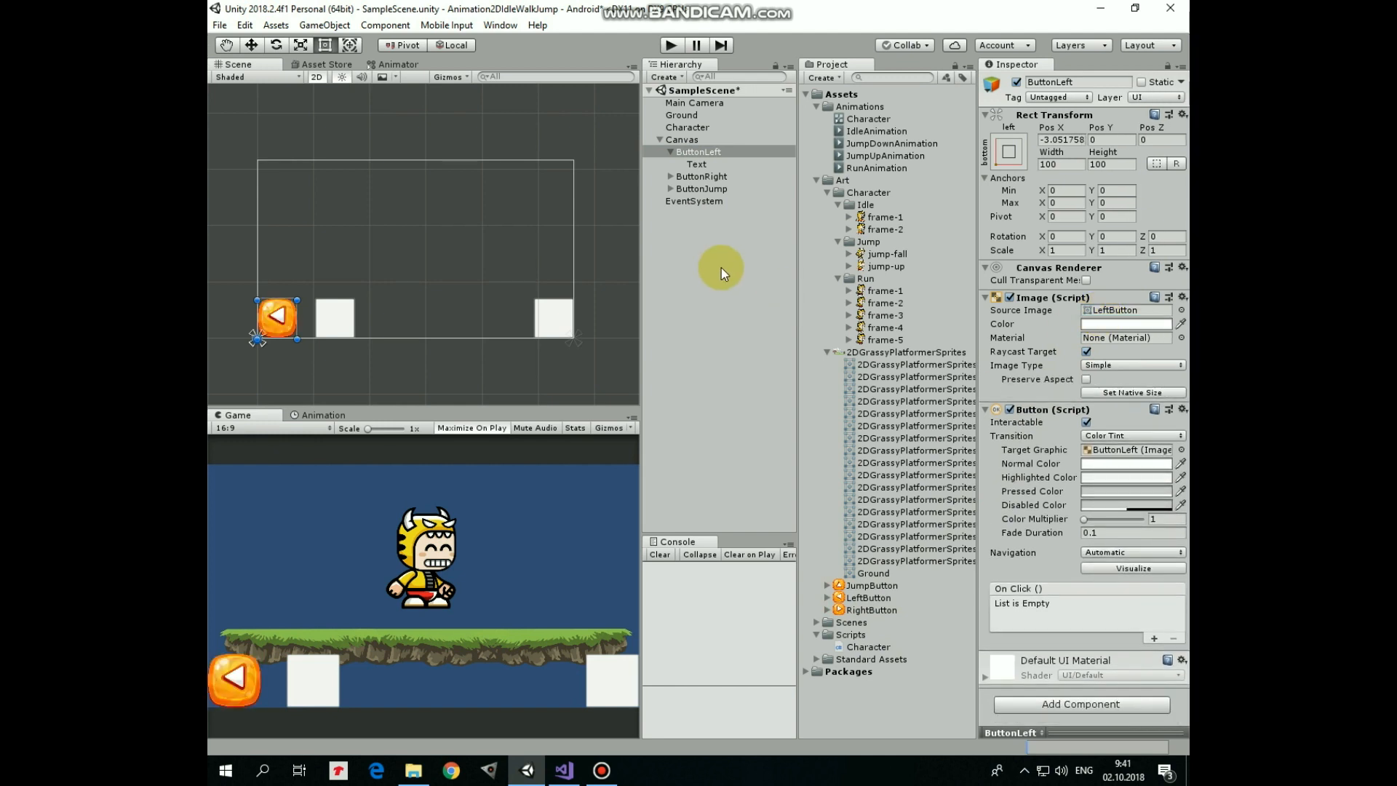
left_click(700, 175)
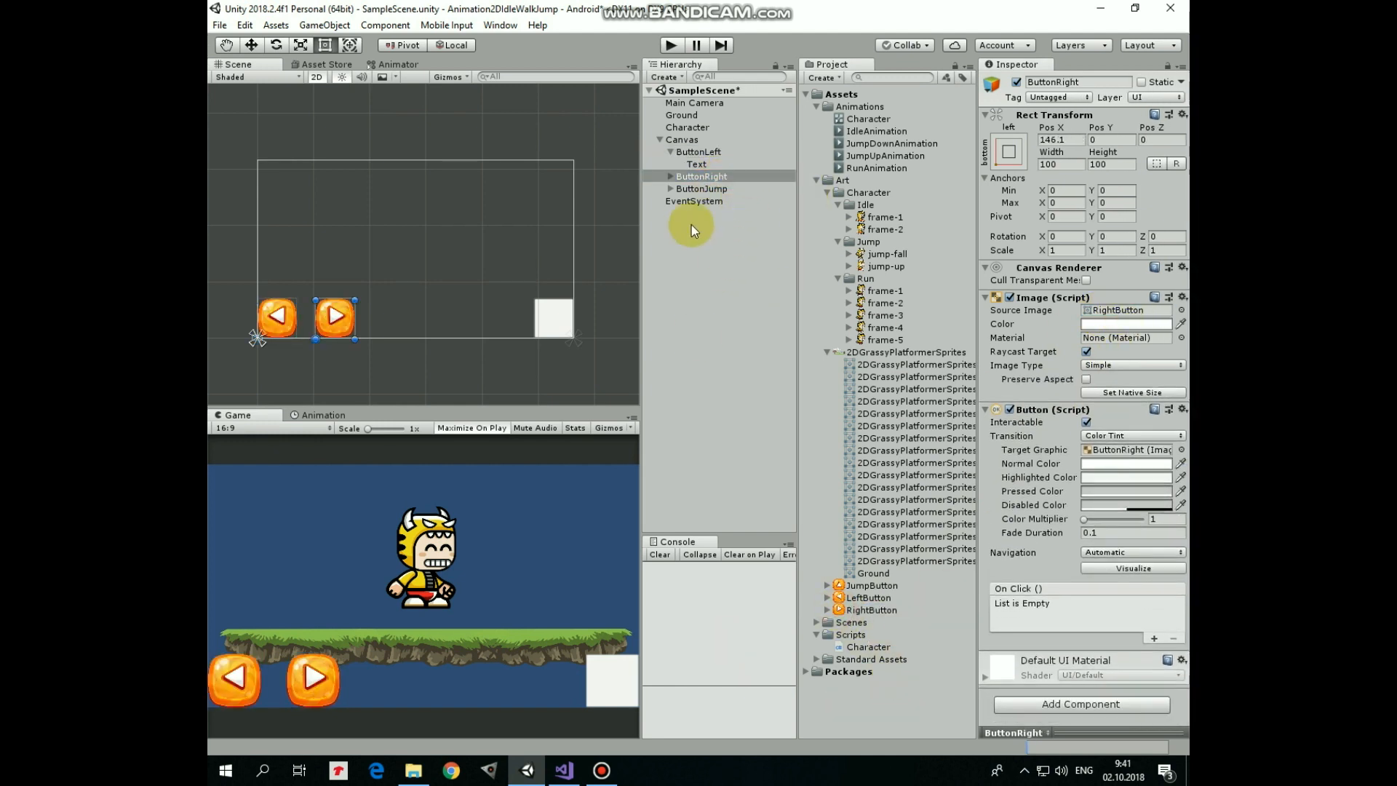
left_click(702, 187)
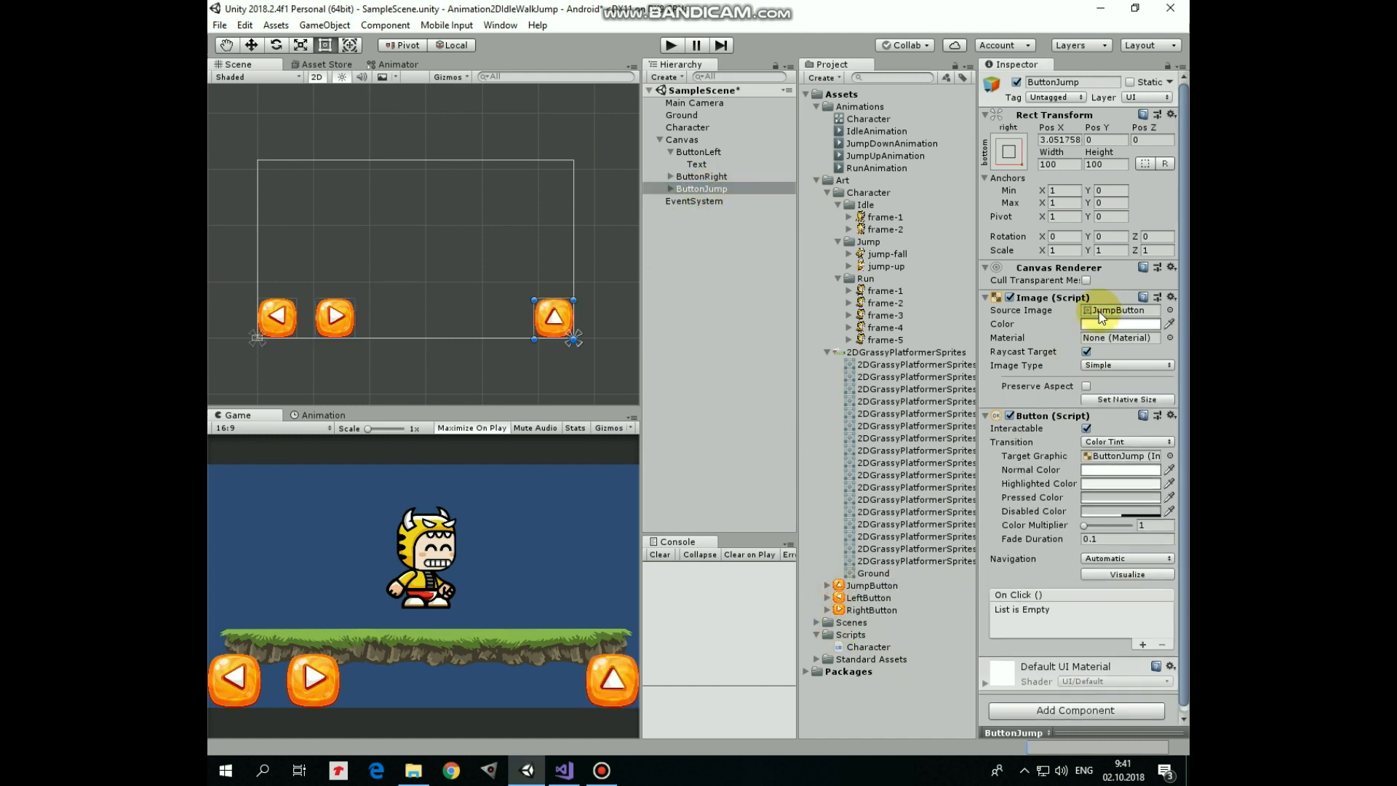
left_click(699, 152)
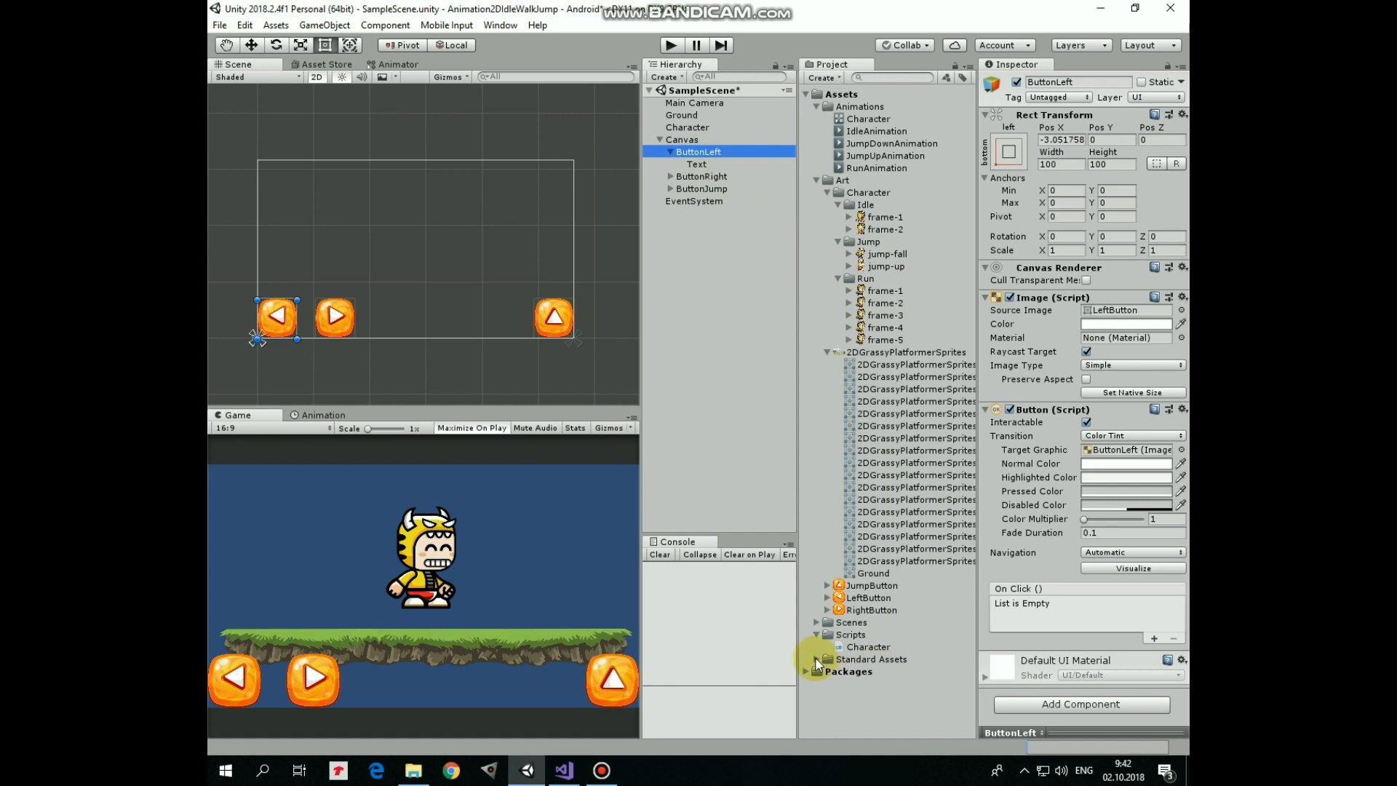
- Add AxisTouchButton to ButtonLeft with Axis Value -1 and speeds 10000, then ButtonRight
left_click(807, 659)
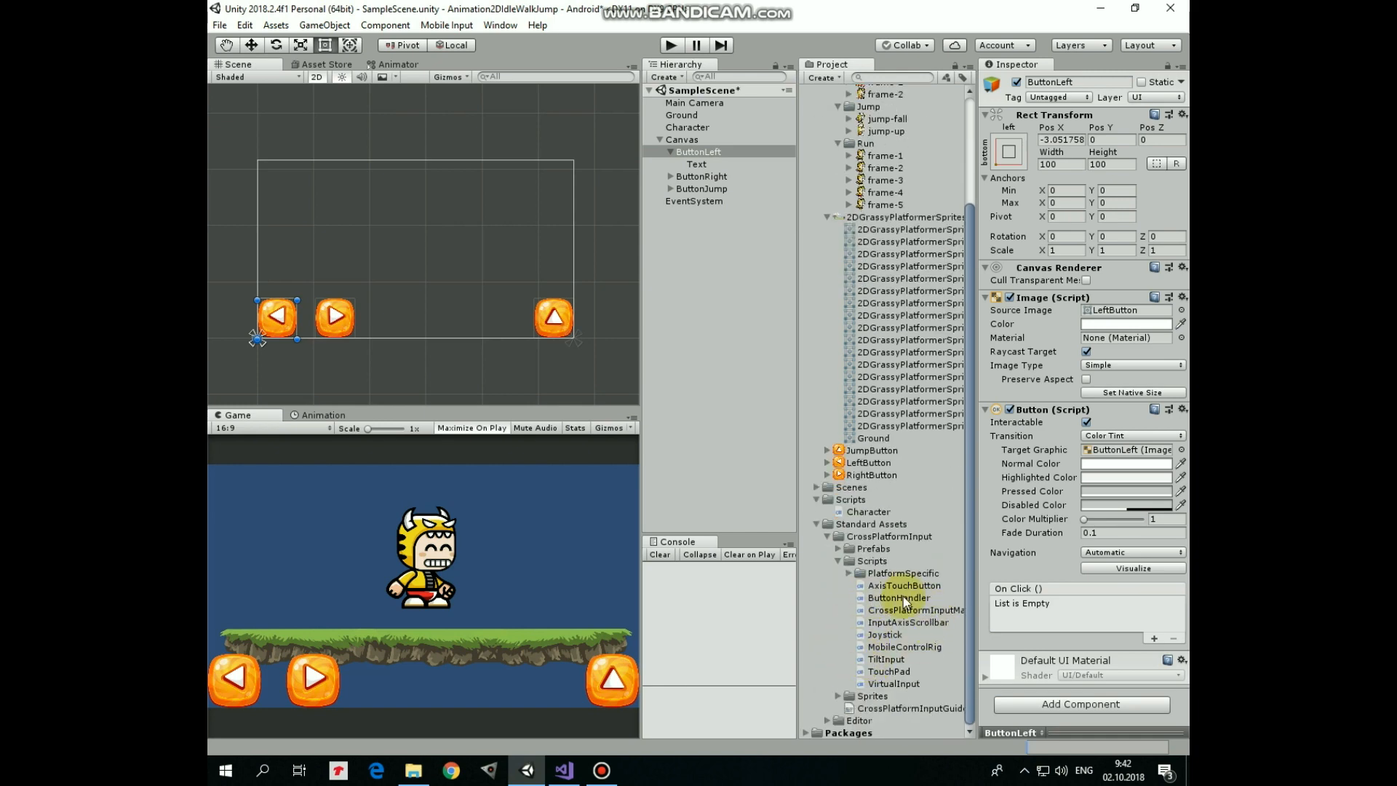
left_click(904, 585)
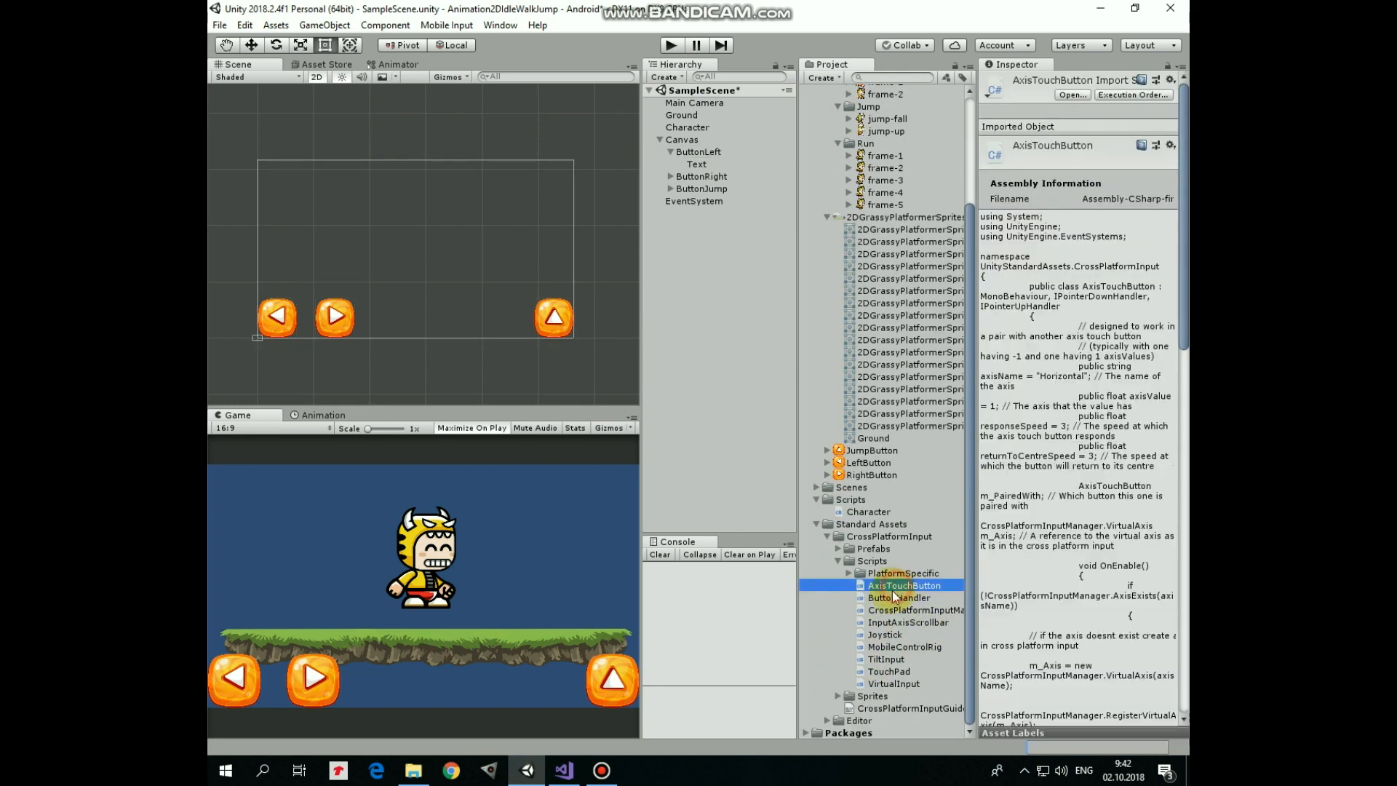
left_click(699, 151)
type("-")
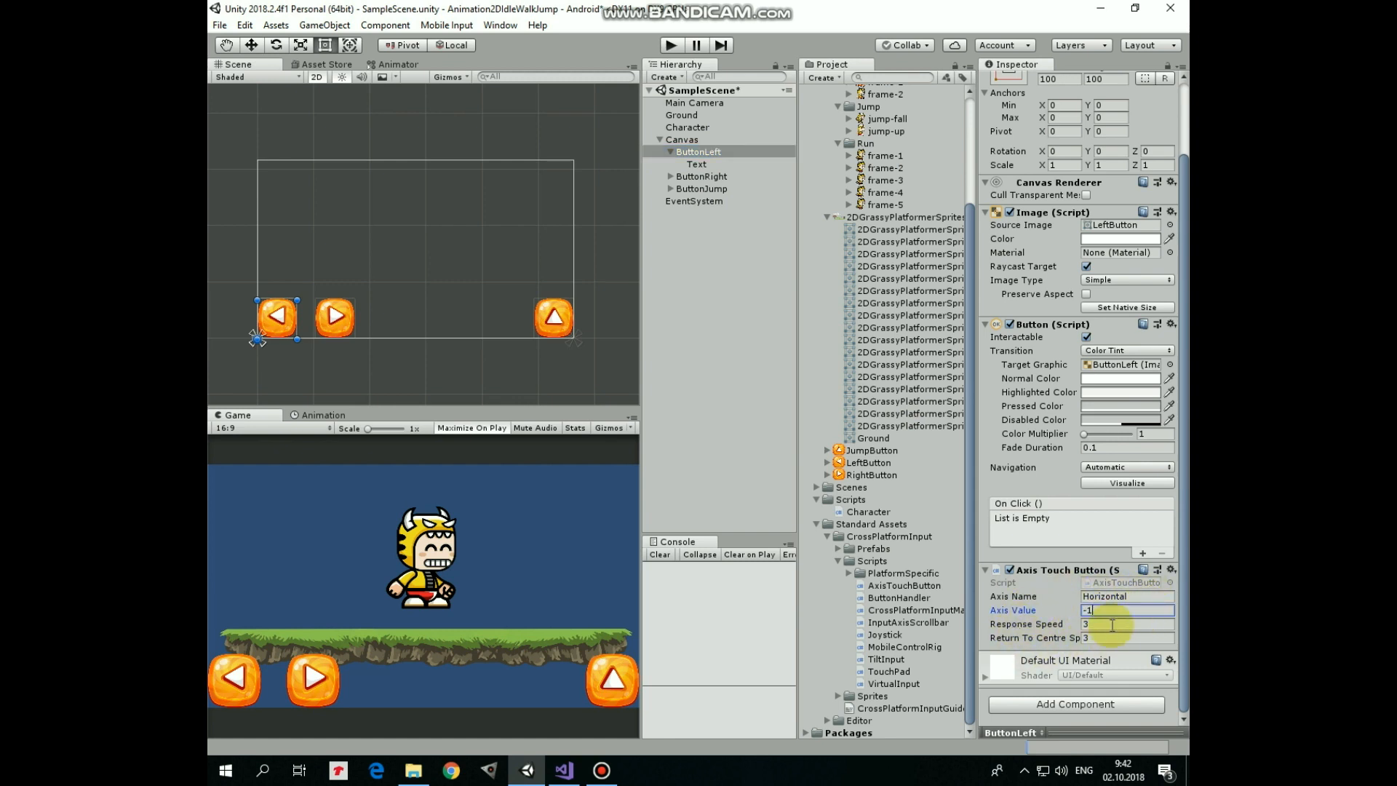
type("10000")
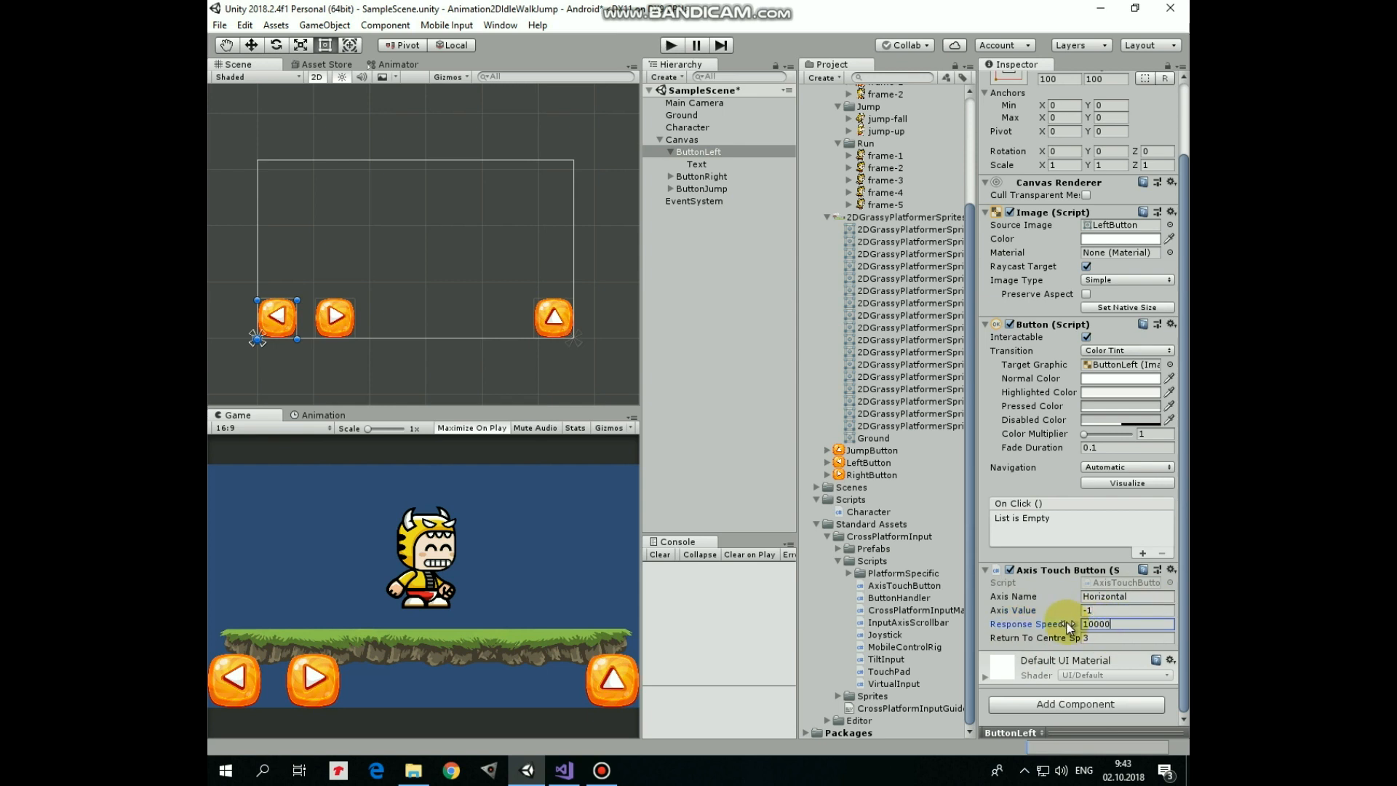
left_click(1128, 639)
type("10000")
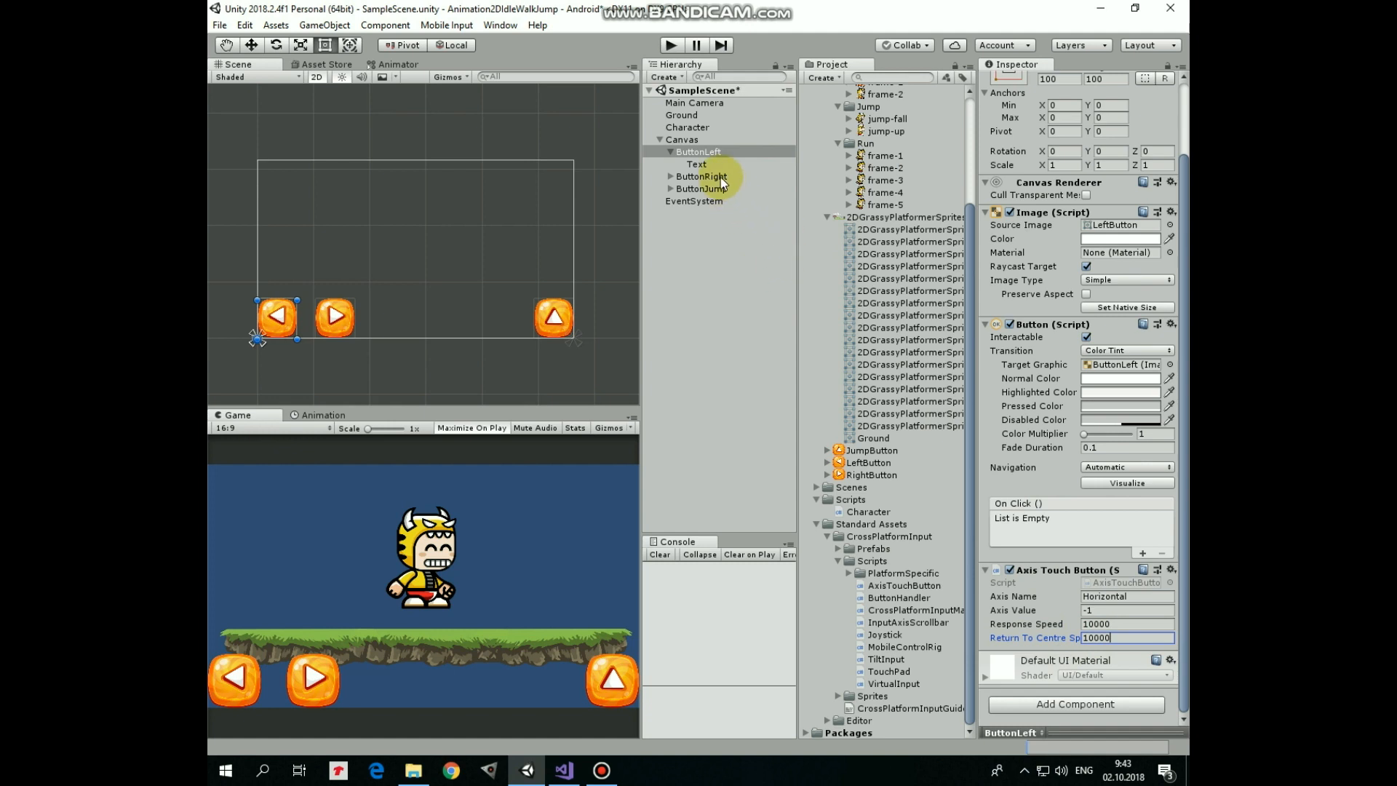
left_click(702, 175)
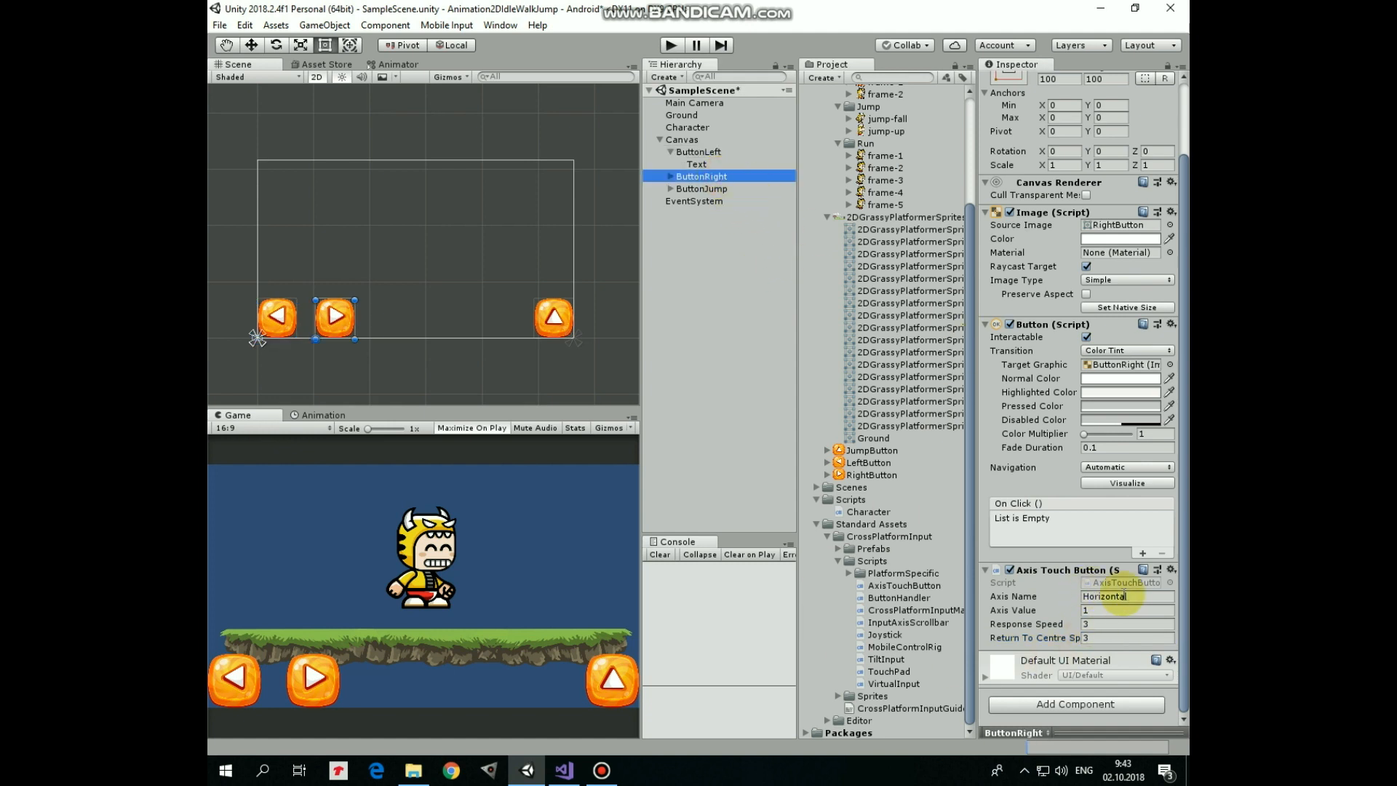
mouse_move(1056, 618)
type("10000")
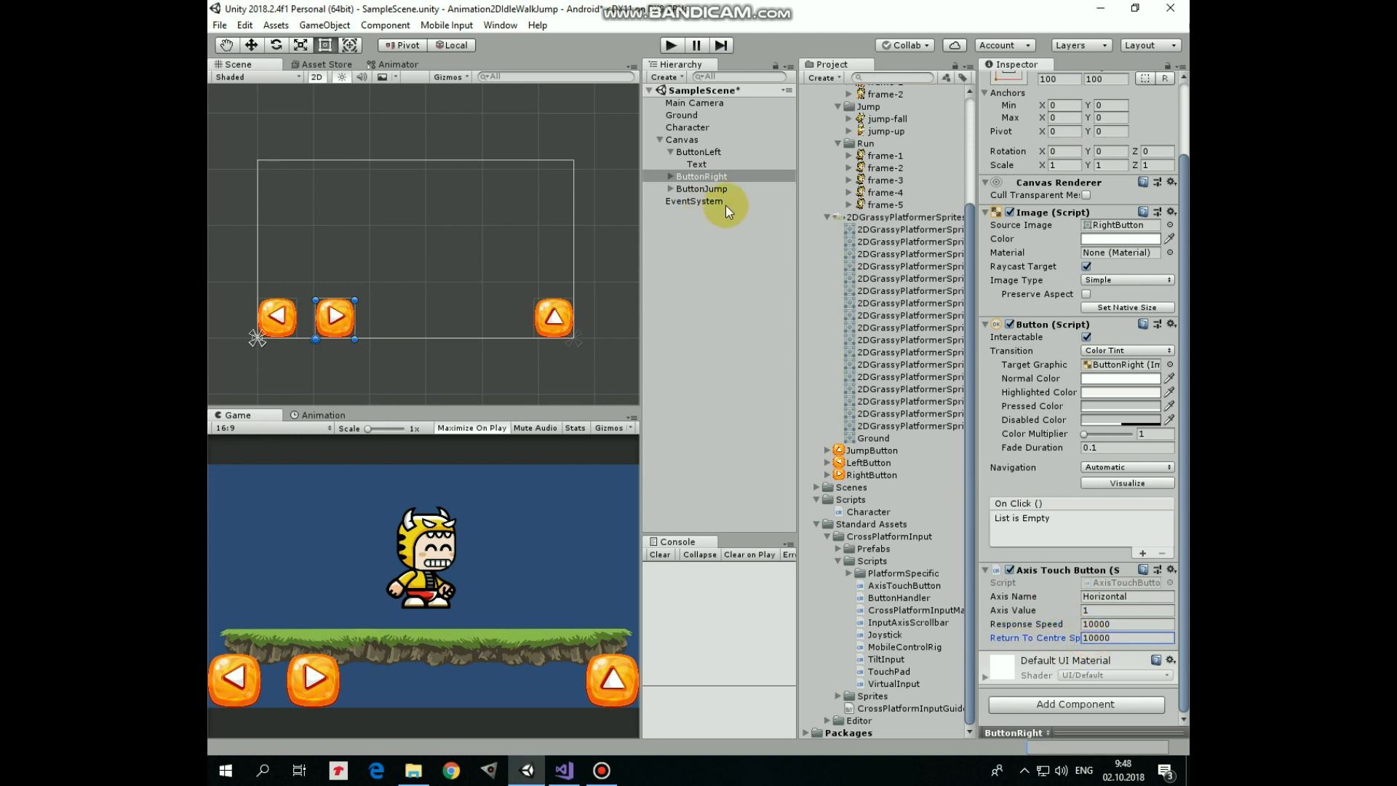
- Attach the ButtonHandler script to ButtonJump and set its Name to 'Jump'
left_click(701, 188)
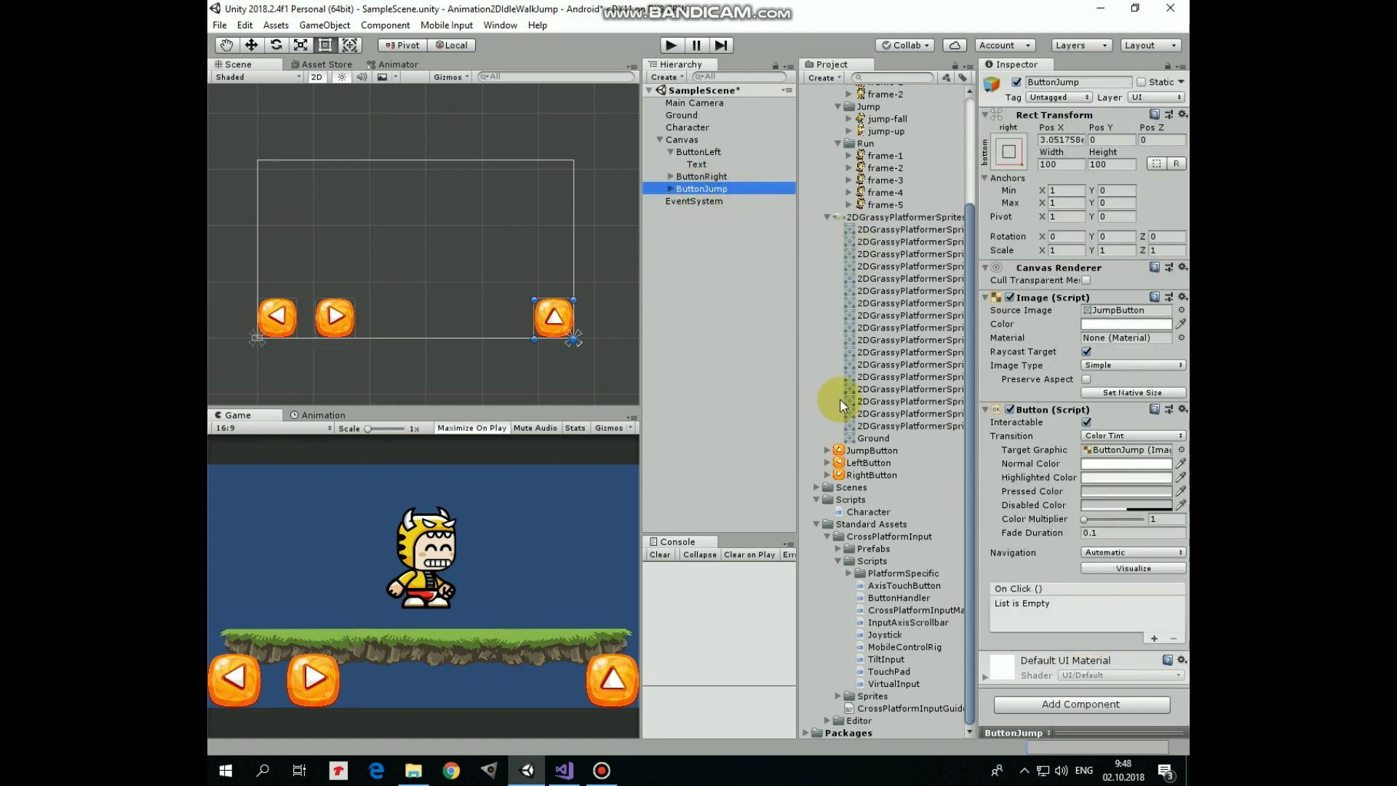
left_click(898, 597)
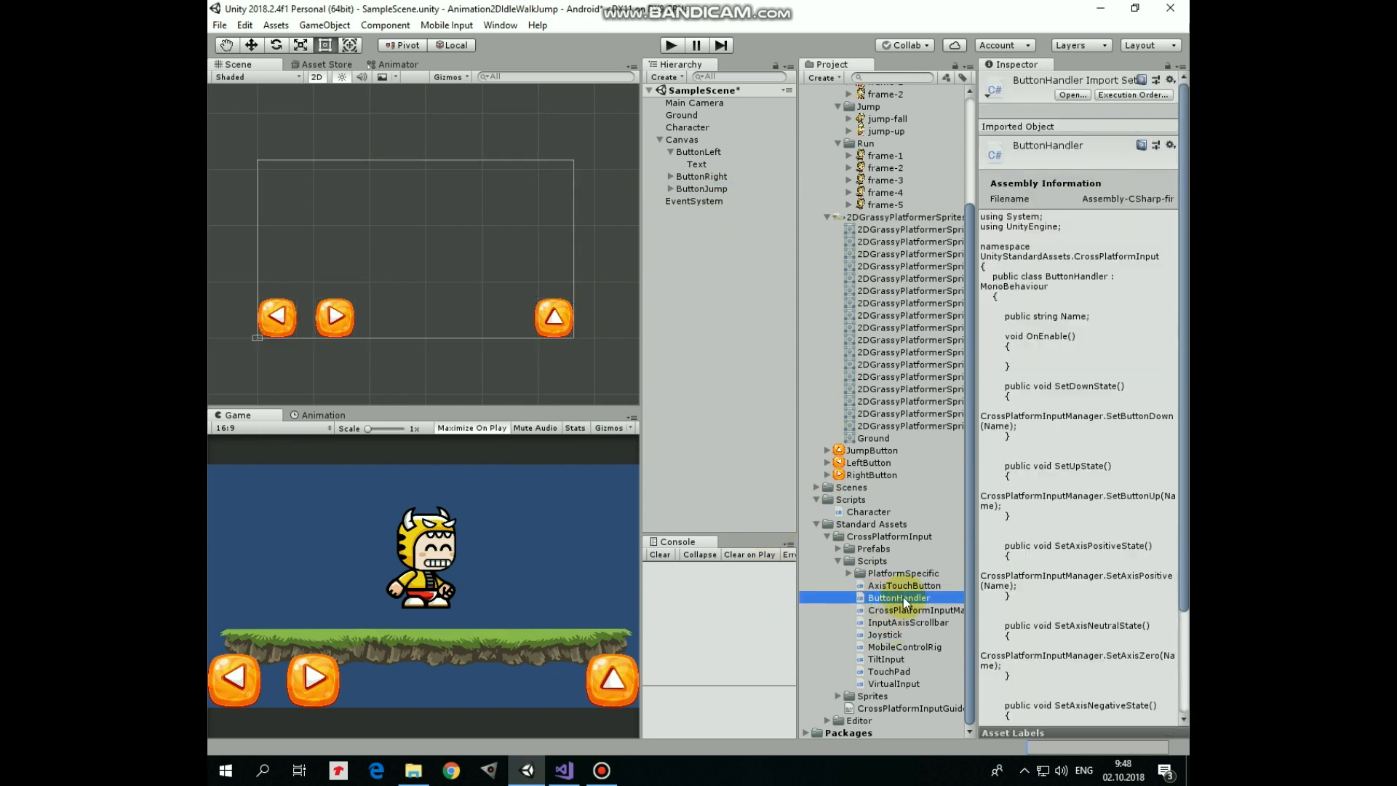
left_click(702, 187)
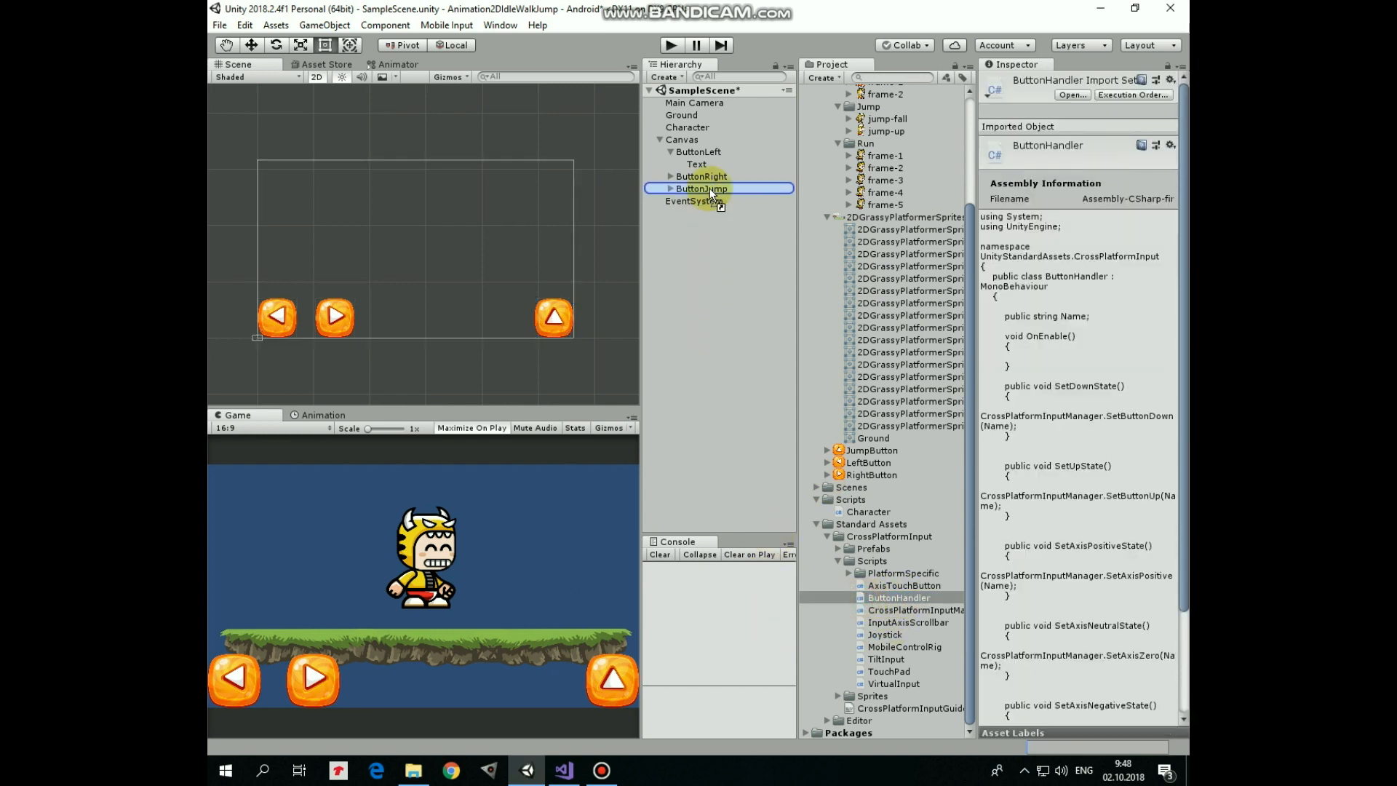
left_click(702, 188)
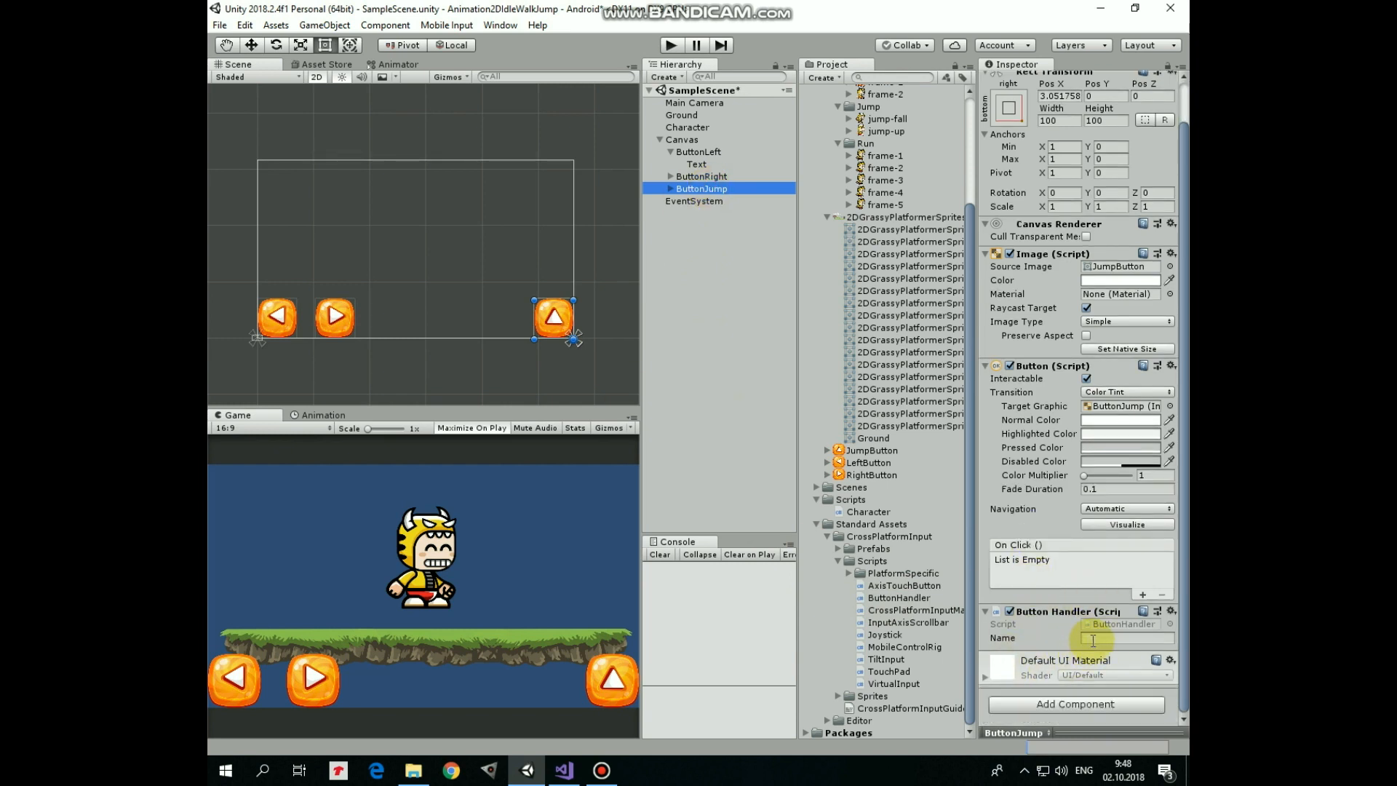
left_click(1127, 638)
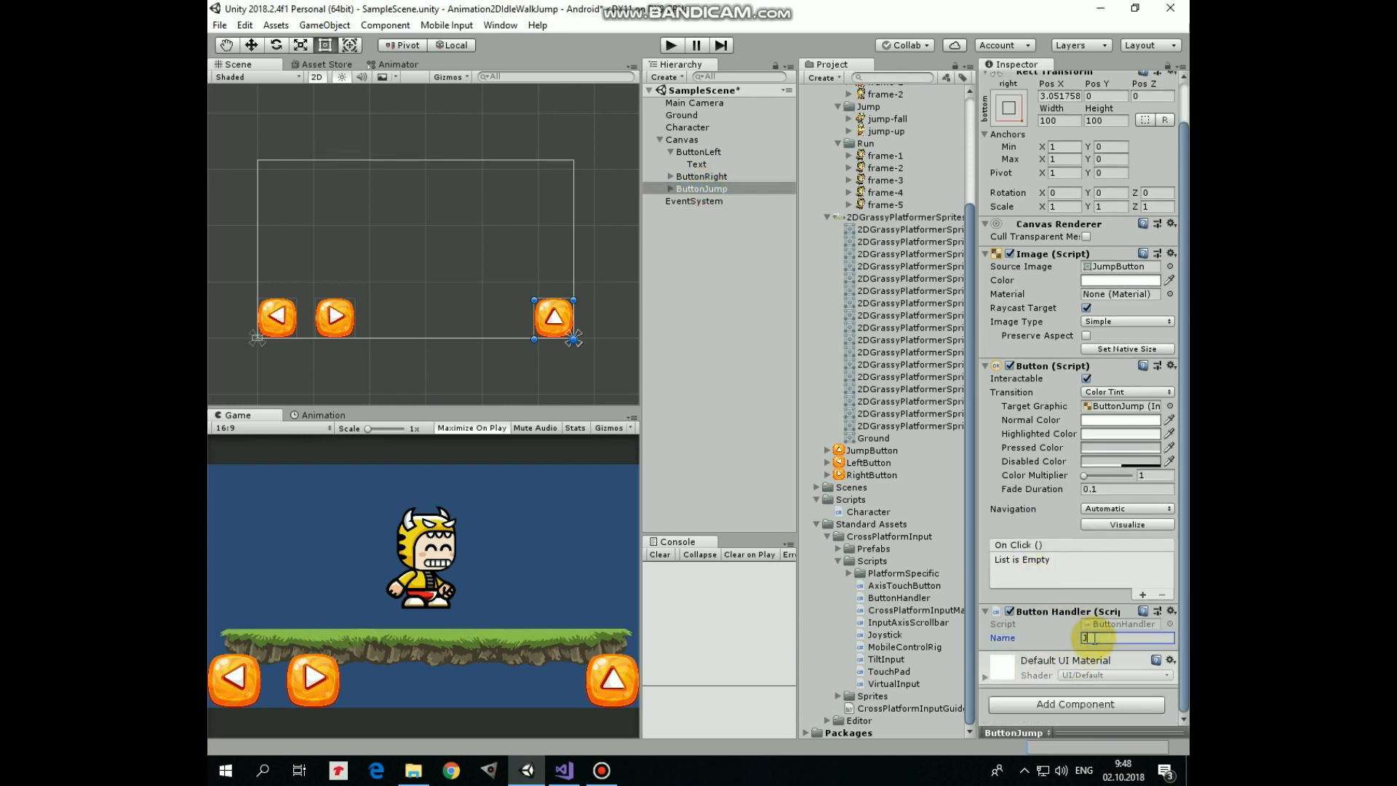
type("Jump")
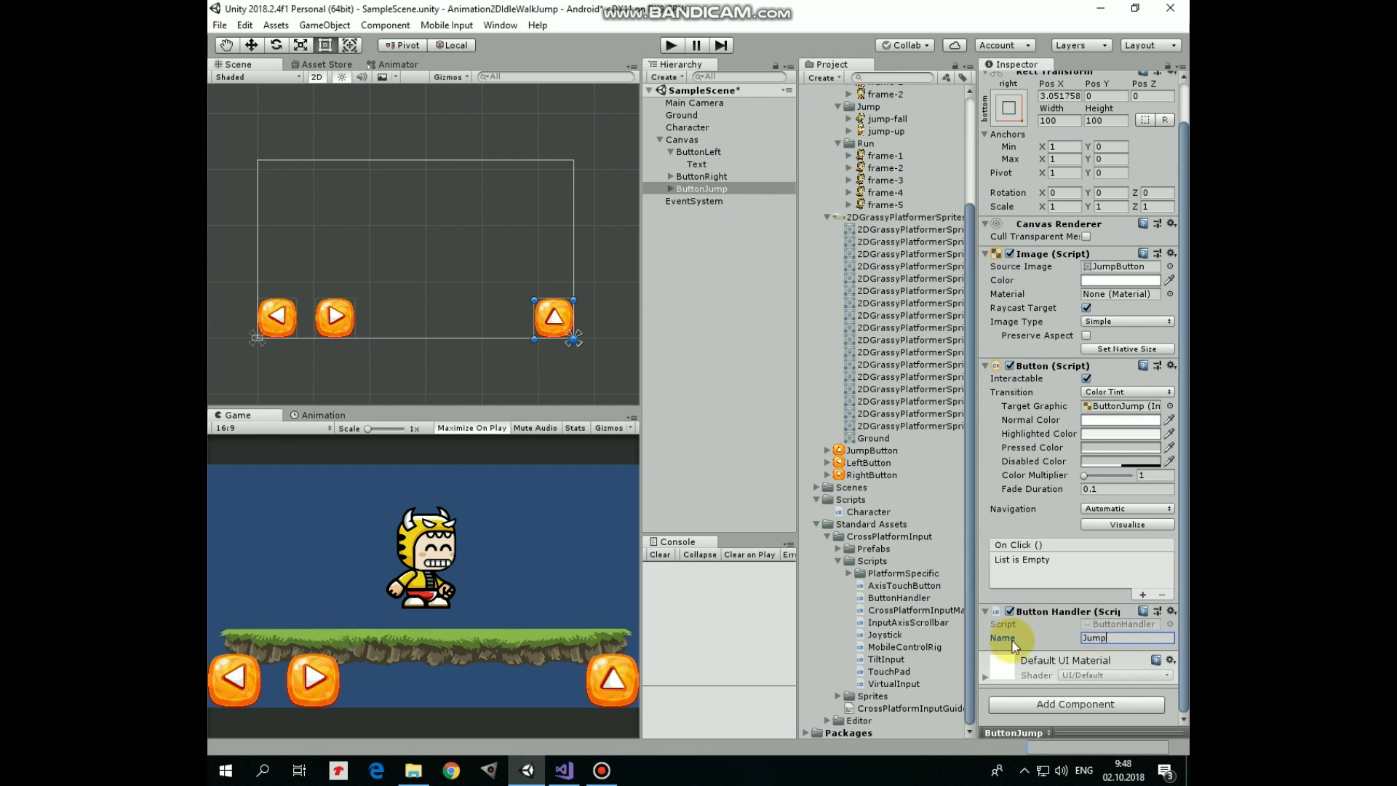
mouse_move(1136, 659)
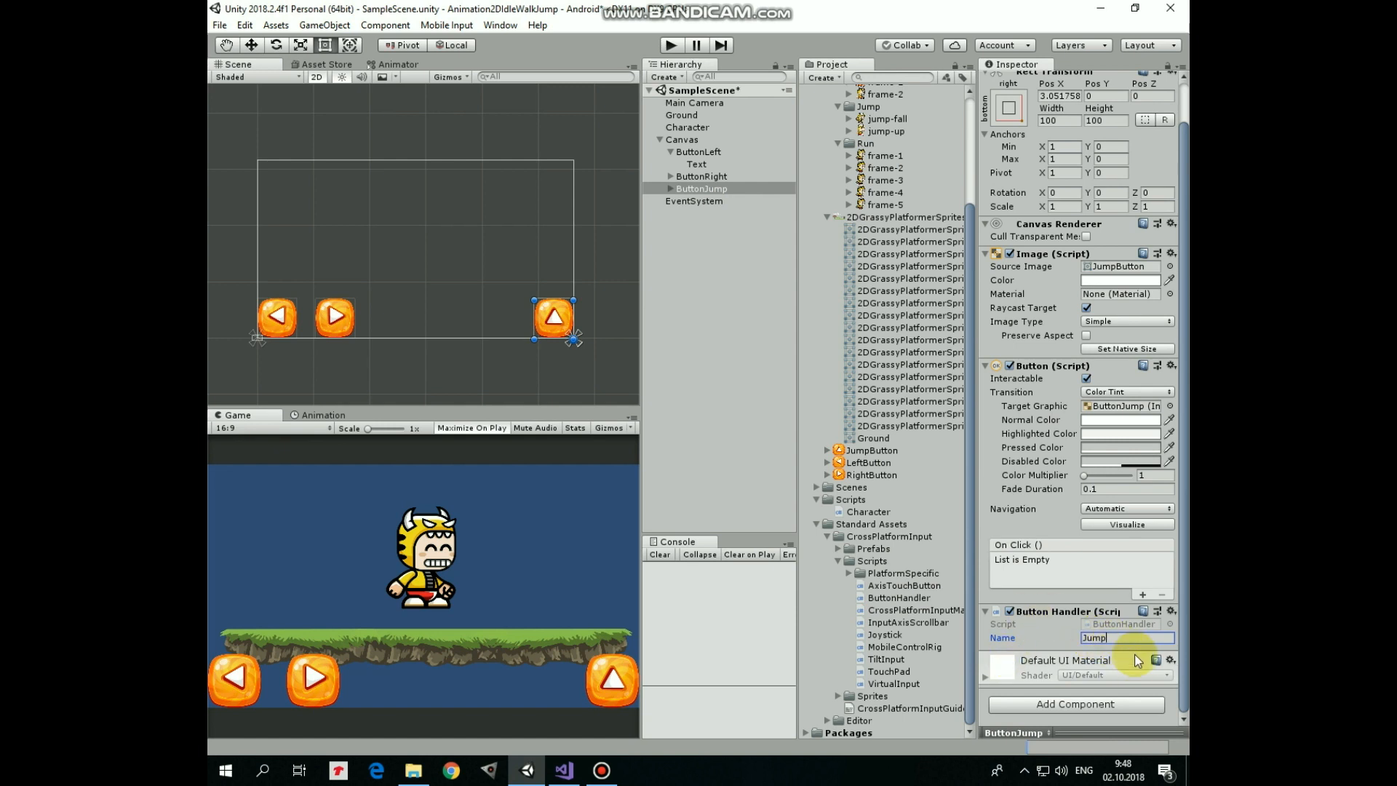
- Add an Event Trigger component to ButtonJump
left_click(1075, 704)
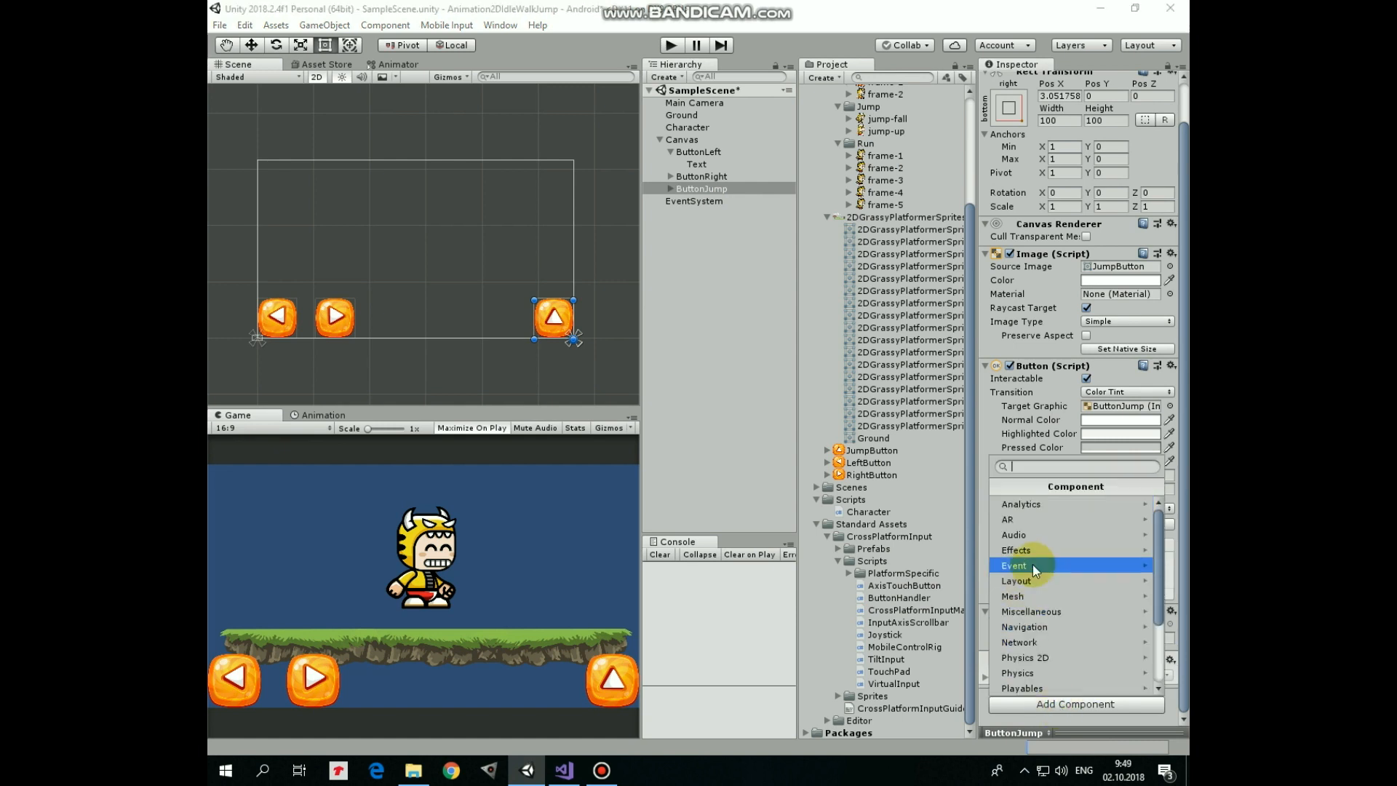
left_click(1013, 564)
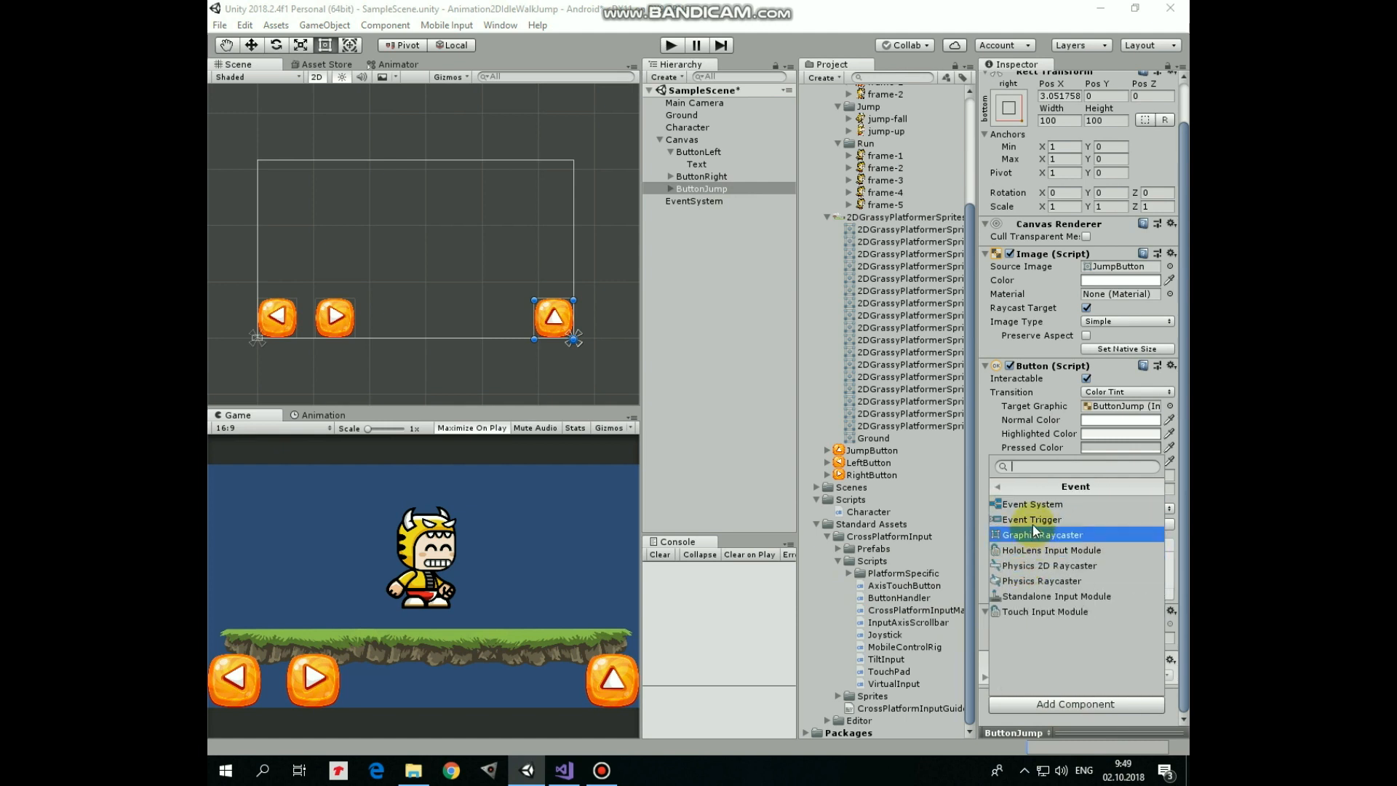
left_click(1043, 534)
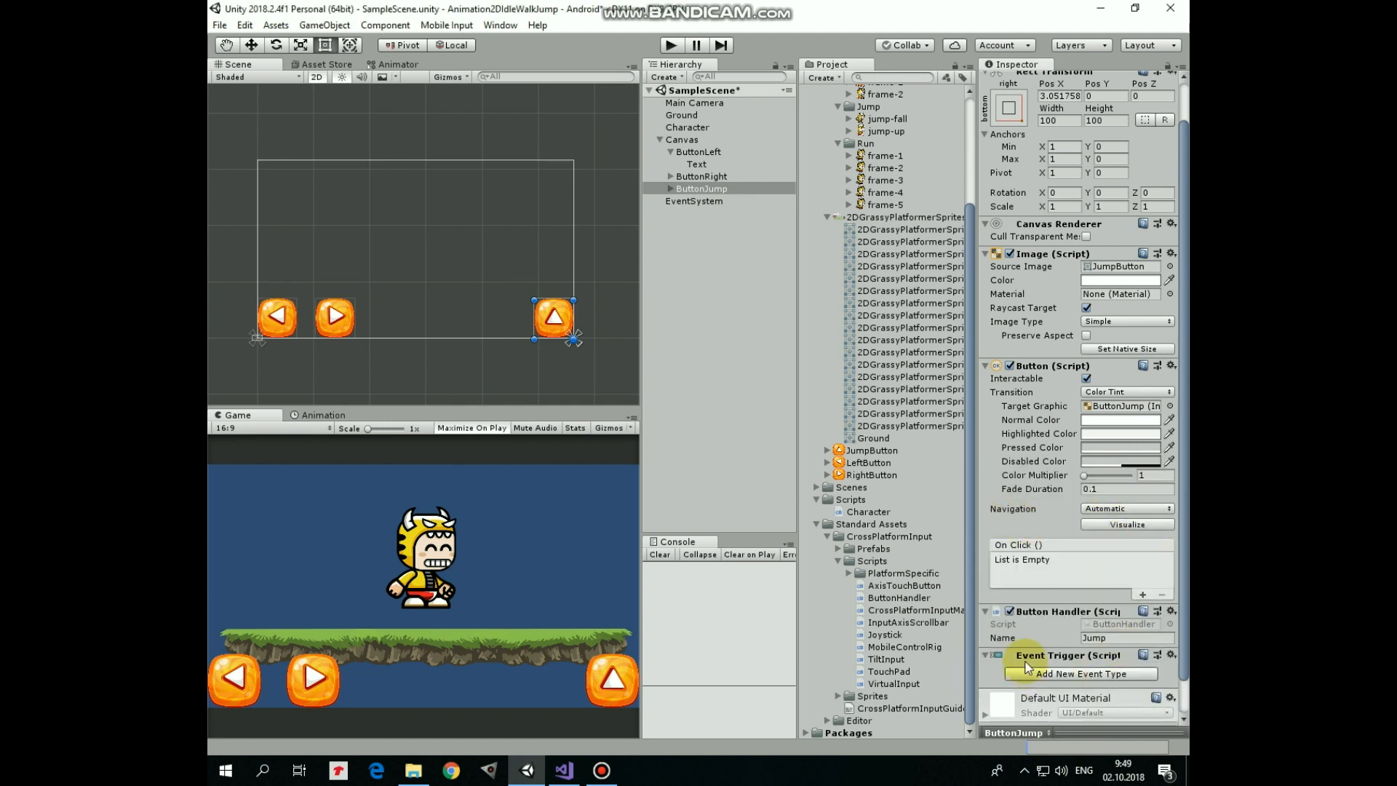
- Add a PointerDown event type to the Event Trigger with a callback slot
left_click(1081, 674)
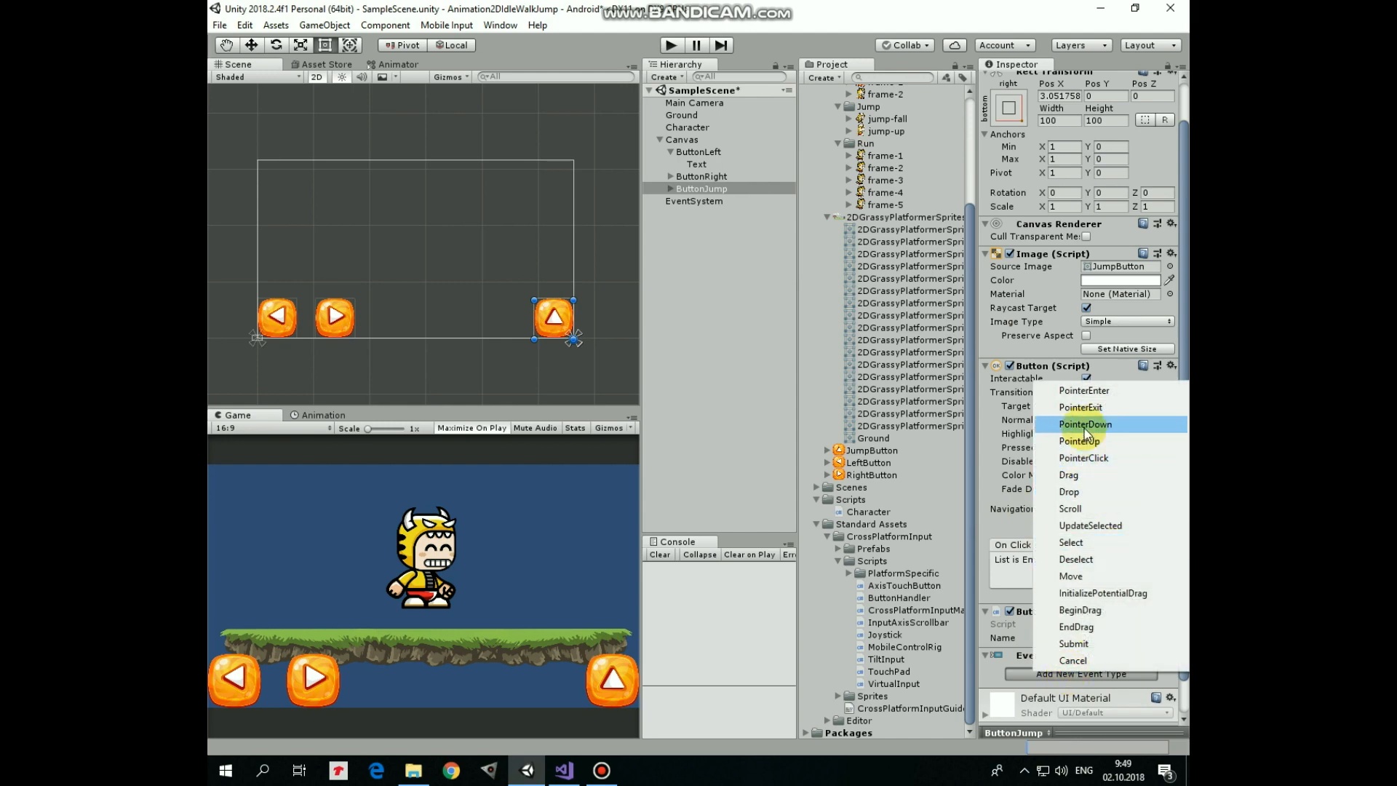
left_click(1085, 424)
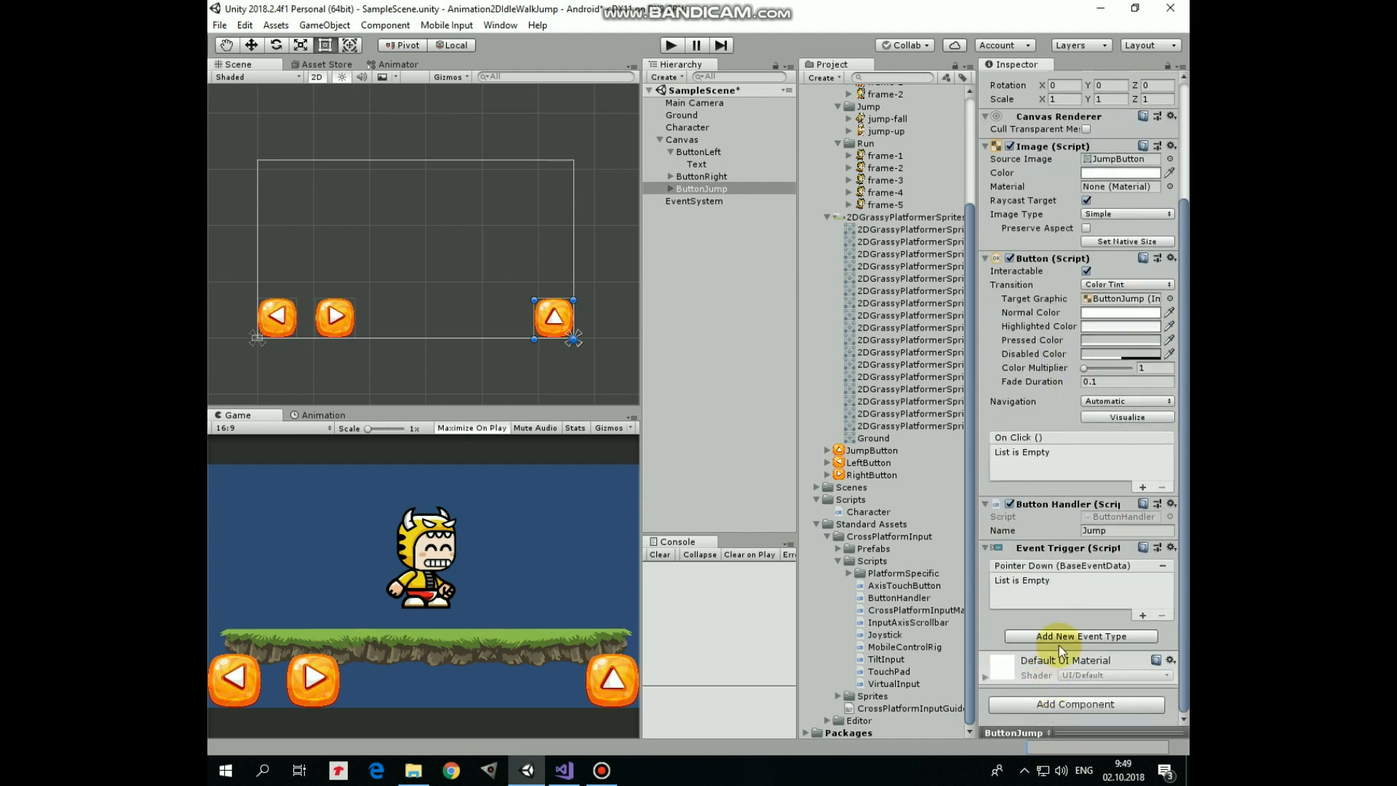
mouse_move(1143, 620)
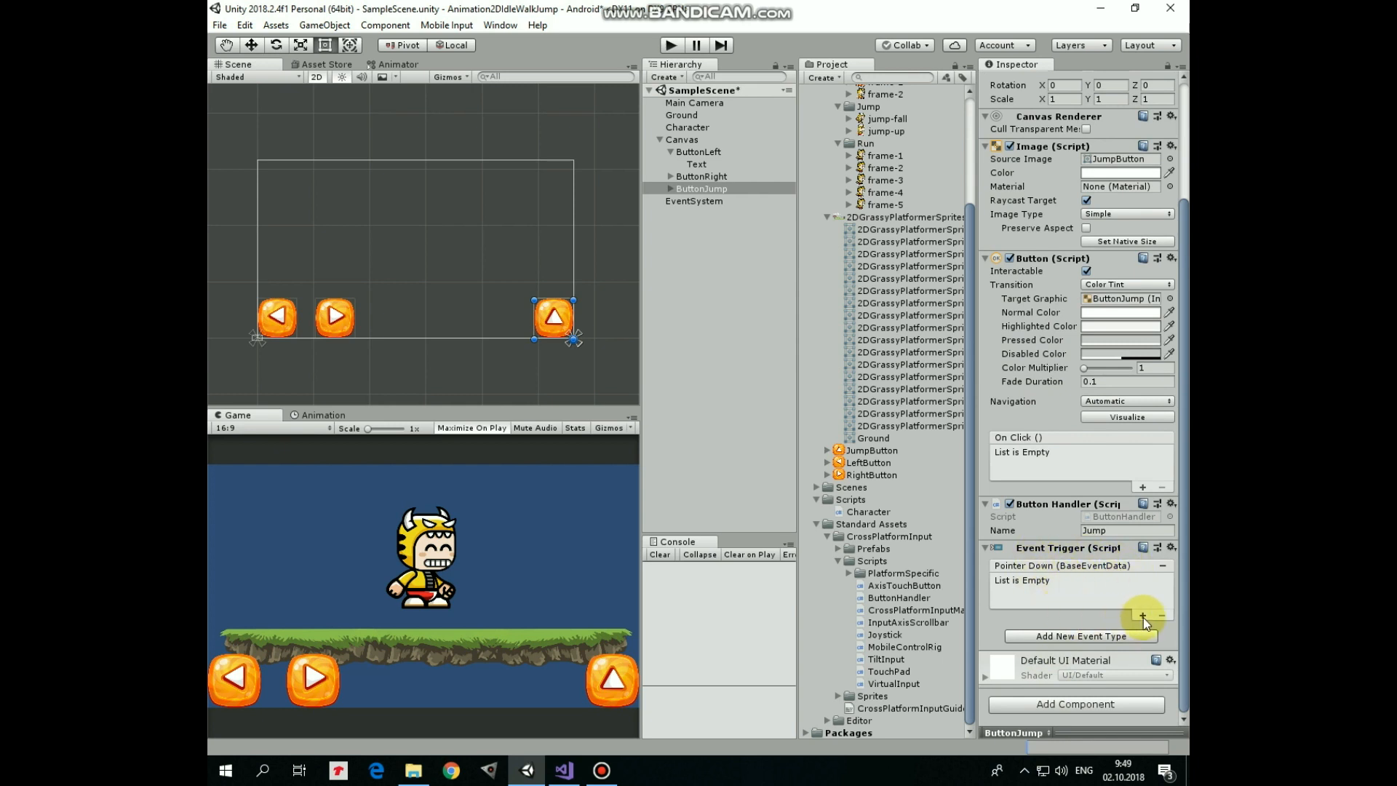
left_click(1143, 616)
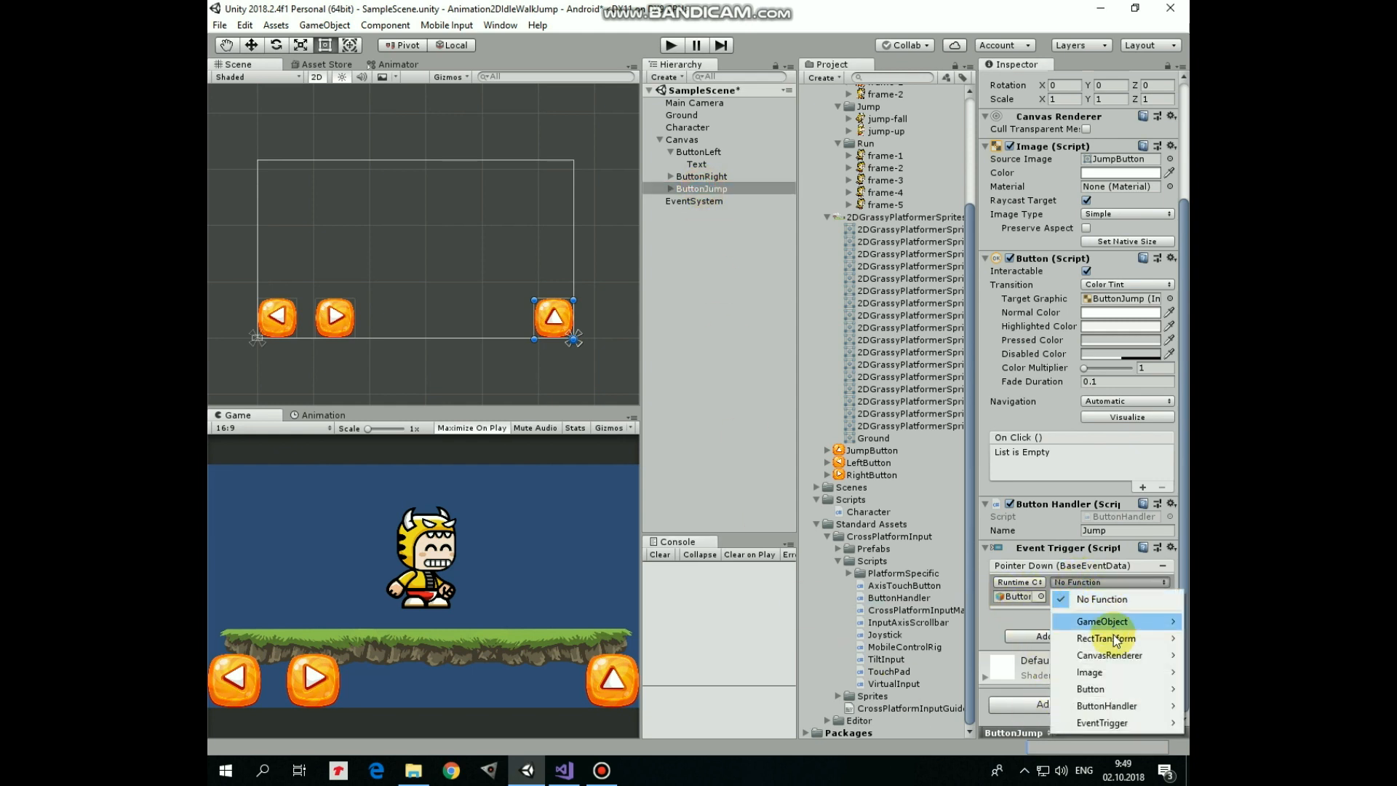
mouse_move(1107, 706)
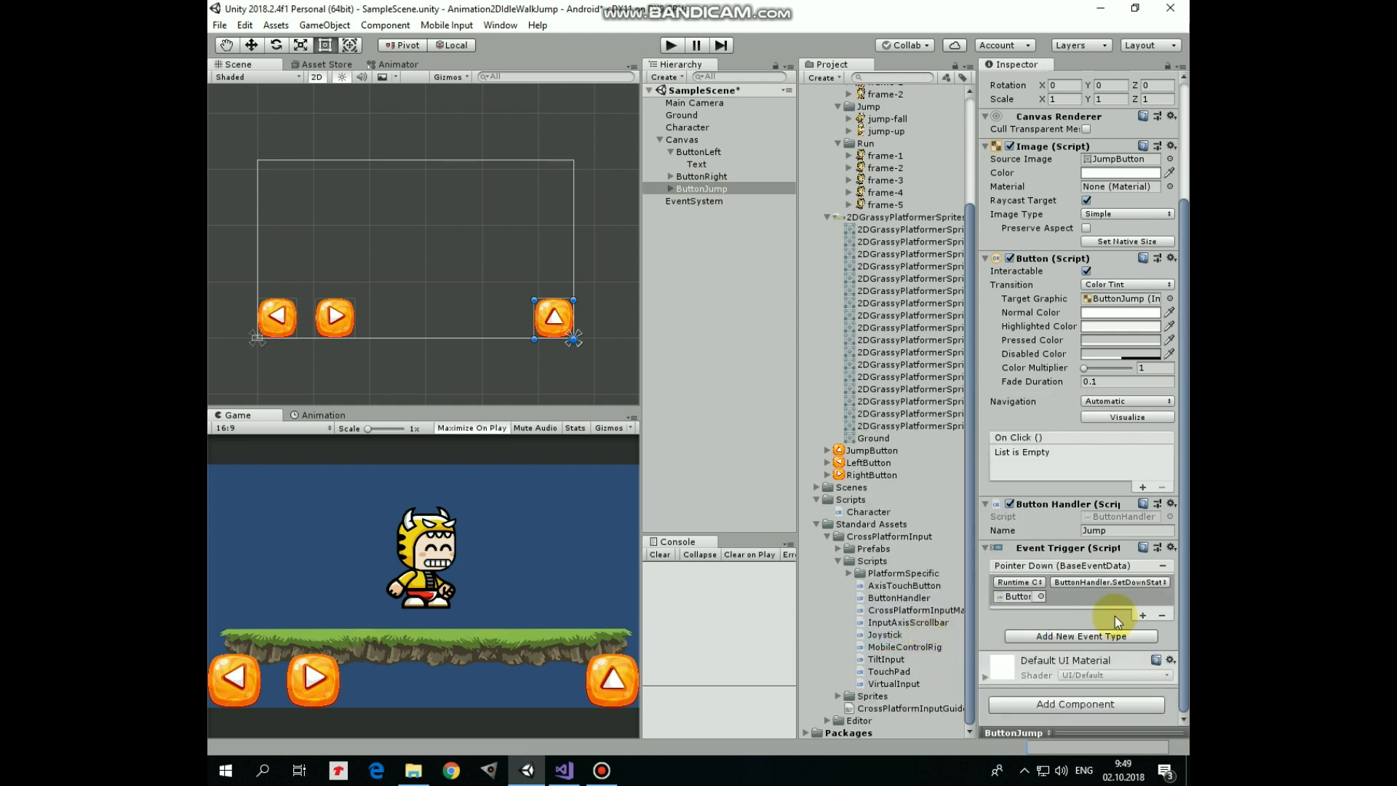
mouse_move(1067, 647)
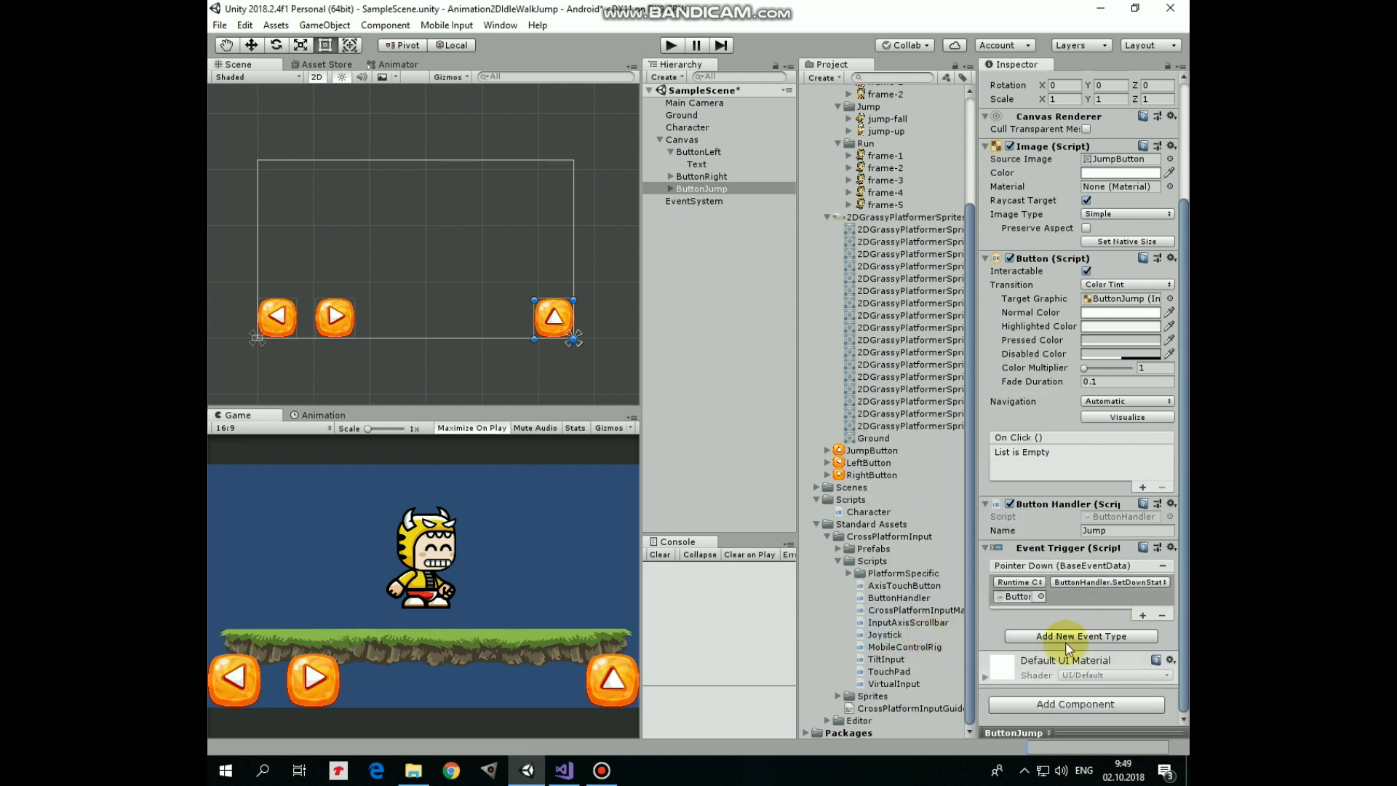
- Add a PointerUp event type calling ButtonHandler.SetUpState
left_click(1080, 635)
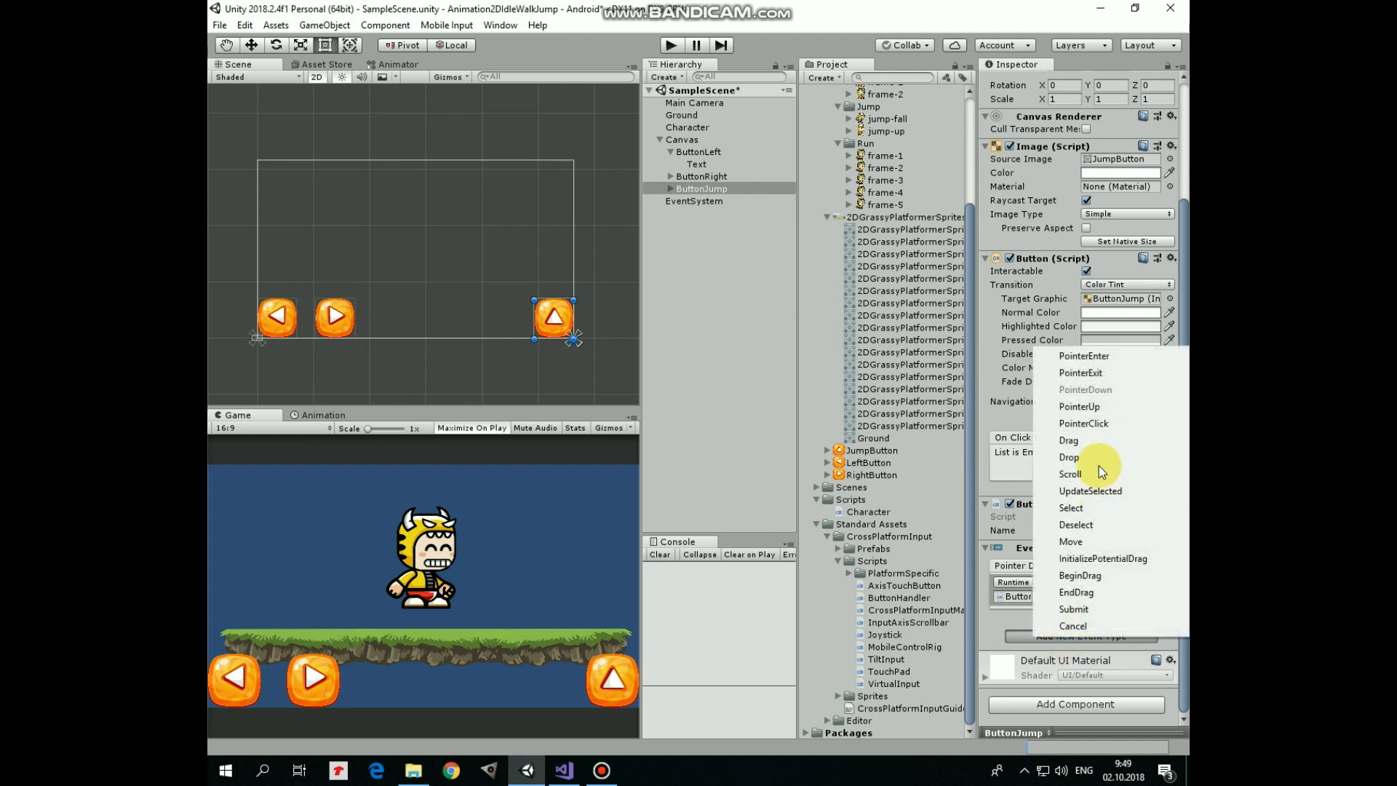
left_click(1079, 473)
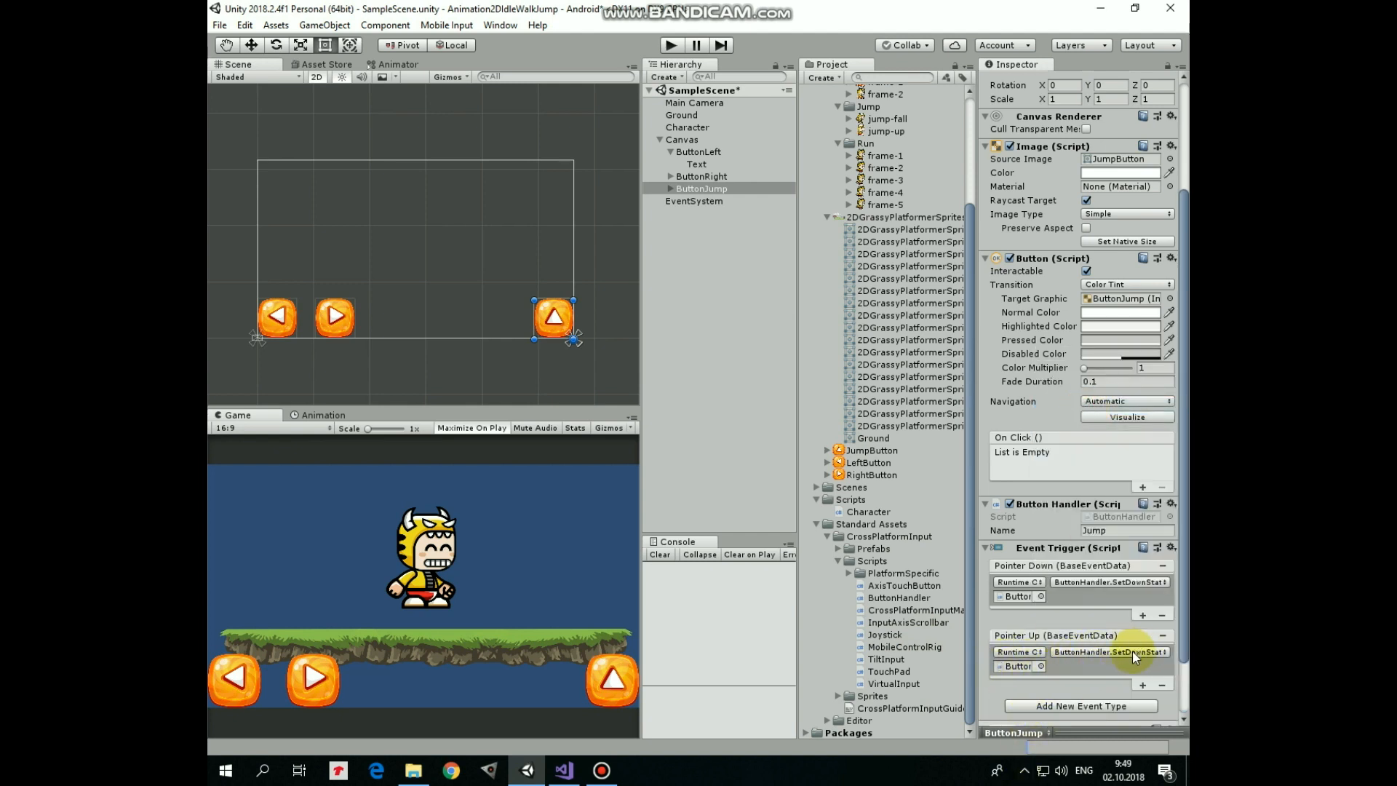
left_click(1109, 651)
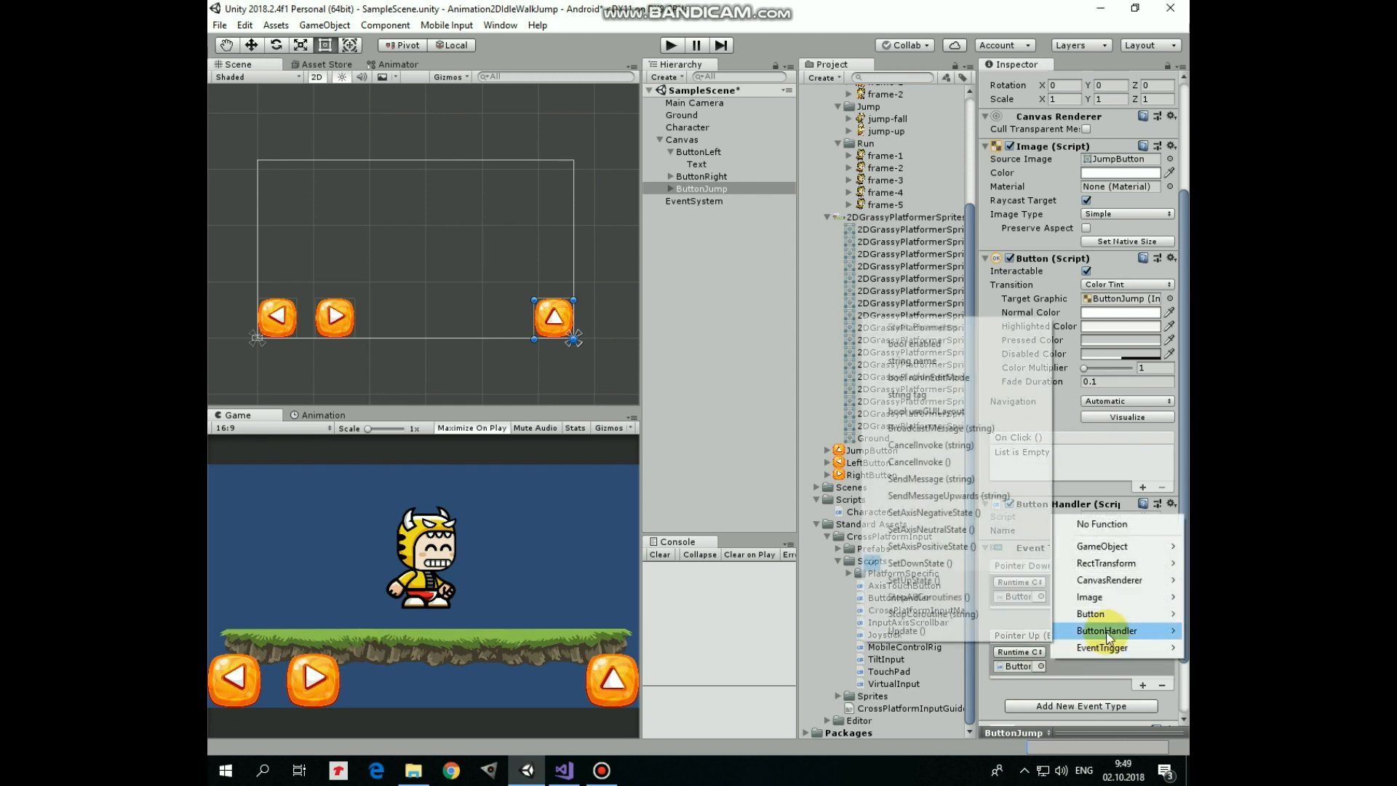
left_click(1107, 630)
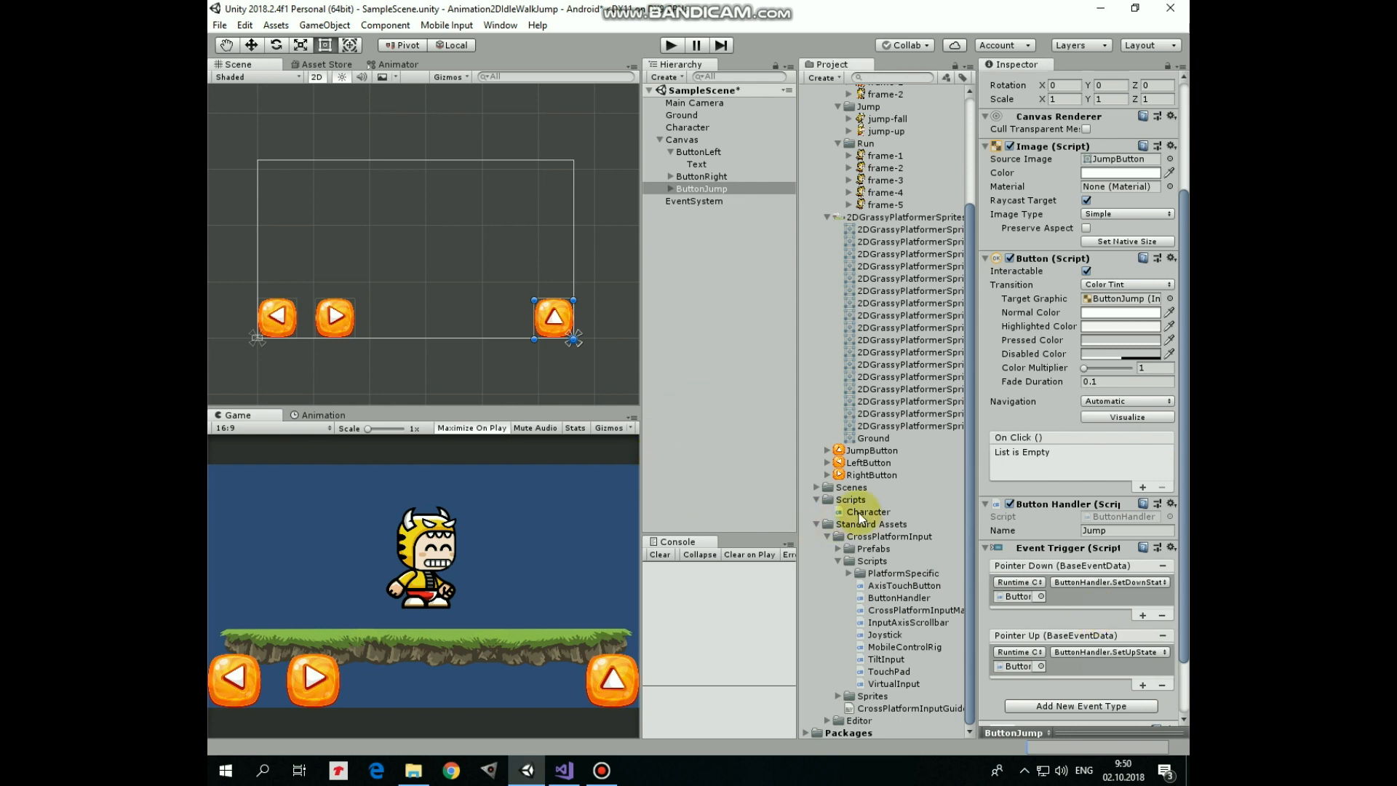
- In Character.cs, import UnityStandardAssets.CrossPlatformInput and switch input calls to CrossPlatformInputManager
left_click(867, 512)
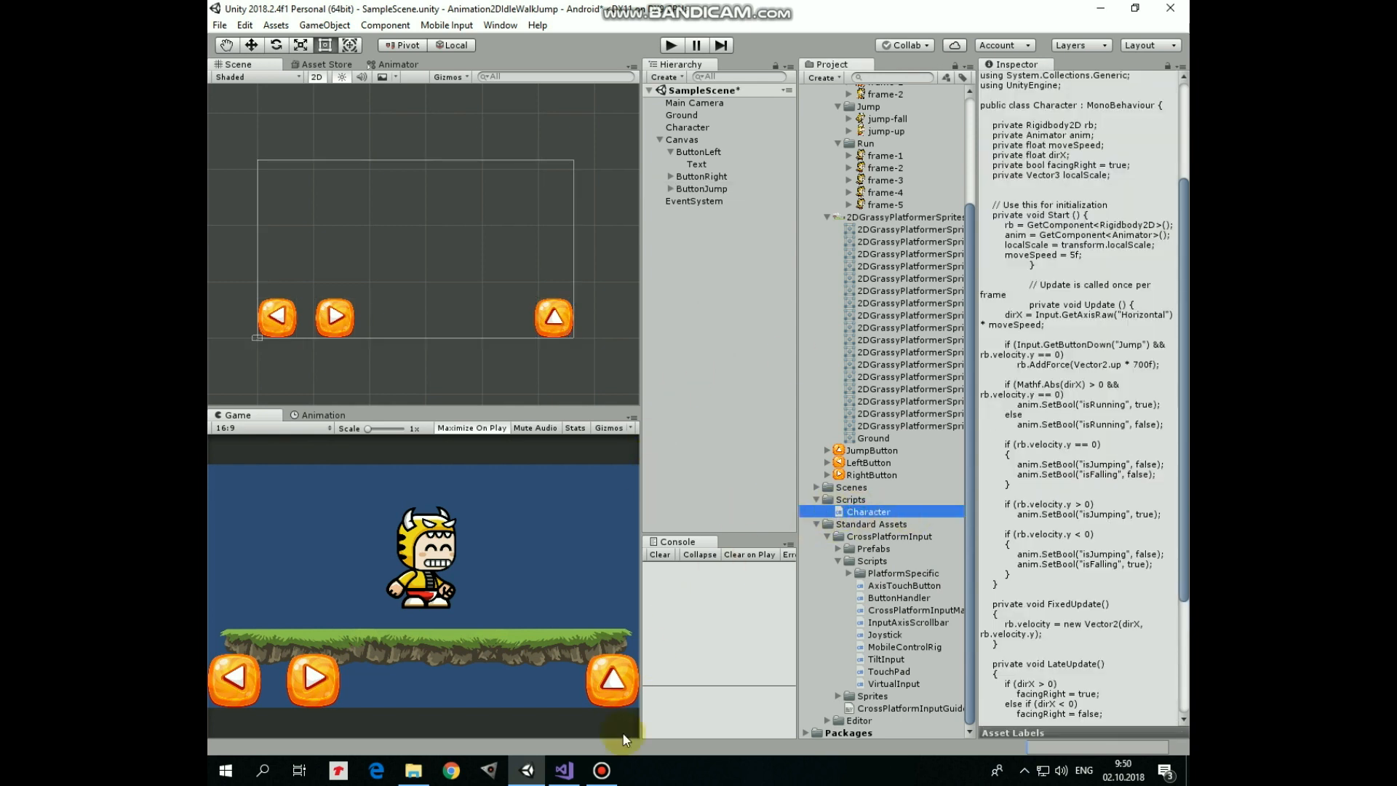
left_click(562, 770)
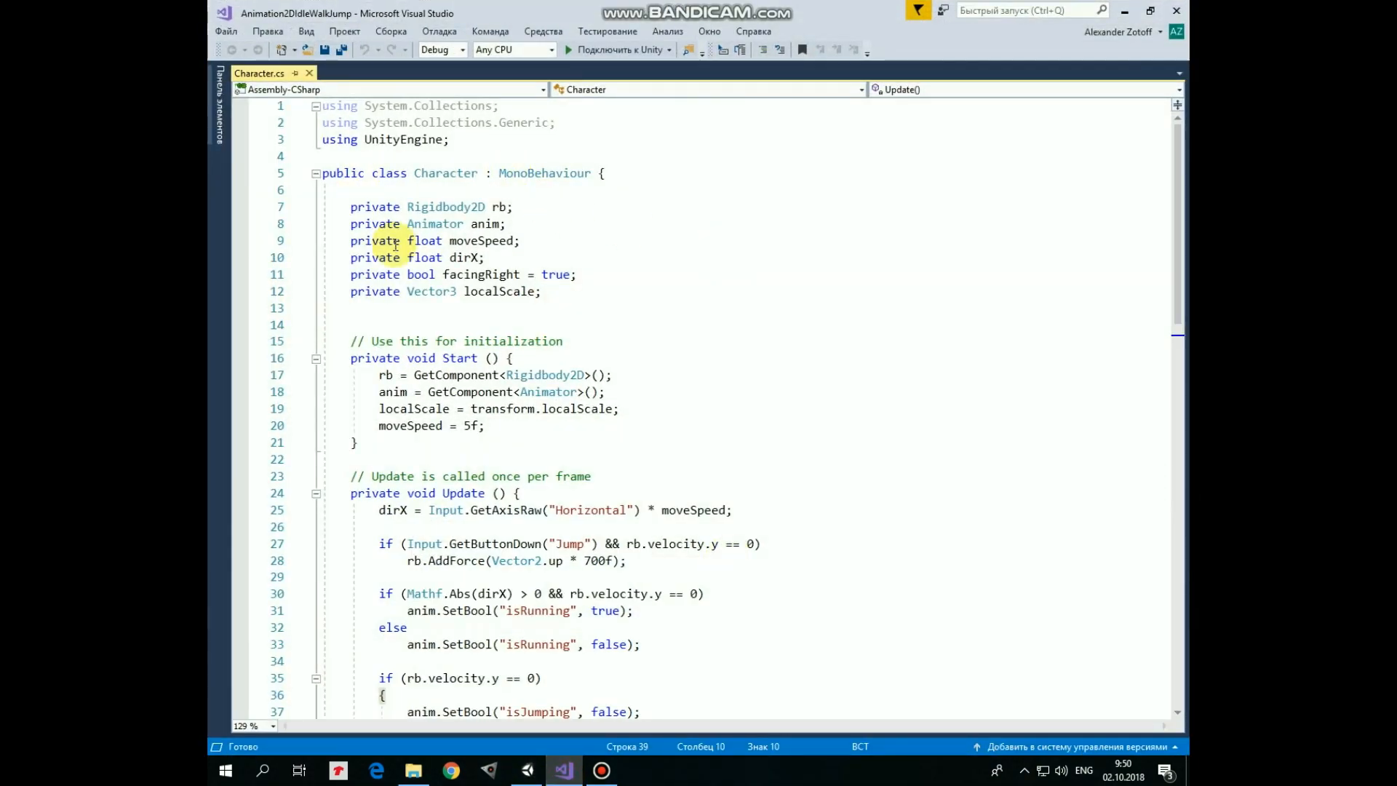
type("u")
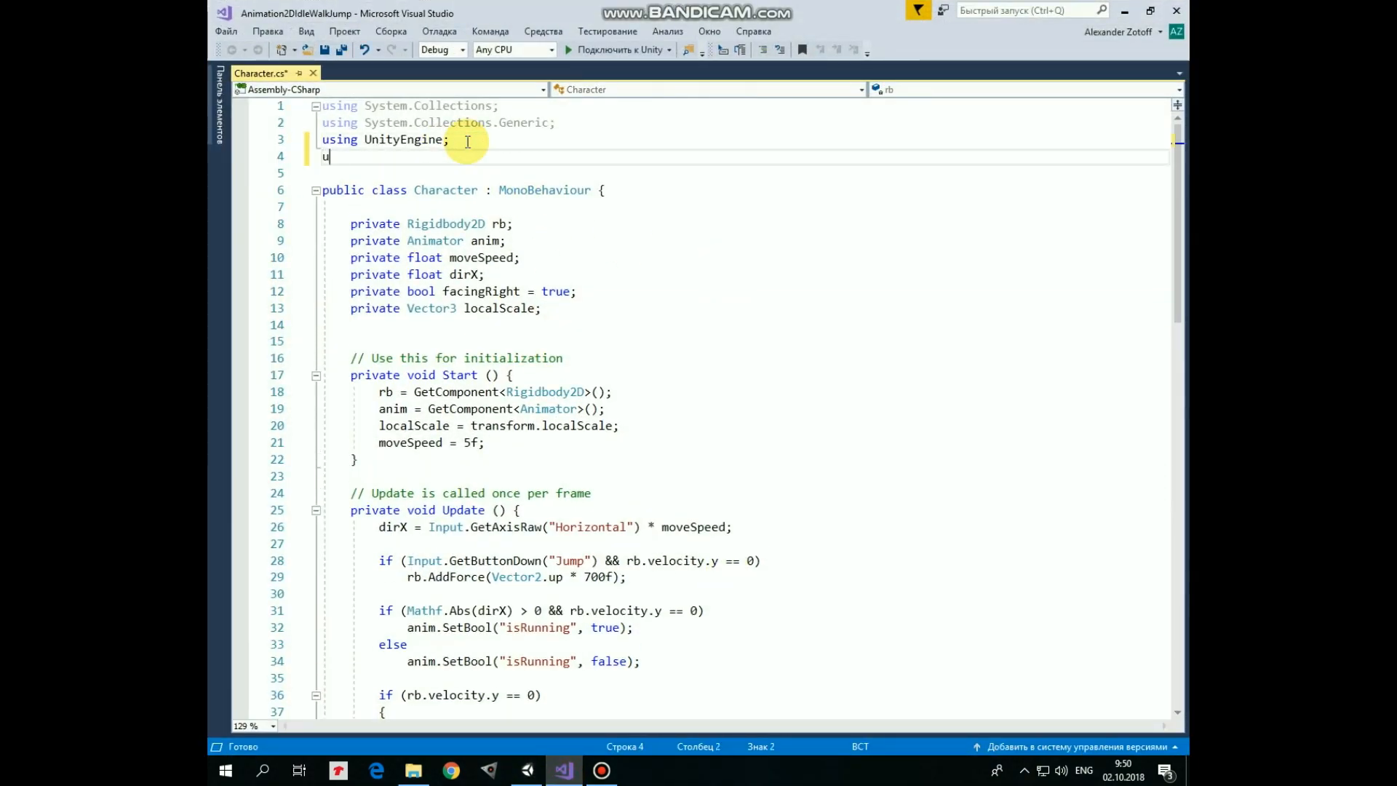
type("sing Unitysta")
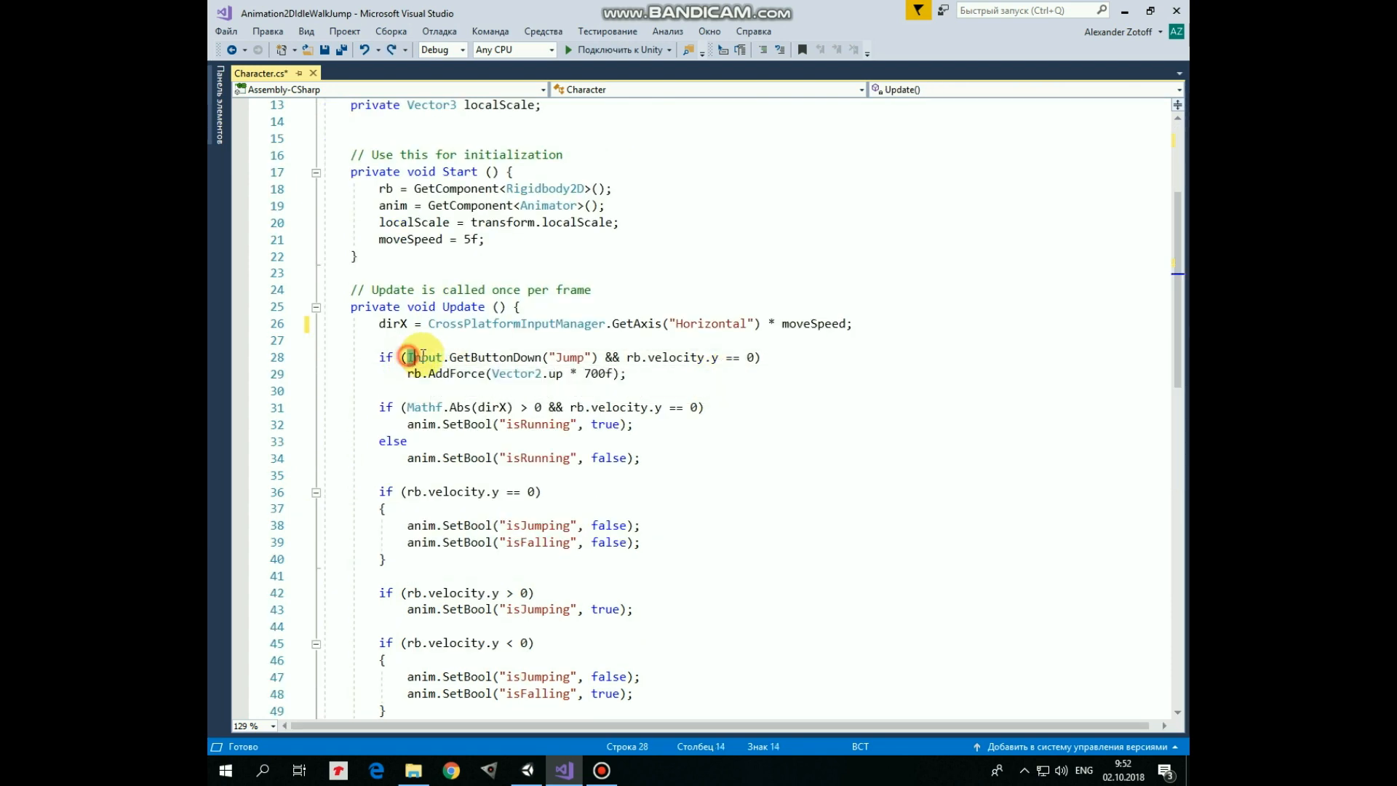
type("CrossPlatformInputManager")
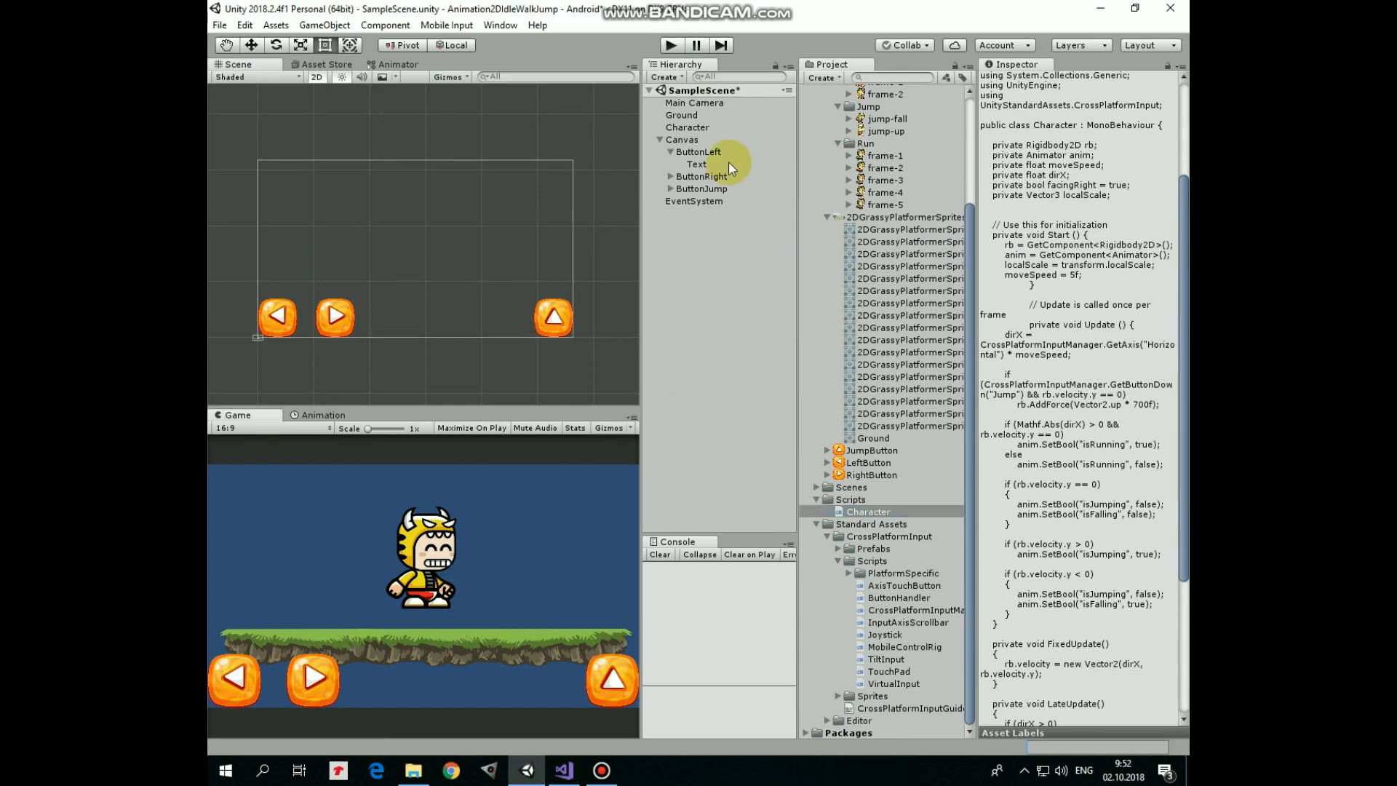
- Enter Play mode and tap the on-screen jump button to test the character
left_click(670, 45)
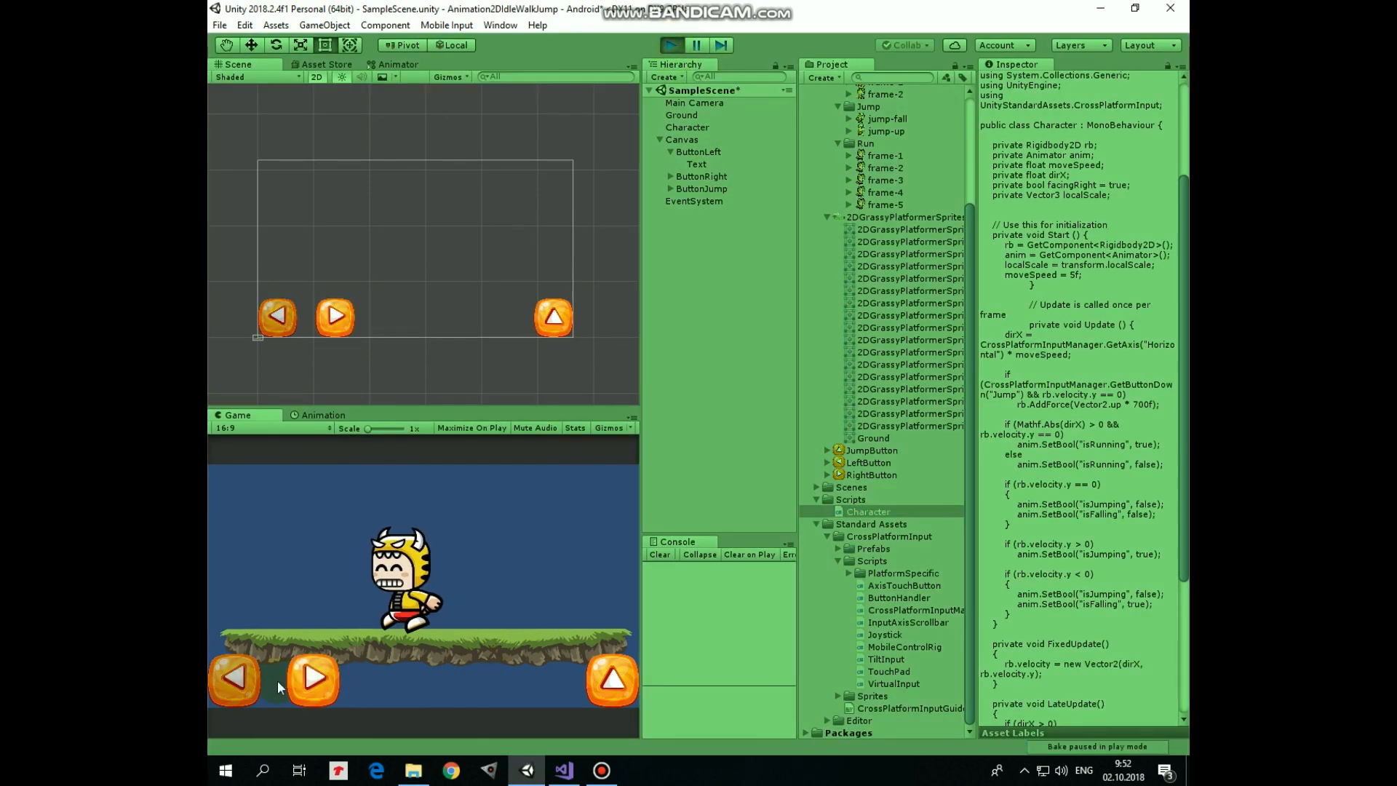
left_click(612, 678)
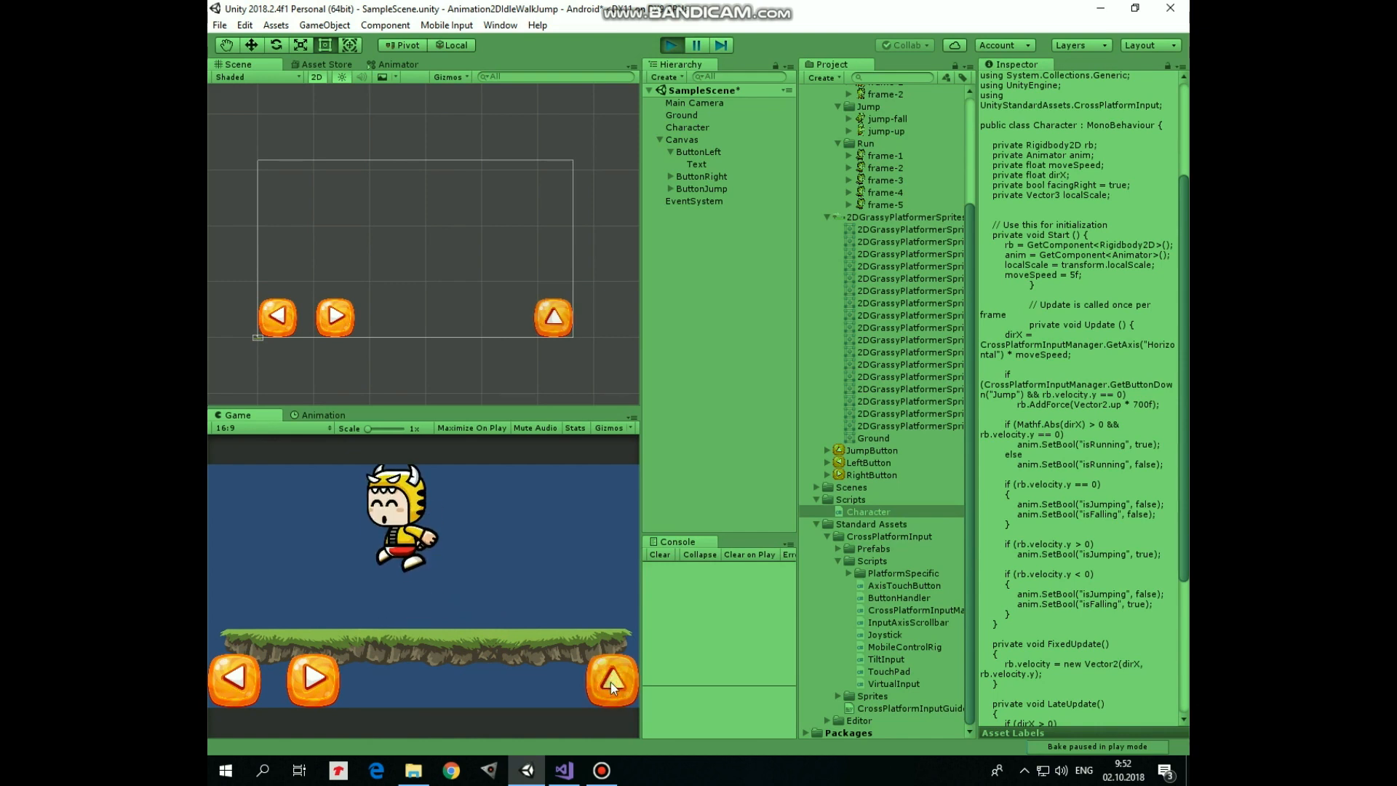